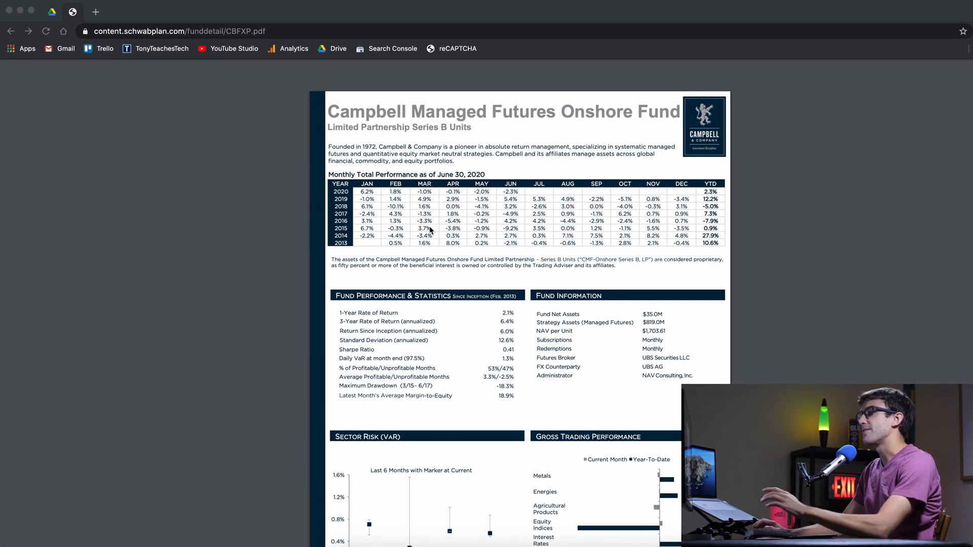
mouse_move(608, 75)
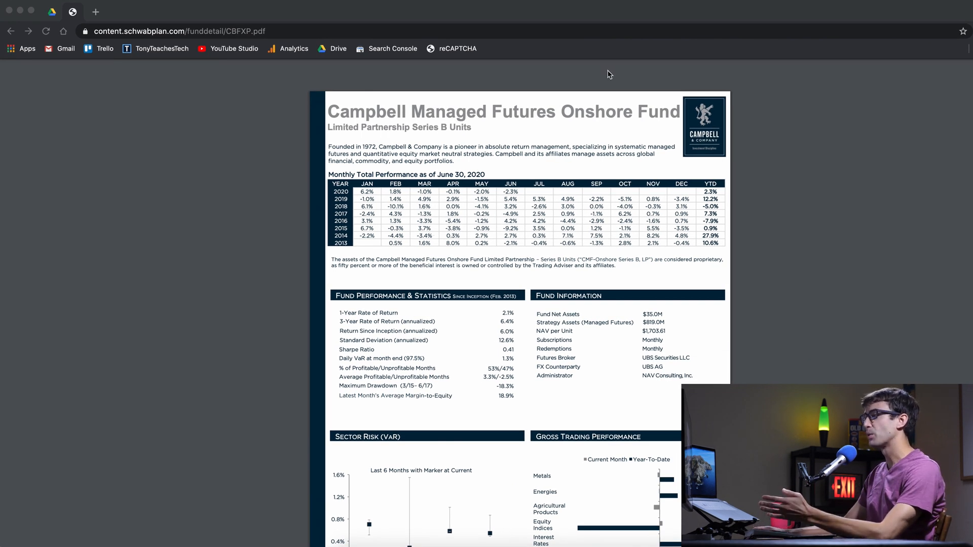
mouse_move(617, 72)
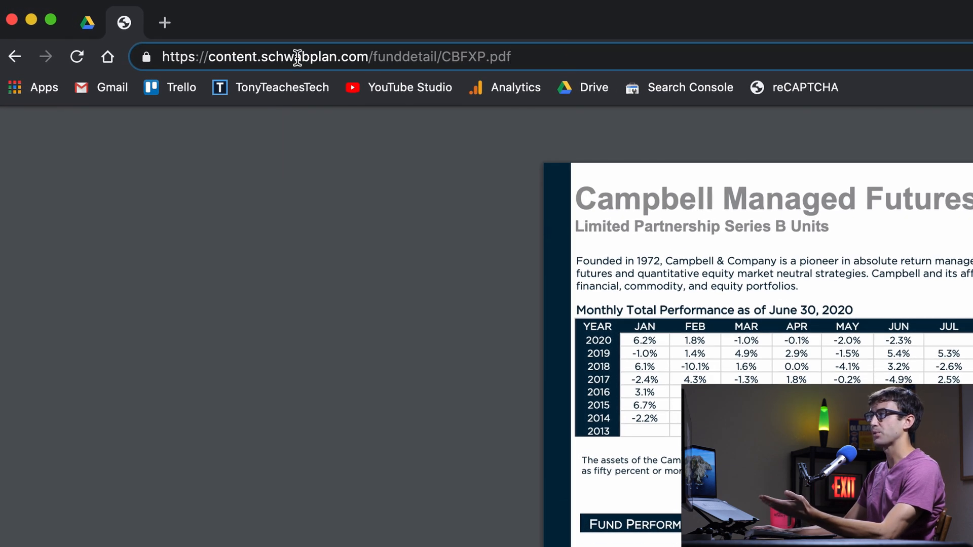
mouse_move(310, 56)
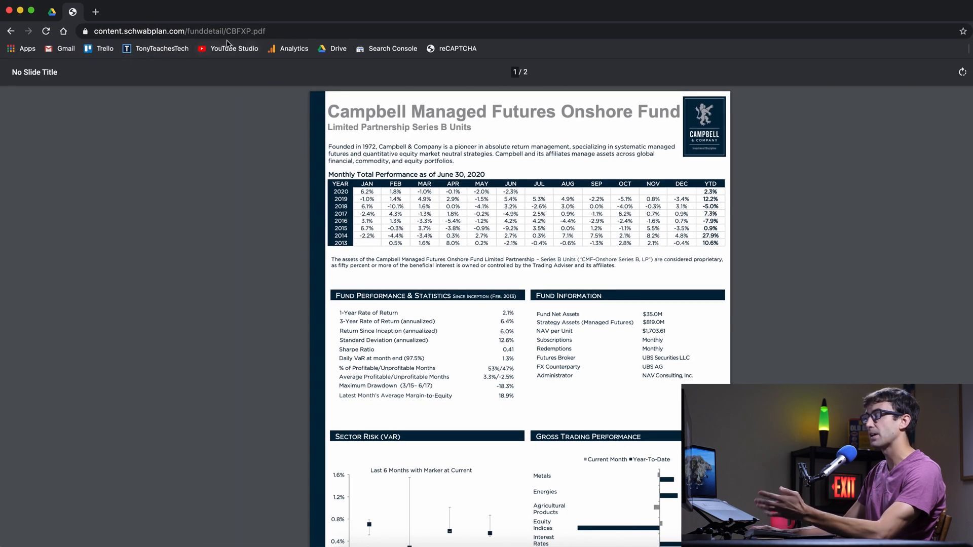
Load tonyteaches.tech/test.pdf (PDF #1) in a new Chrome tab and highlight its address.
left_click(186, 31)
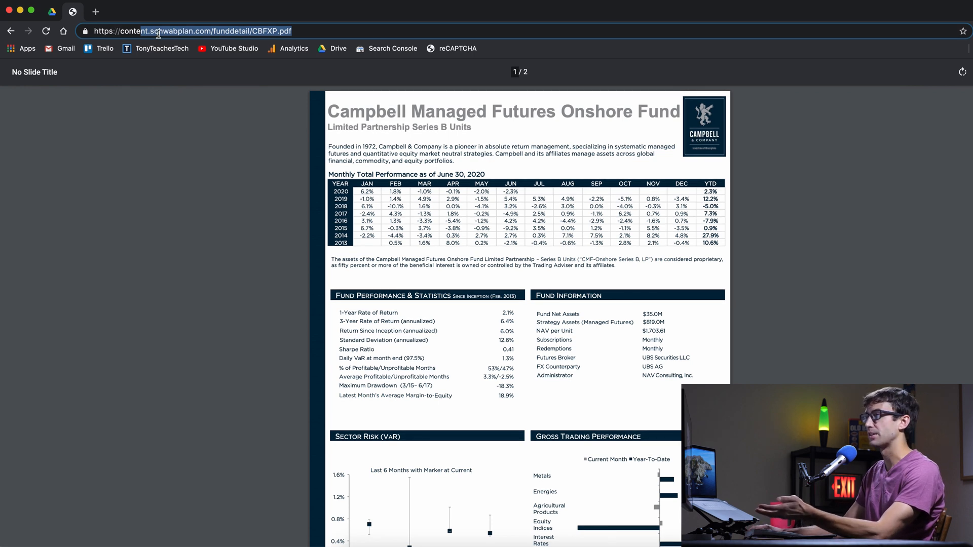
left_click(226, 11)
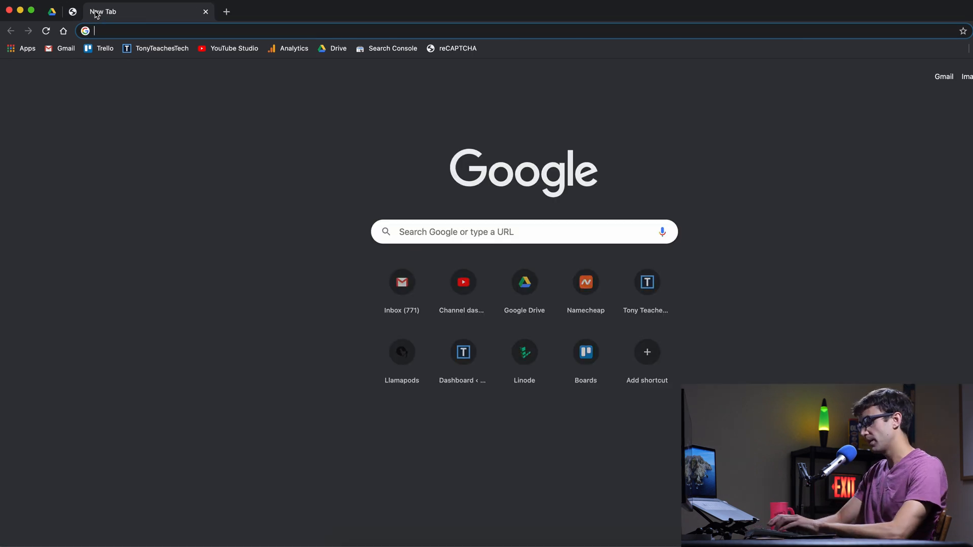
type("tonyteaches.tech")
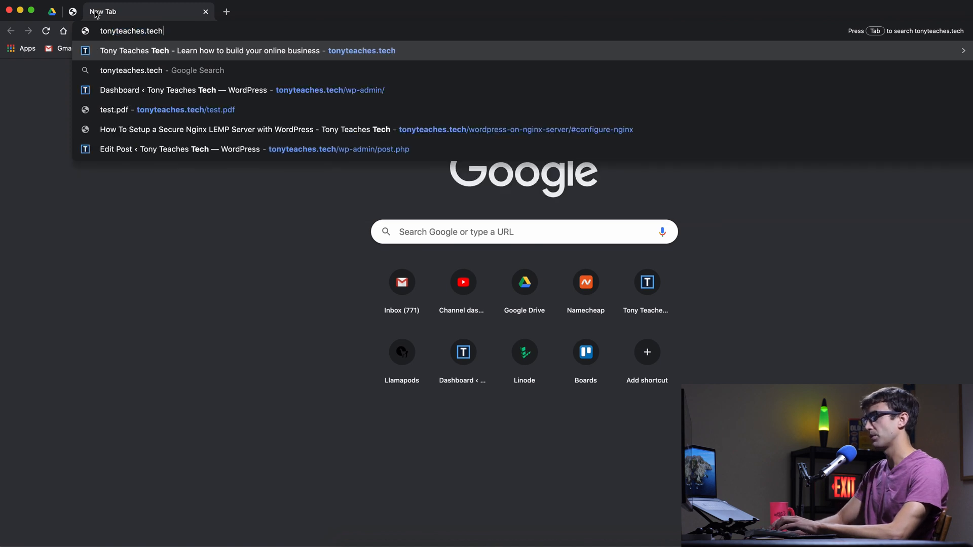
left_click(185, 110)
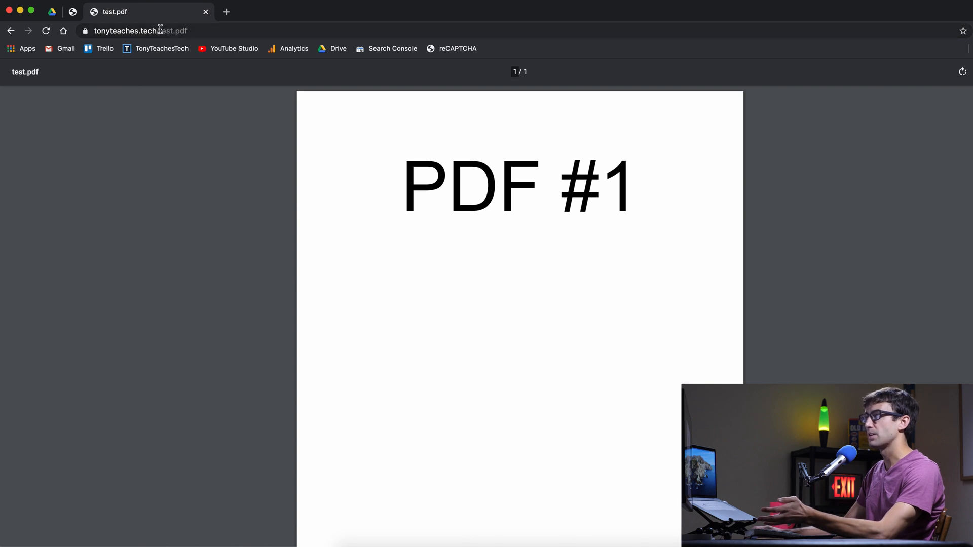
left_click(140, 31)
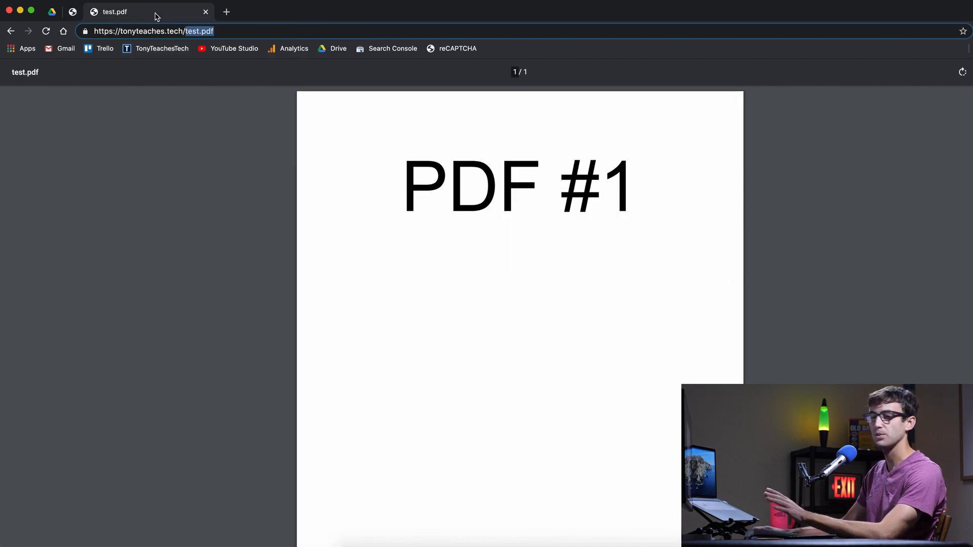
mouse_move(564, 526)
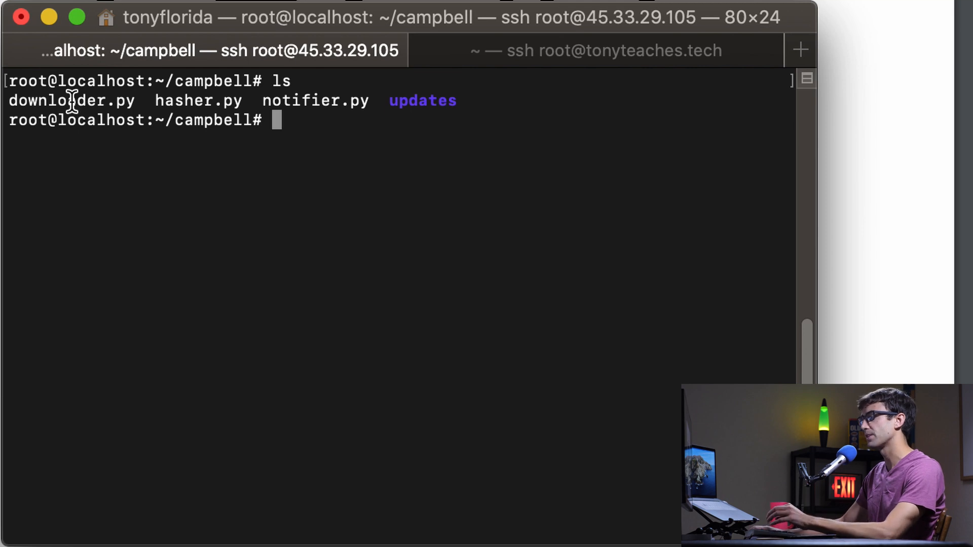
Point out downloader.py, the other scripts and the updates folder, then list updates/ to find it empty.
double_click(70, 101)
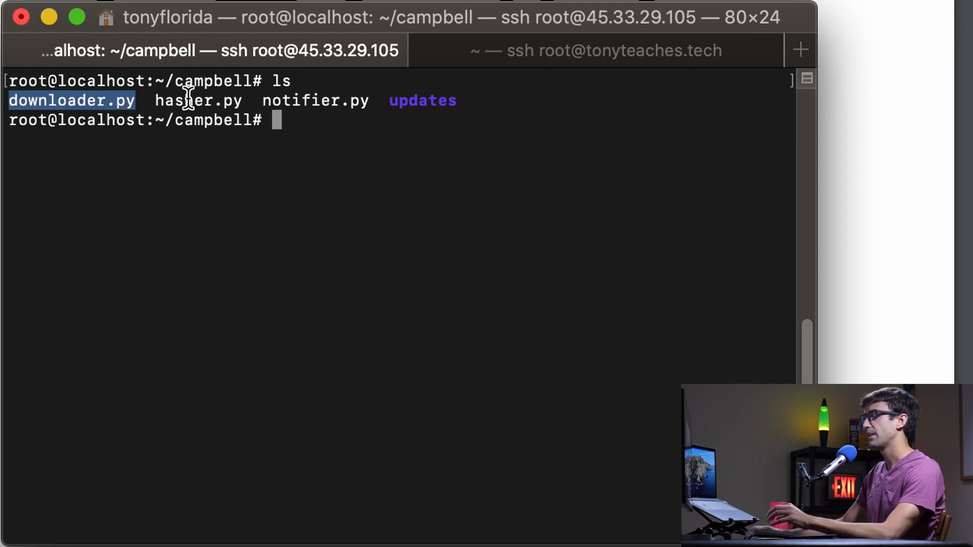
double_click(315, 100)
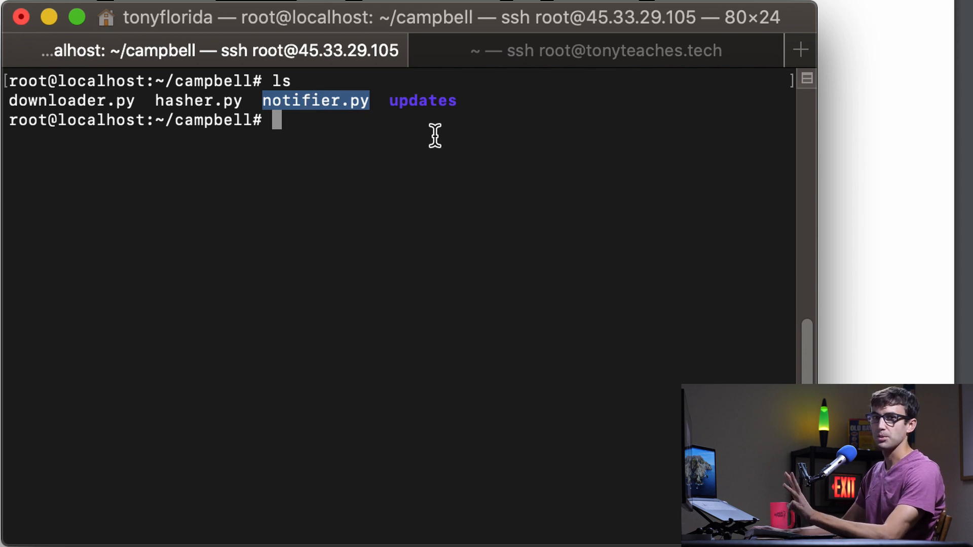
mouse_move(431, 100)
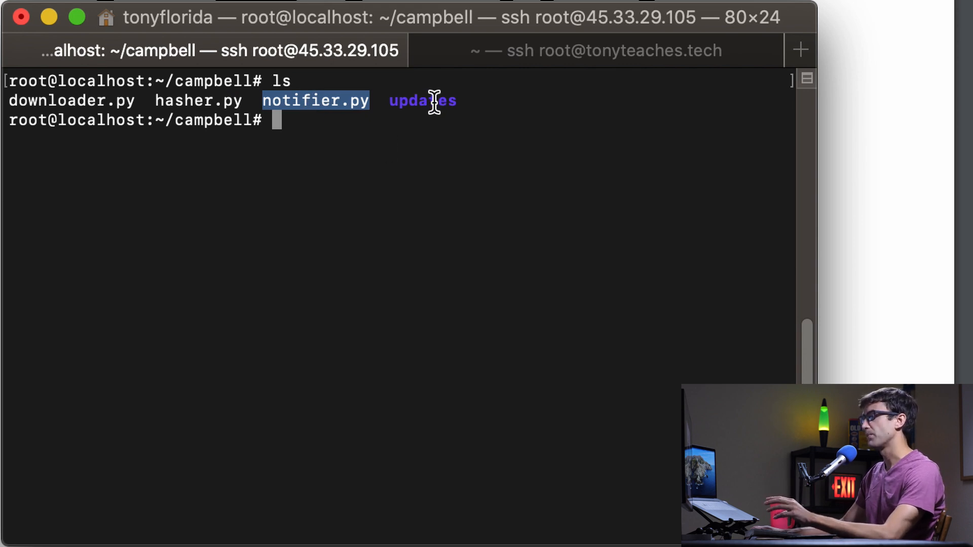
double_click(423, 101)
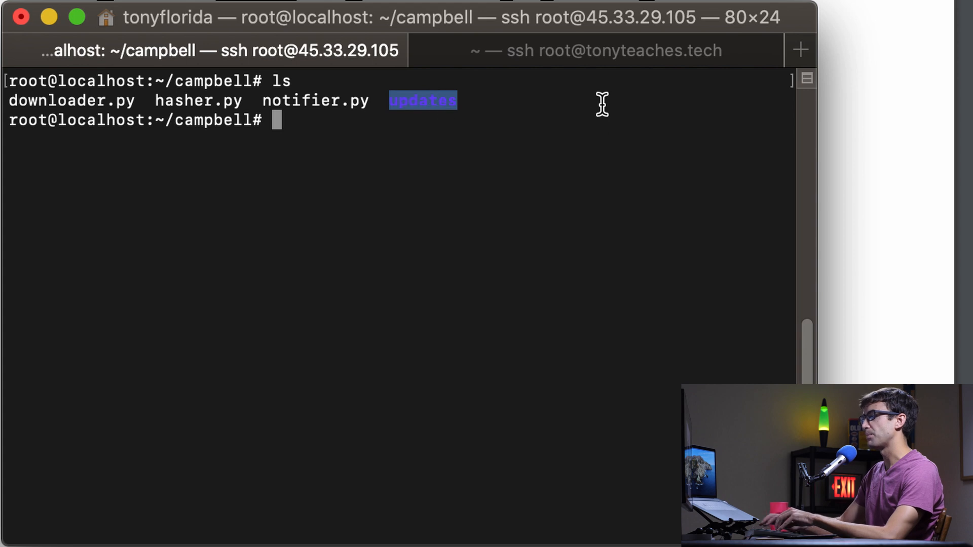
type("ls n")
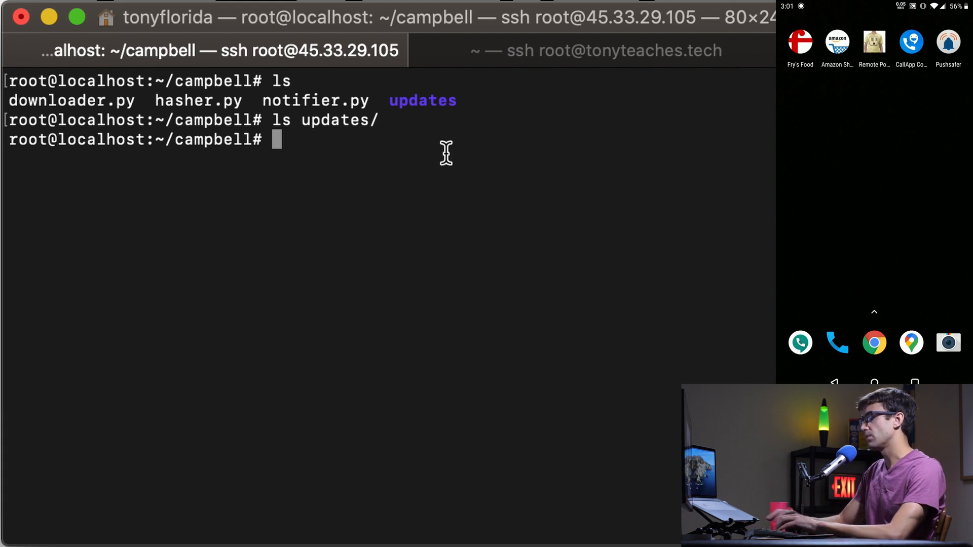
Run python3 downloader.py, saving latest.pdf and a dated copy, and list the saved files.
type("py")
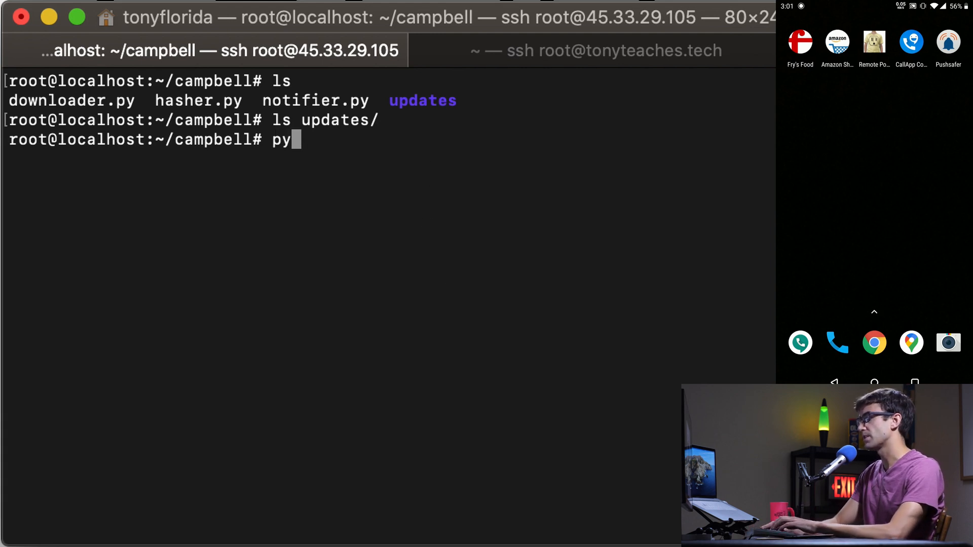
type("thon3")
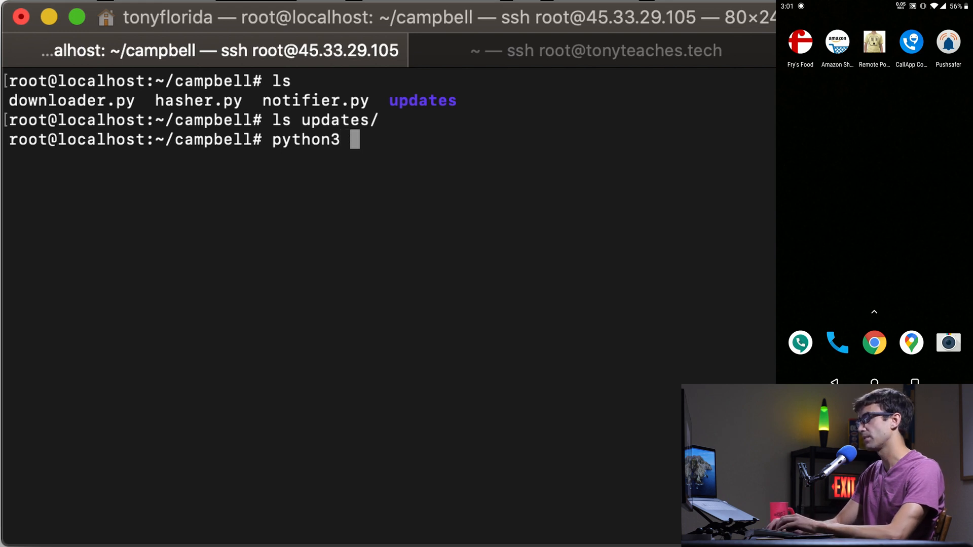
type("dow")
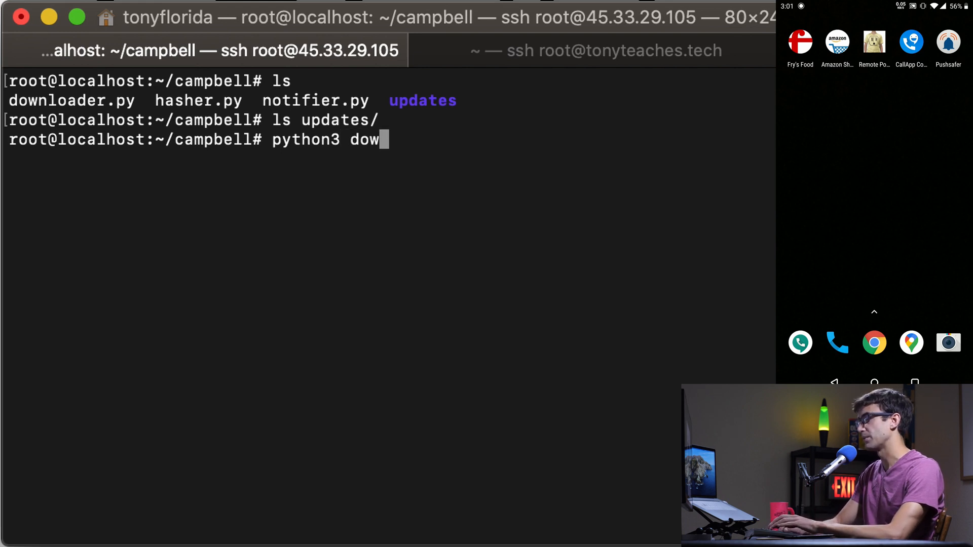
type("nloader.py")
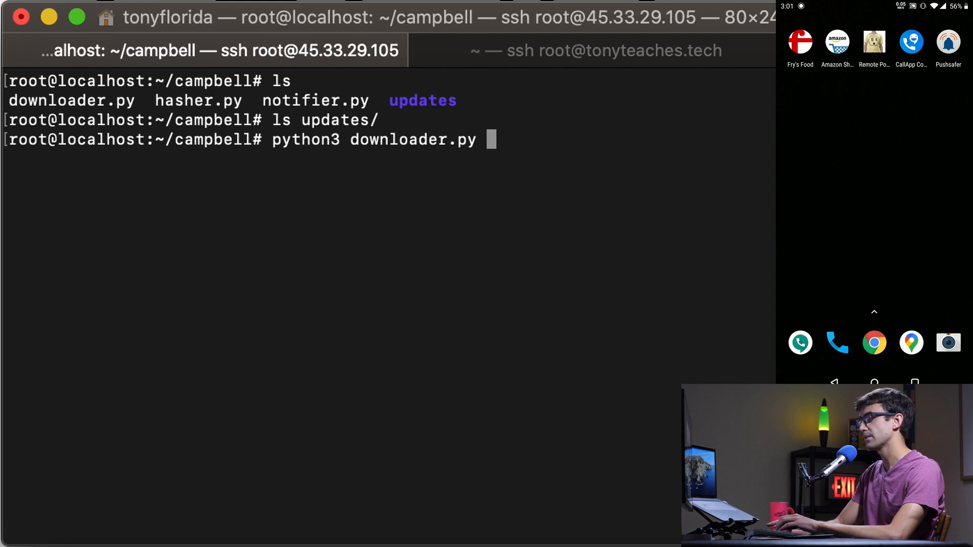
key("Return")
type("ls")
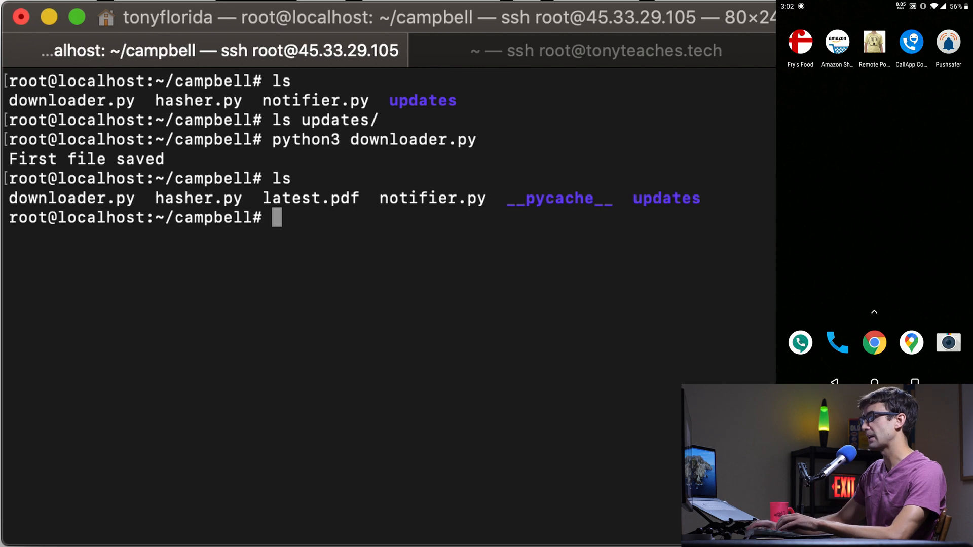
double_click(310, 199)
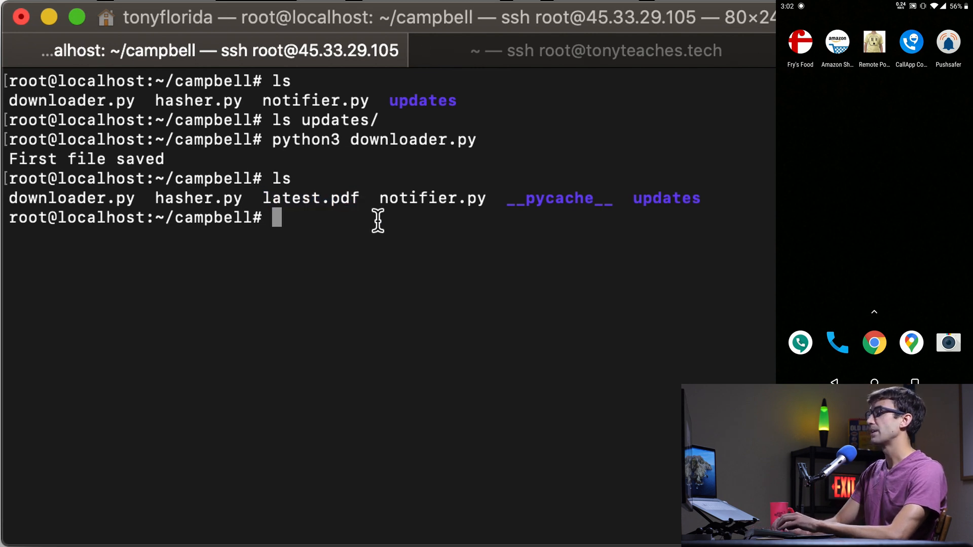
type("ls")
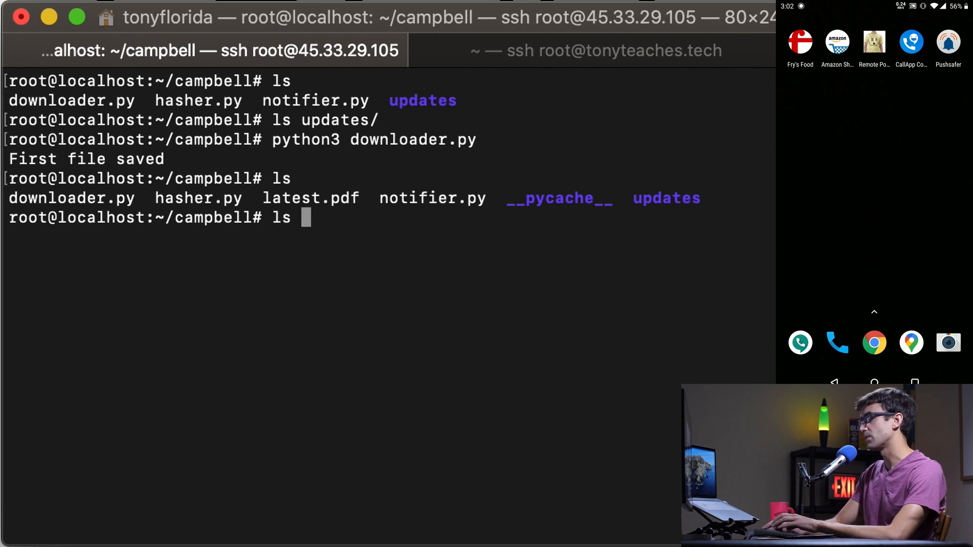
key("Return")
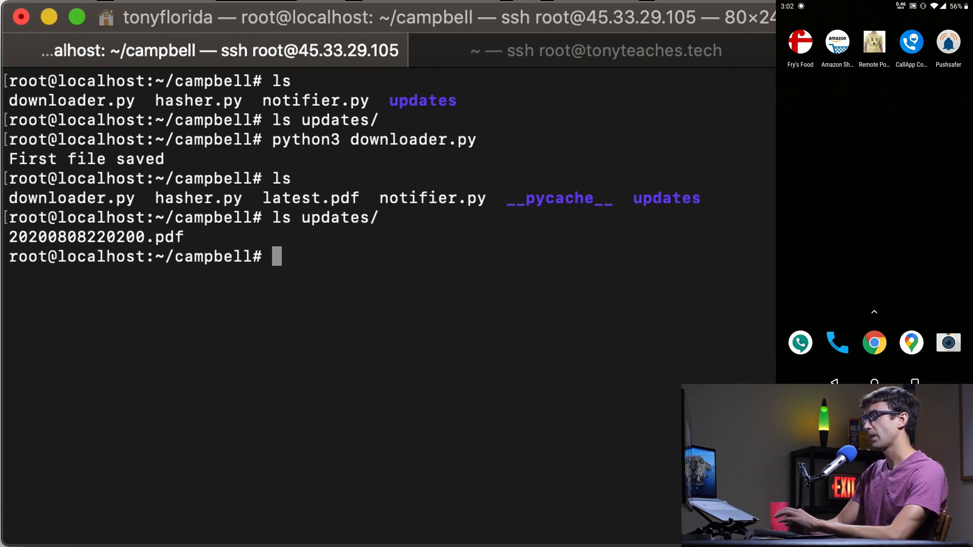
mouse_move(428, 316)
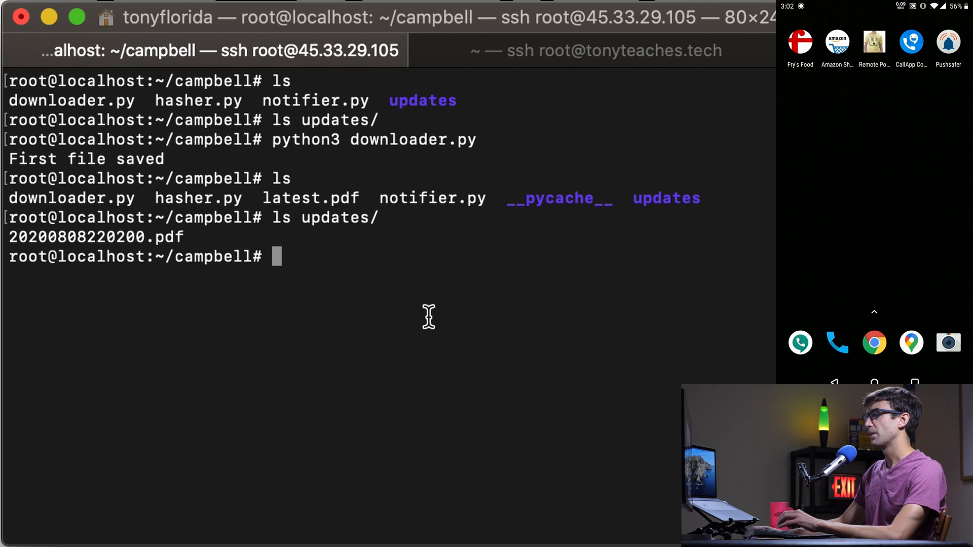
Rerun downloader.py, which reports No update, and start typing vim.
type("python3 downloader.py")
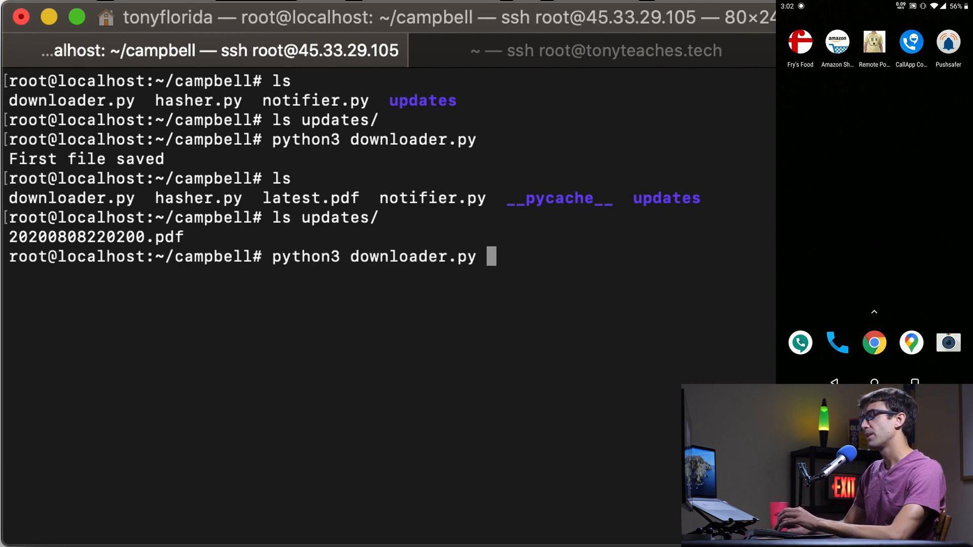
key("Return")
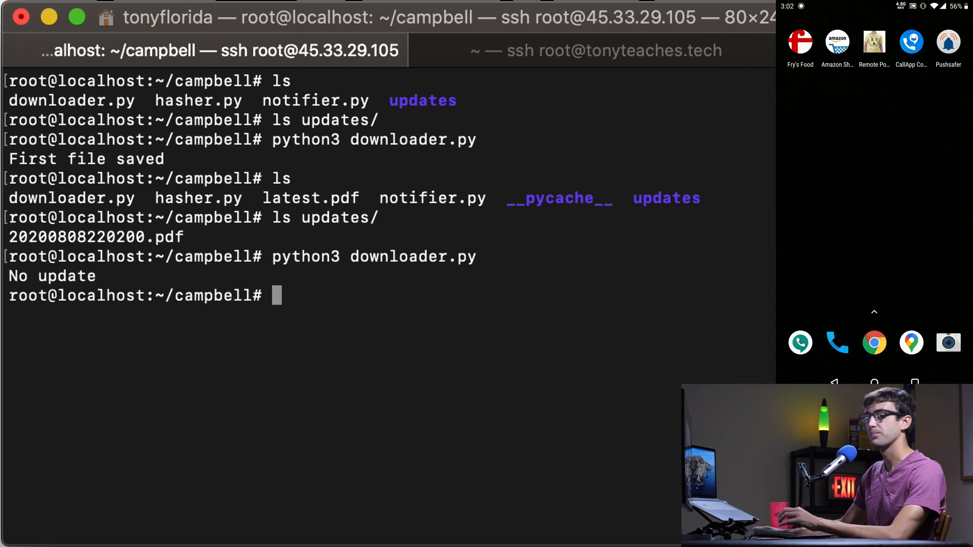
type("vim")
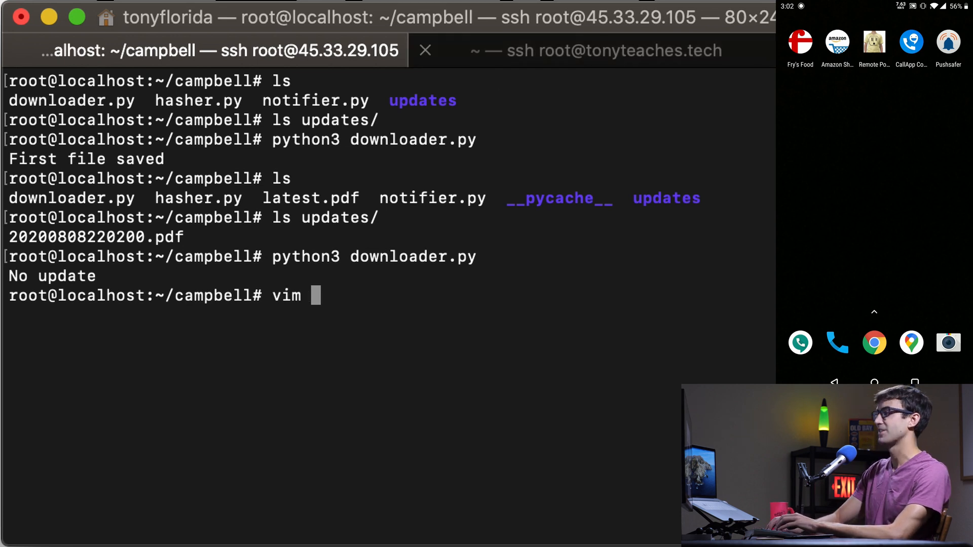
type("downloader.py")
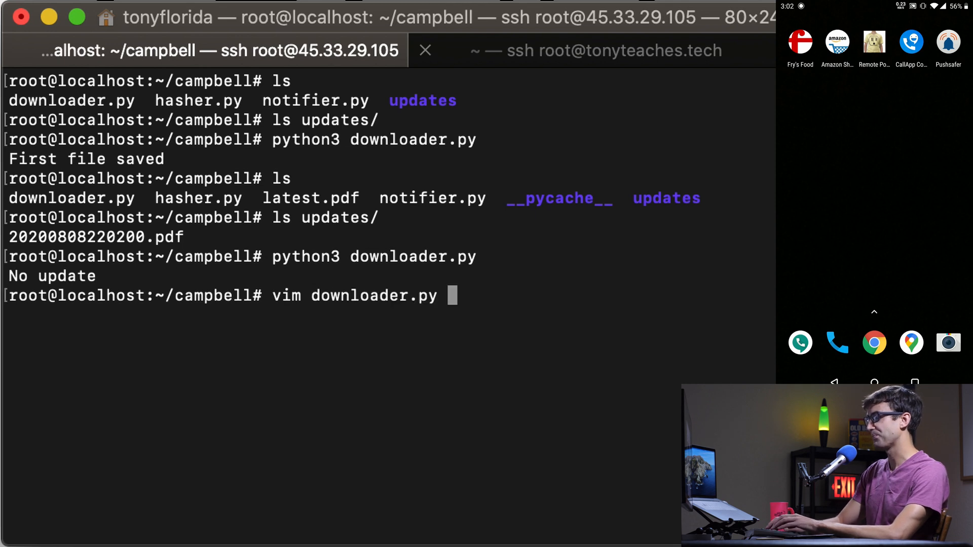
key("Return")
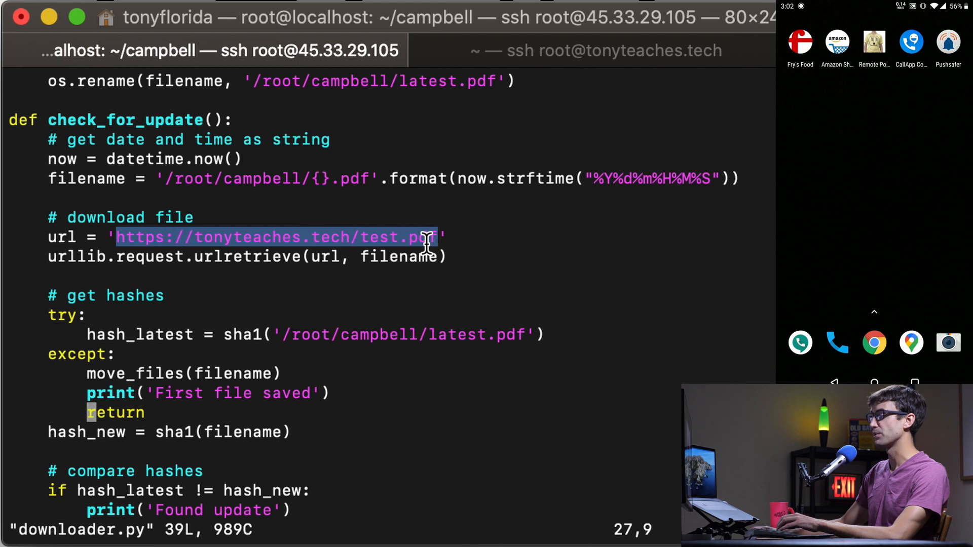
mouse_move(327, 238)
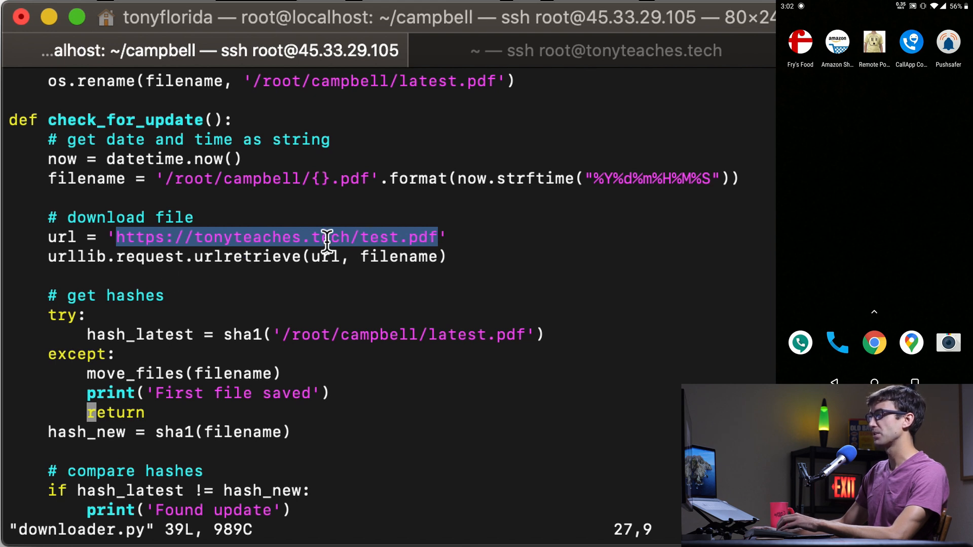
mouse_move(509, 243)
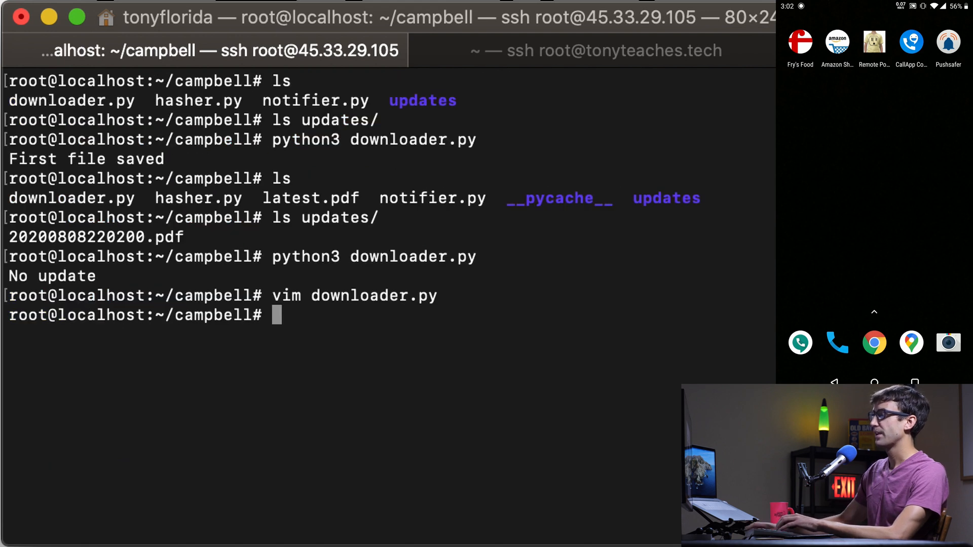
mouse_move(596, 273)
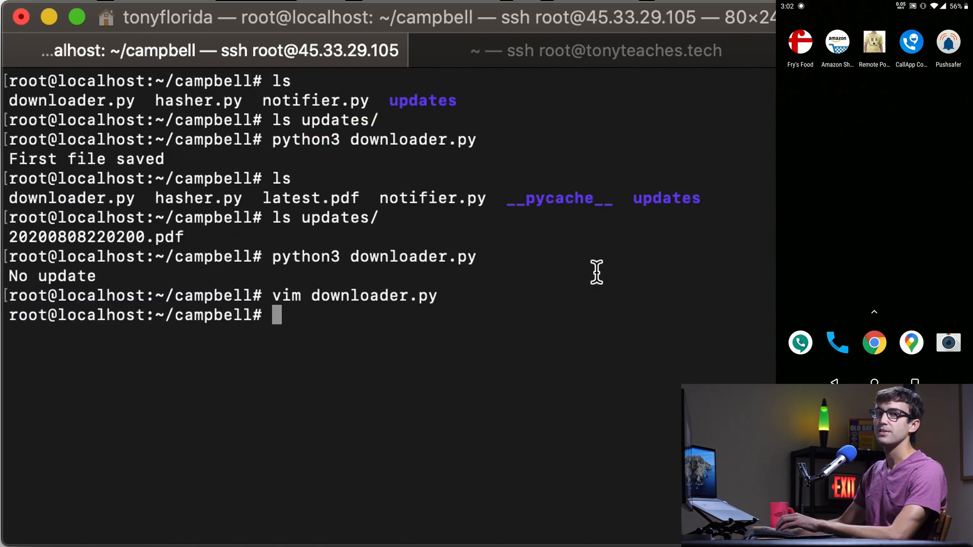
On the web server, rename test.pdf to test1.pdf and move test2.pdf in as test.pdf.
left_click(596, 50)
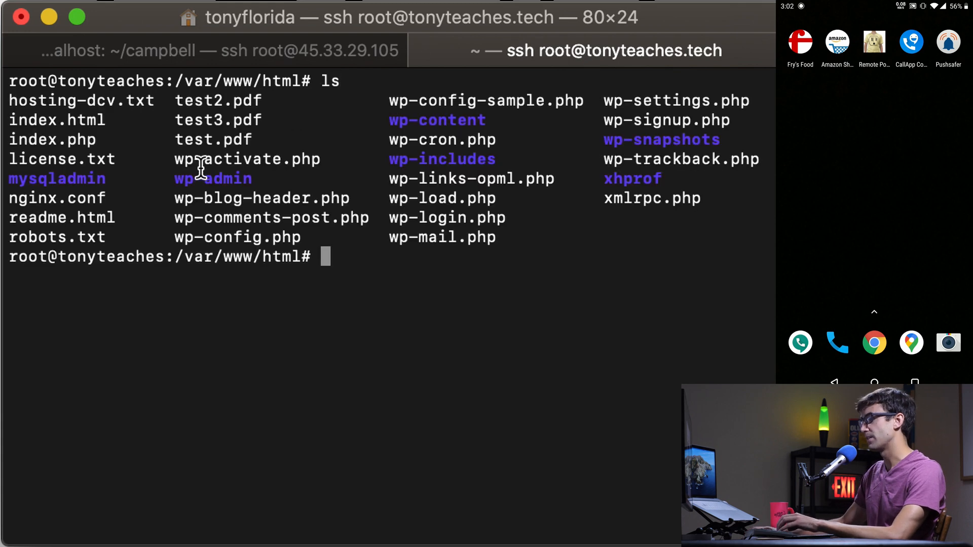
double_click(213, 139)
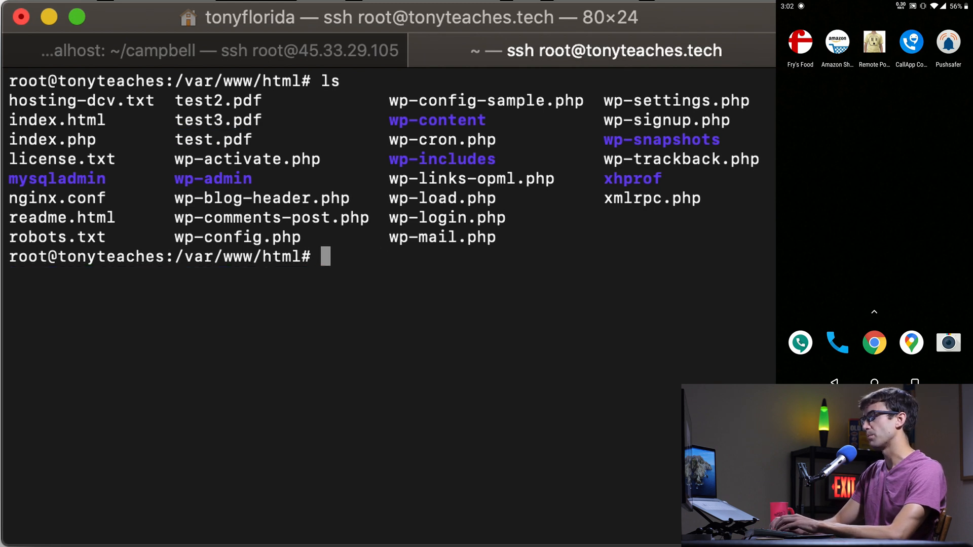
type("mv test")
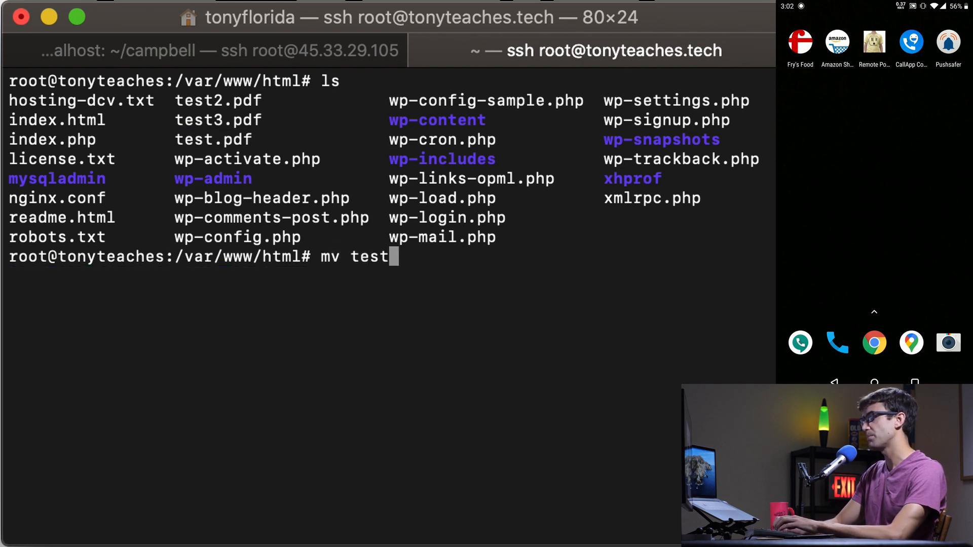
type(".pdf test1.pdf")
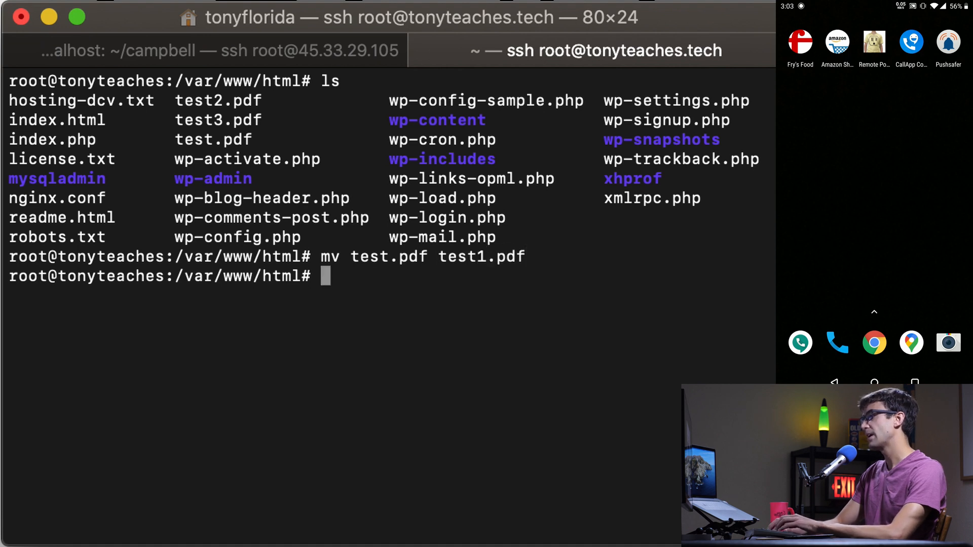
type("test")
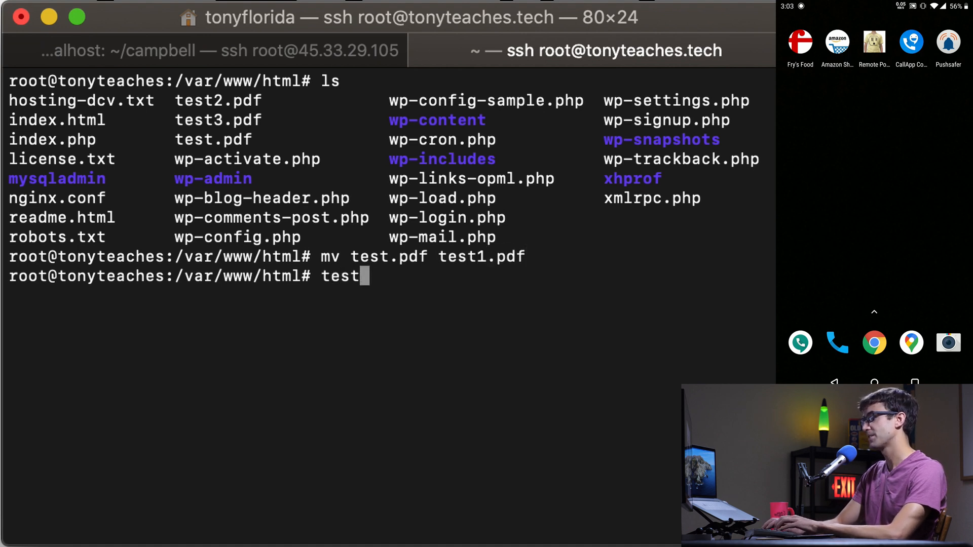
type("mv tes")
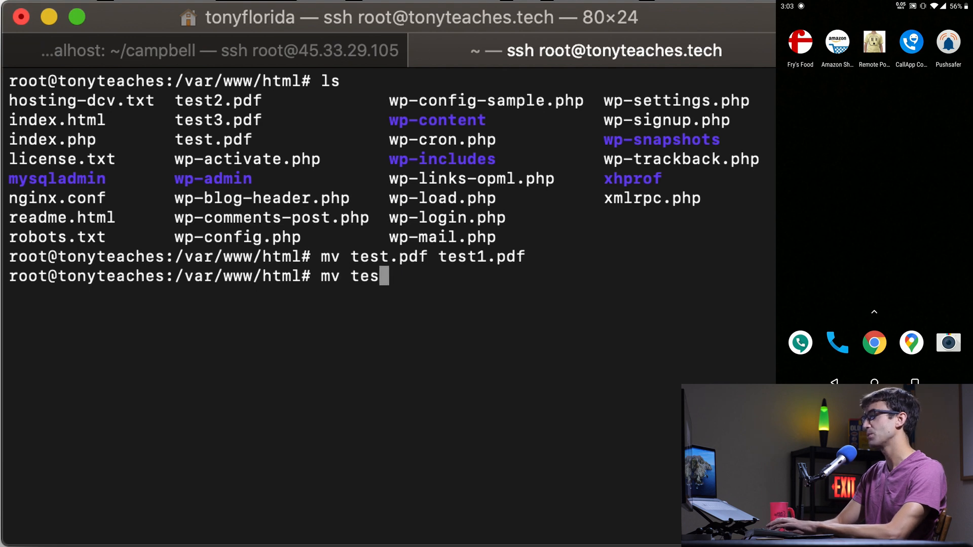
type("t2.pdf")
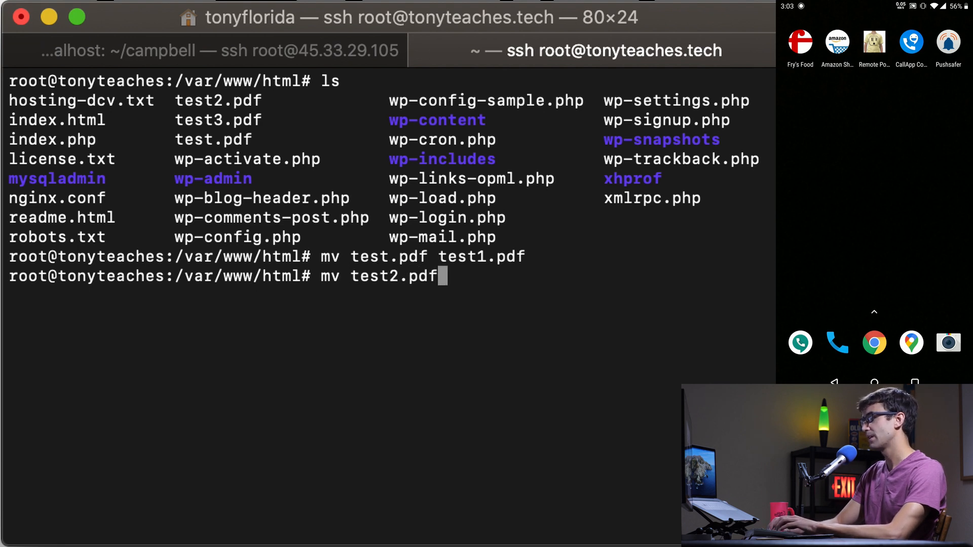
type("test.pf")
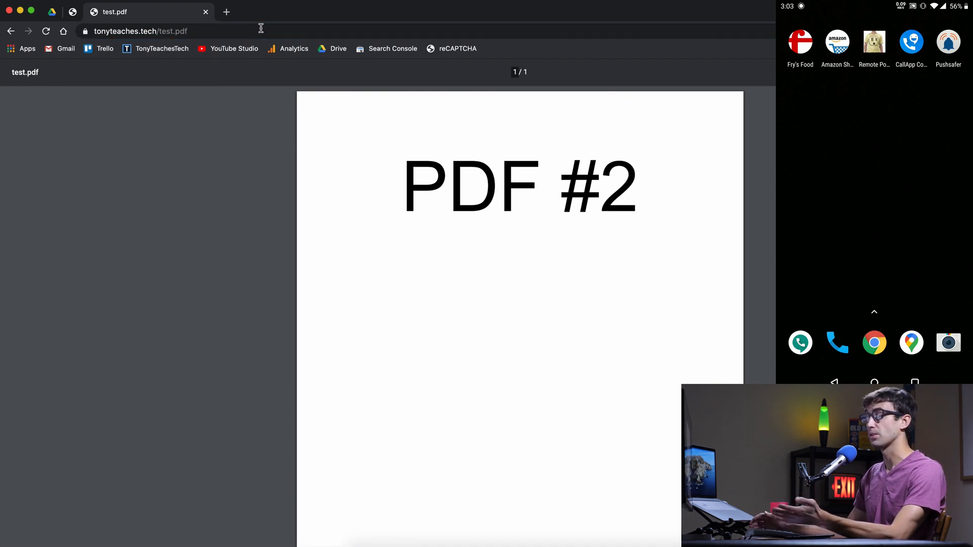
mouse_move(521, 353)
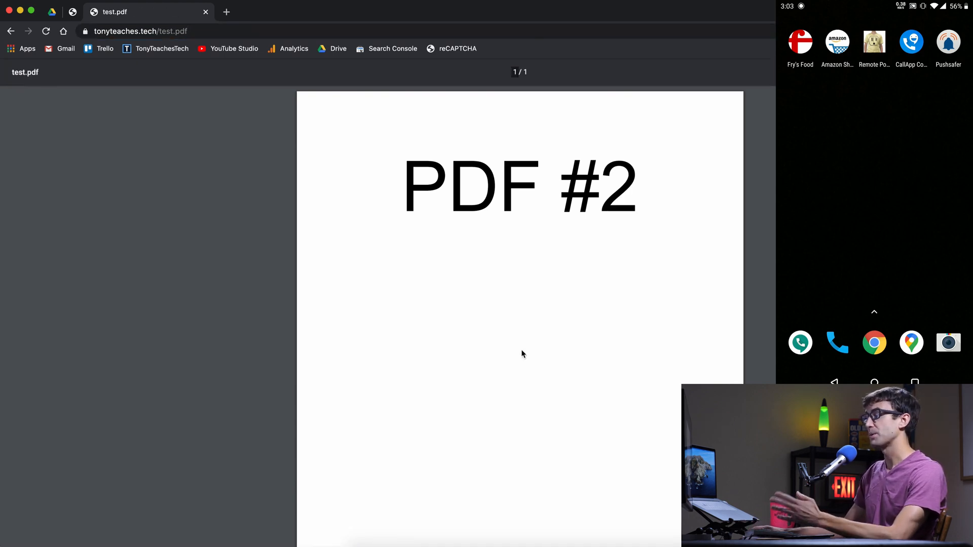
mouse_move(542, 287)
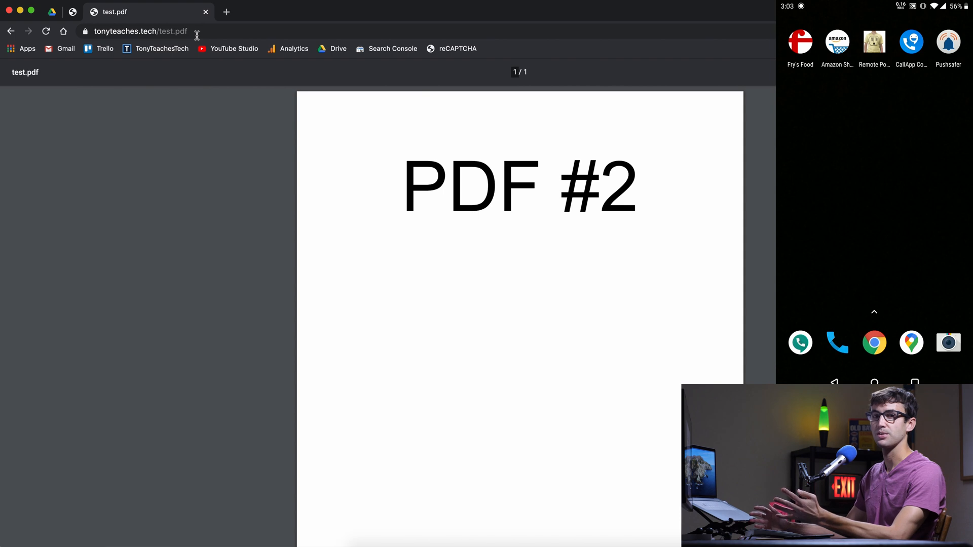
mouse_move(241, 58)
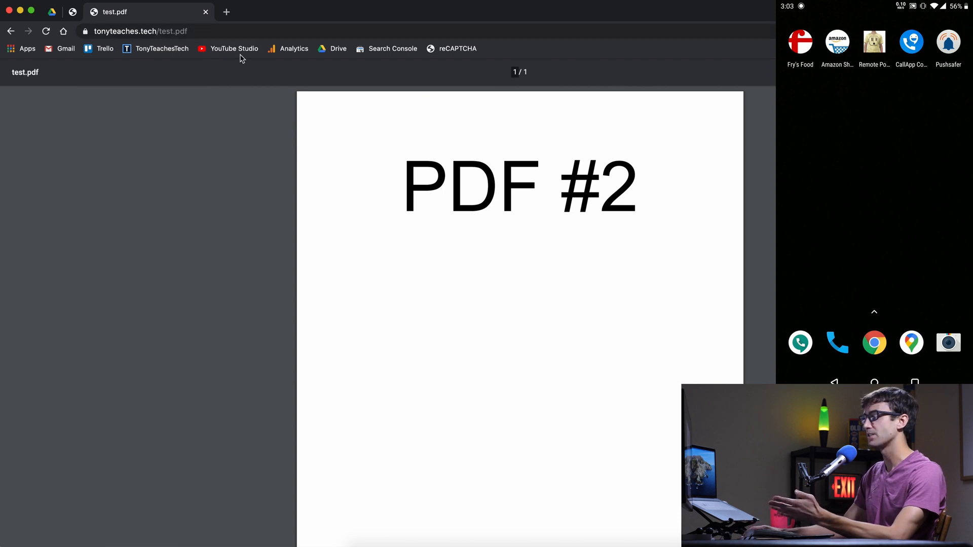
mouse_move(652, 354)
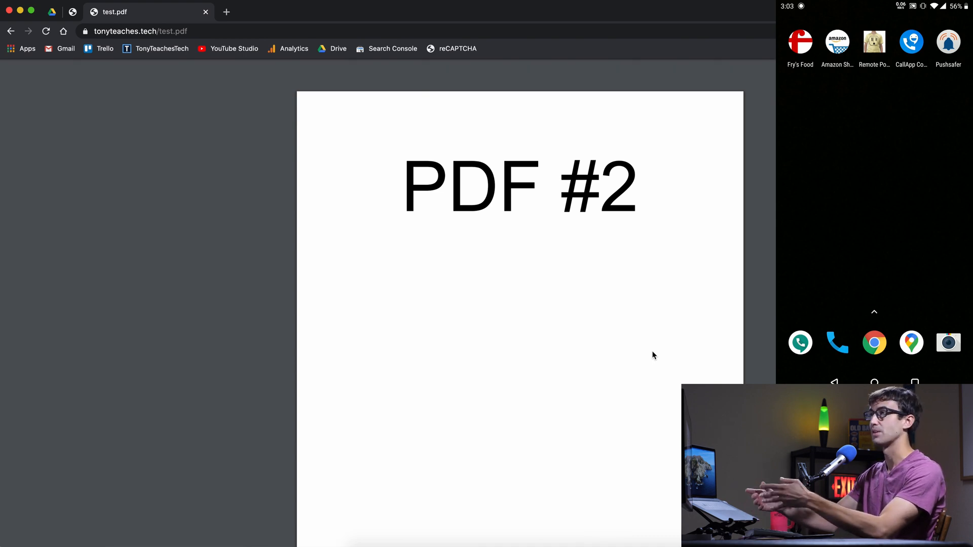
mouse_move(587, 463)
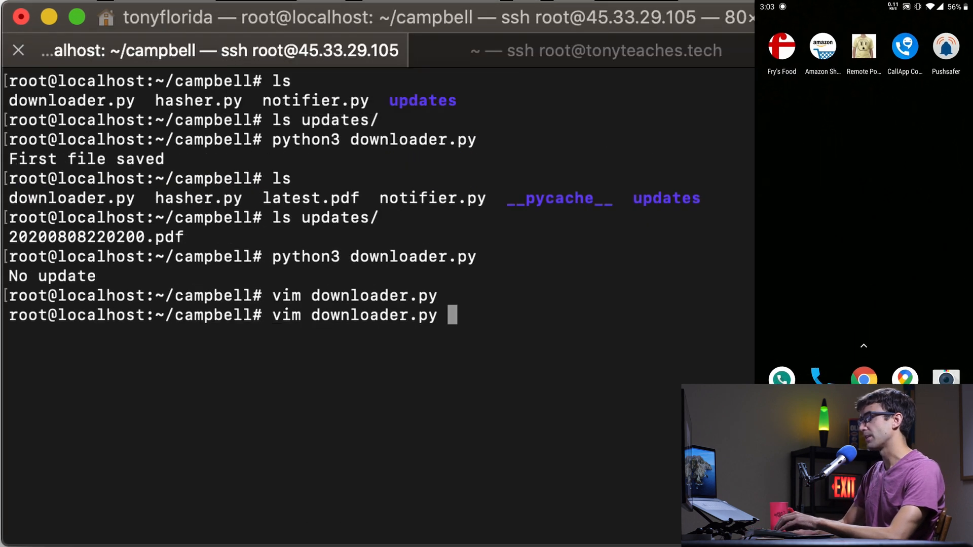
Rerun downloader.py to get Found update, then view the Pushsafer alert's PDF on the phone.
type("python3 downloader.py")
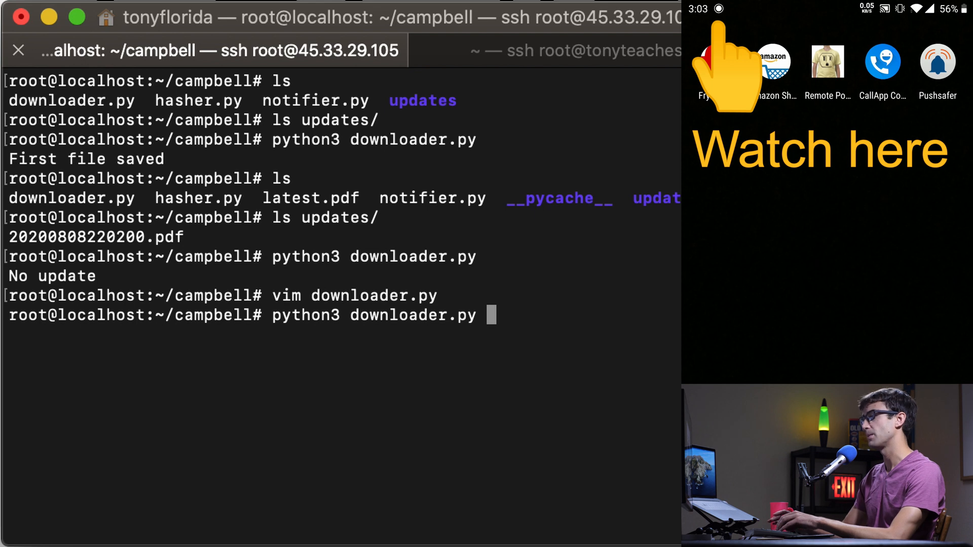
key("Return")
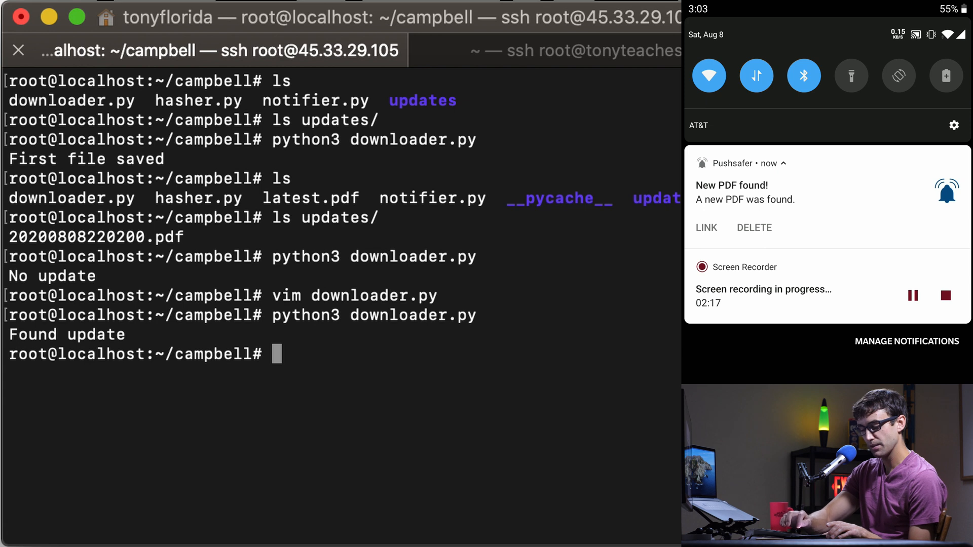
left_click(705, 228)
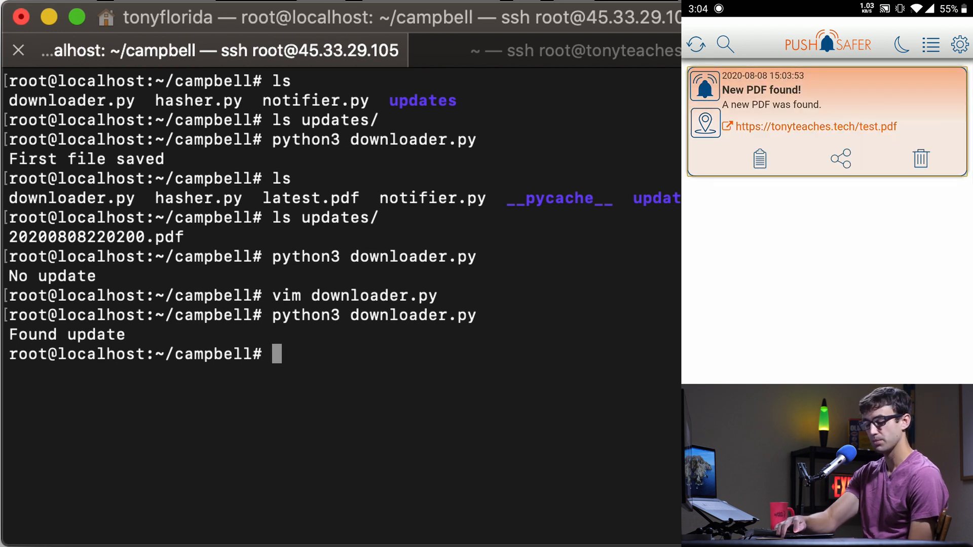
left_click(815, 127)
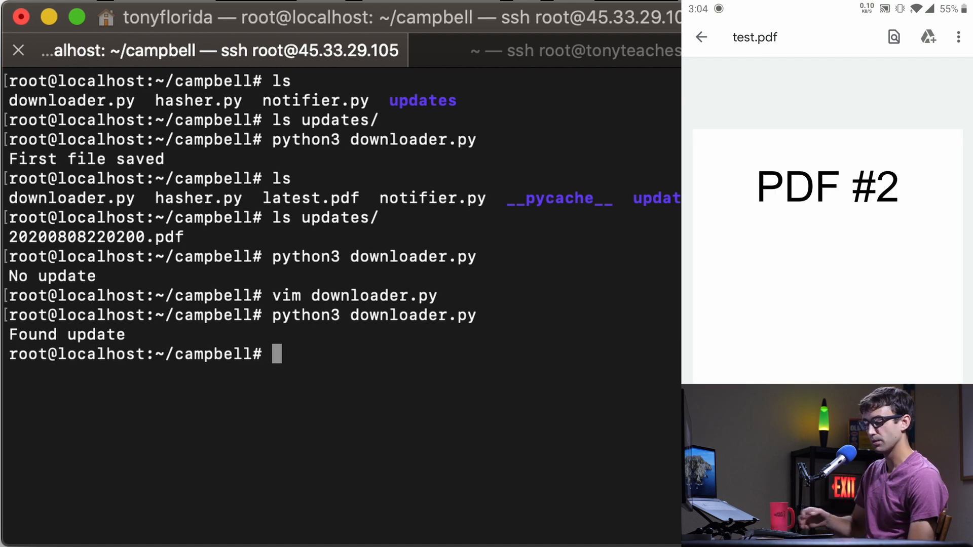
left_click(700, 37)
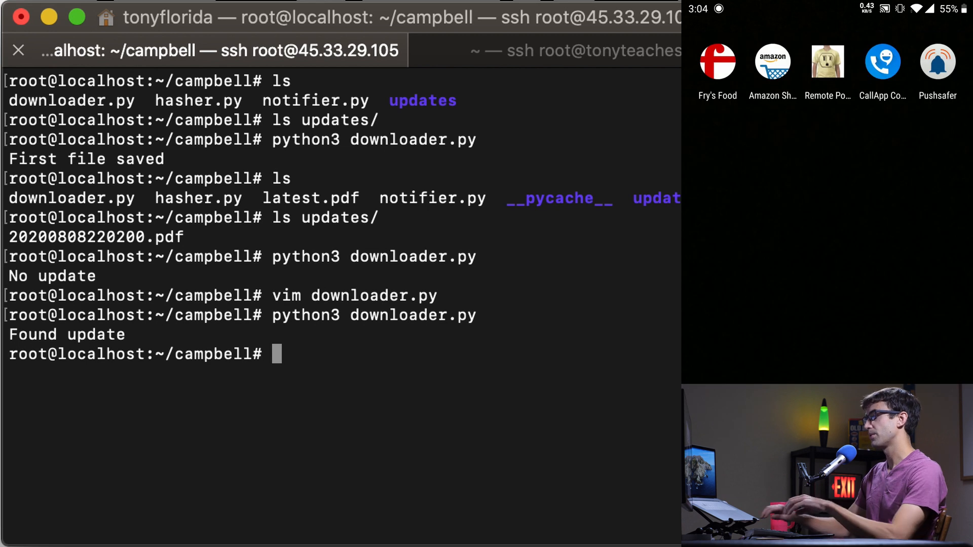
mouse_move(602, 426)
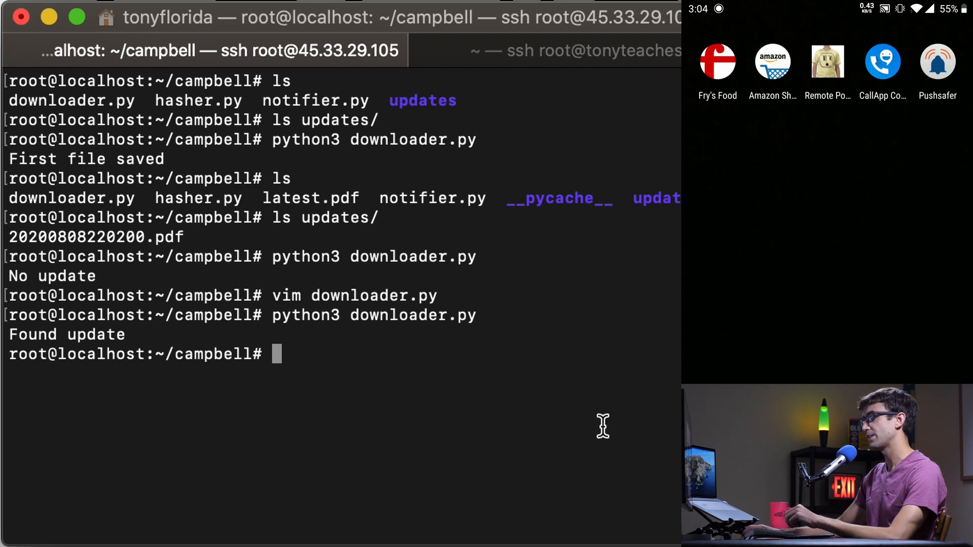
Run python3 downloader.py a third time, which prints No update.
type("python3 downloader.py")
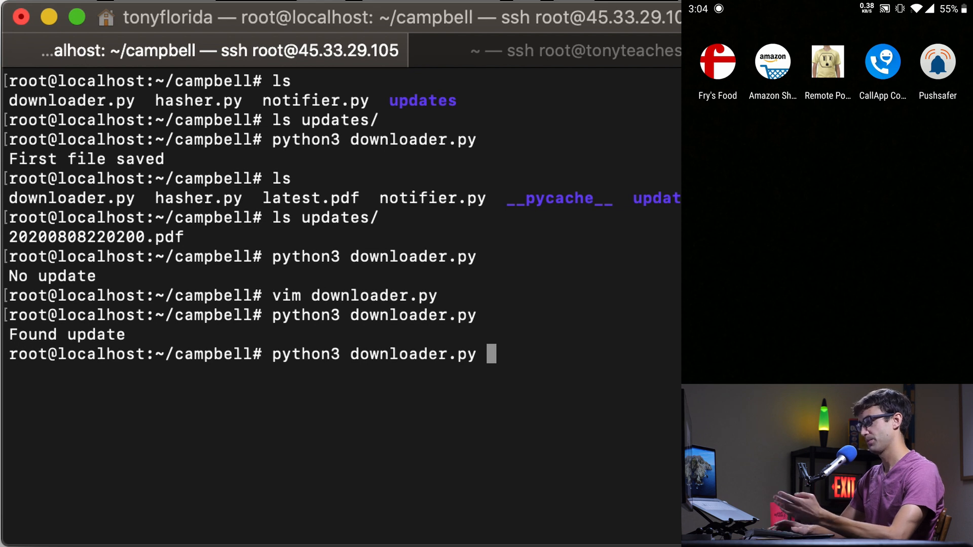
key("Return")
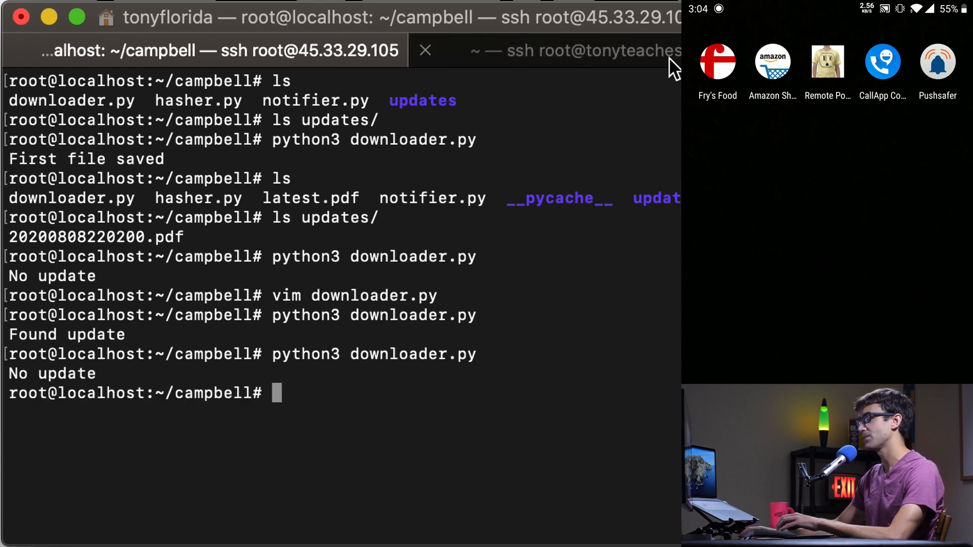
On the web server, rename test.pdf back to test2.pdf and move test3.pdf in as test.pdf.
left_click(577, 51)
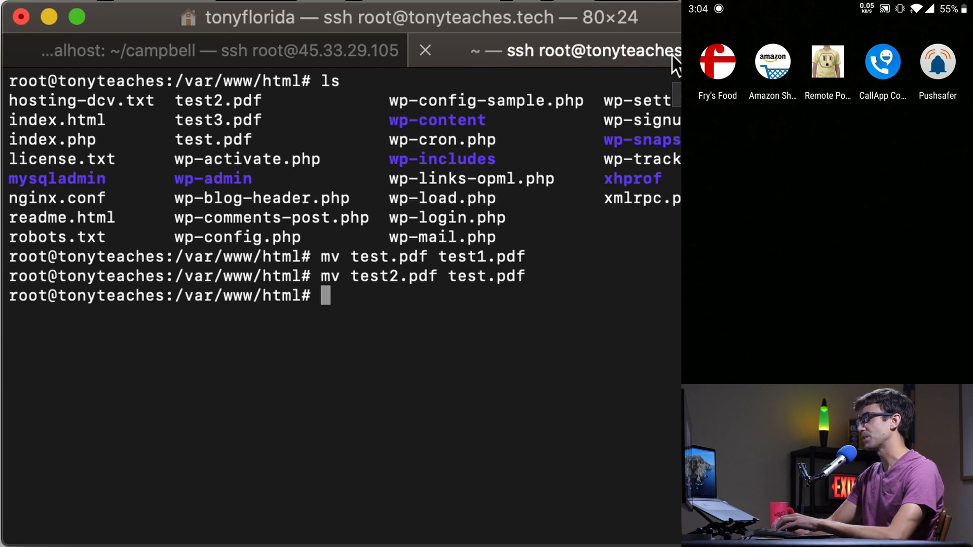
type("mv test2.")
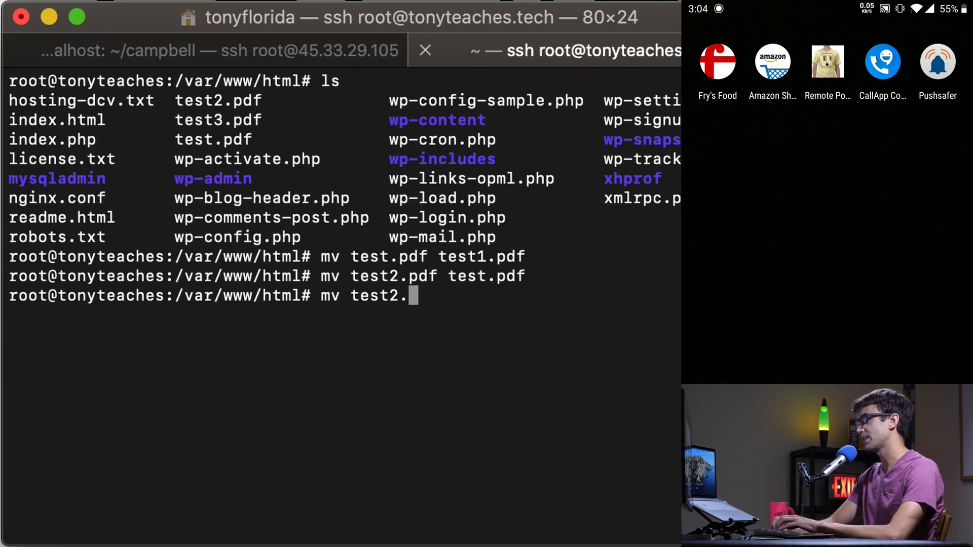
type("pdf")
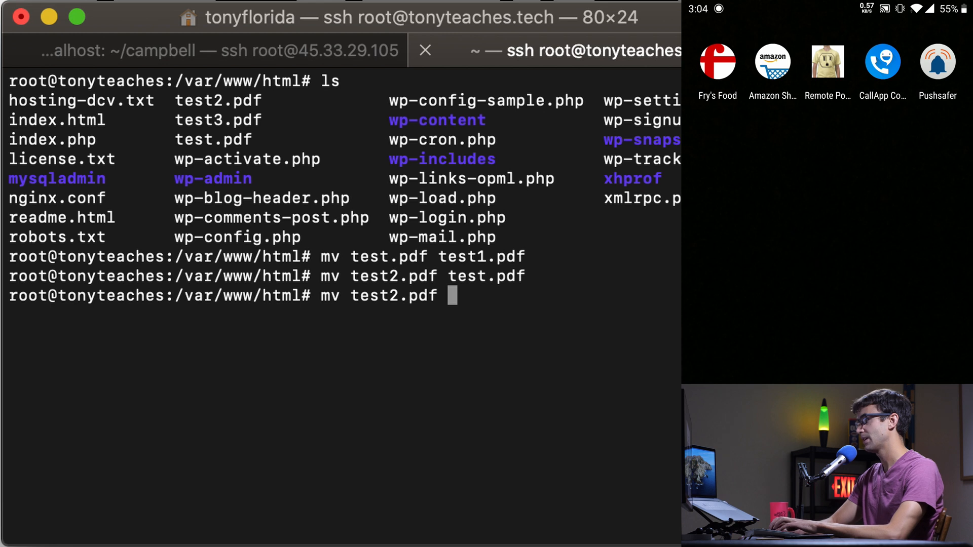
key("Backspace")
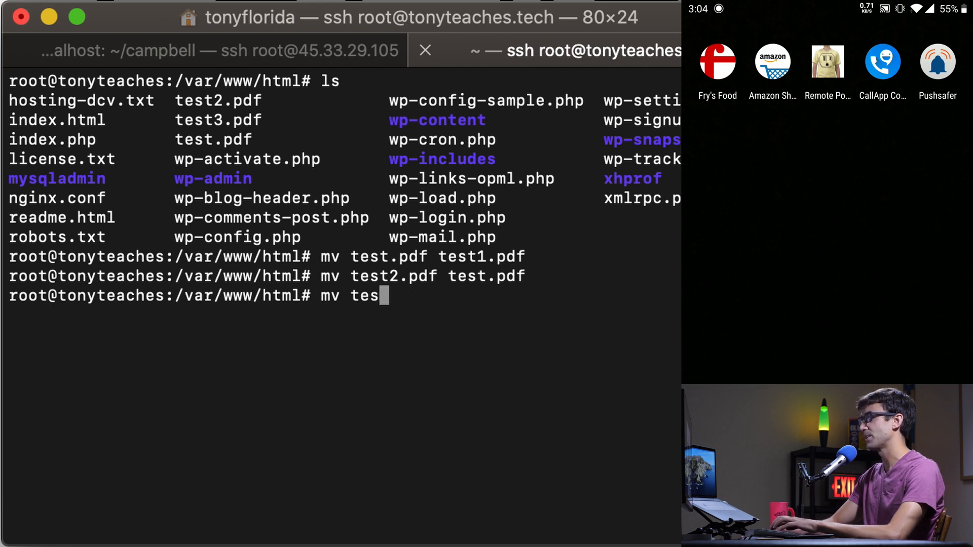
type("t.pdf")
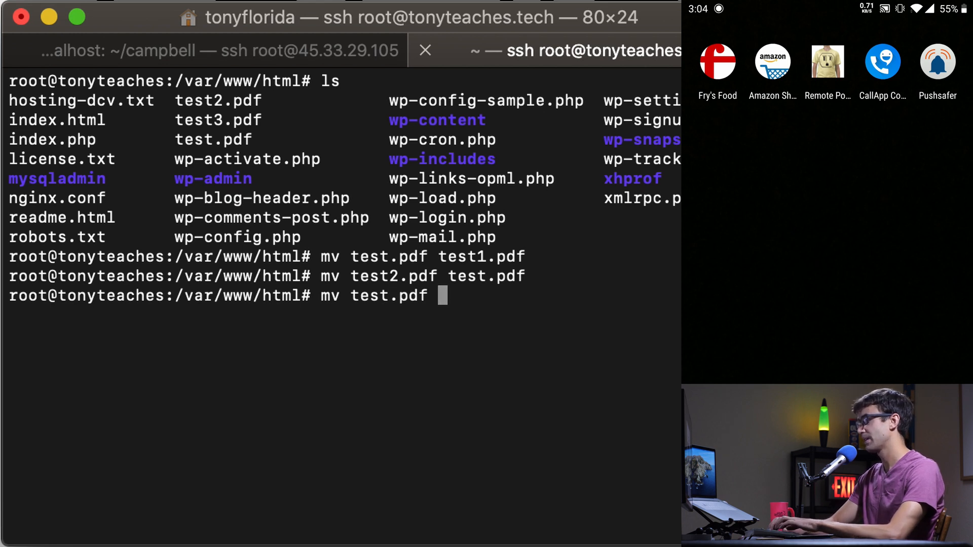
key("Return")
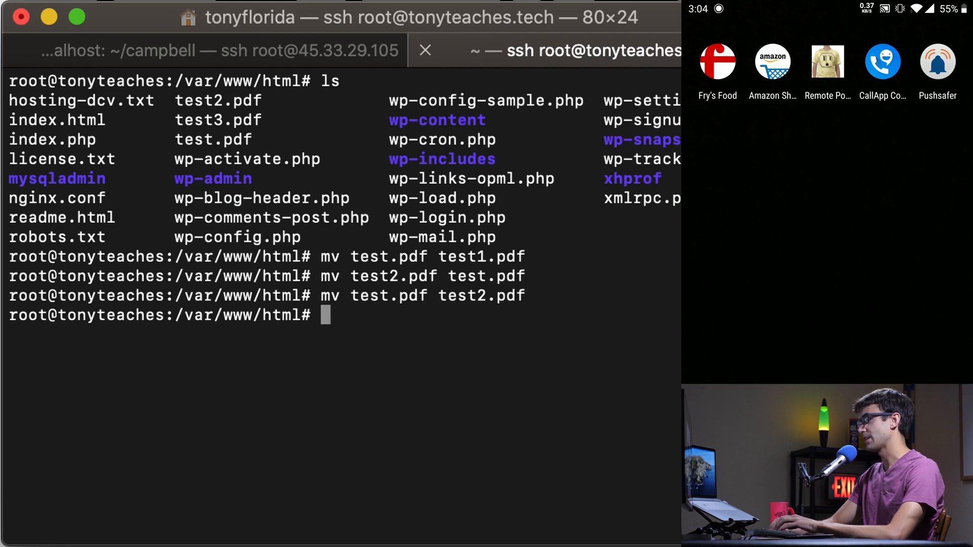
type("mv test")
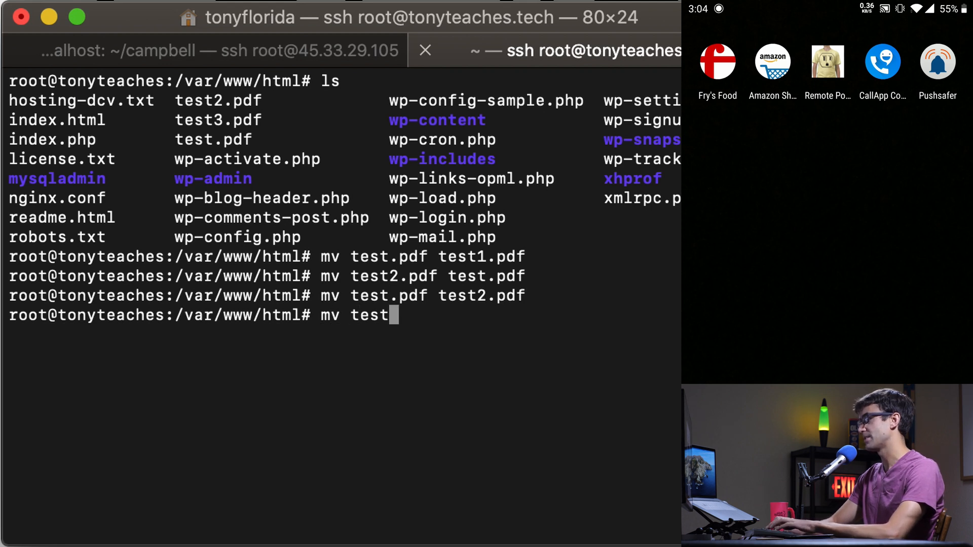
type("3.pdf")
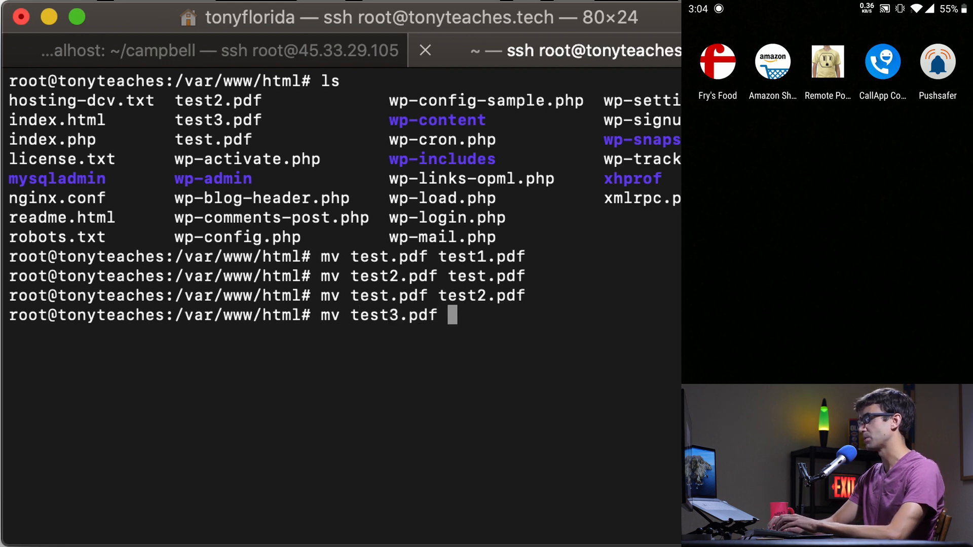
key("Return")
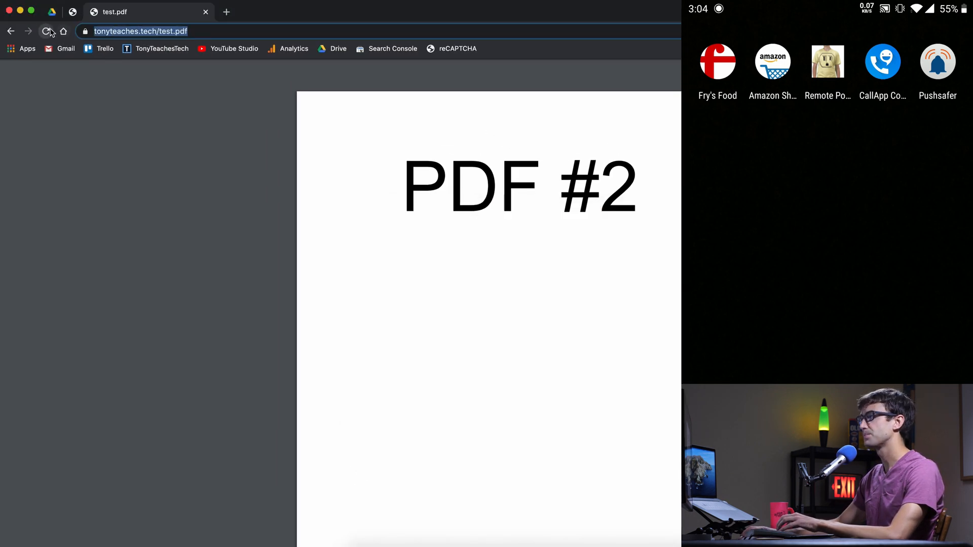
Reload tonyteaches.tech/test.pdf in Chrome so it displays PDF #3.
left_click(46, 31)
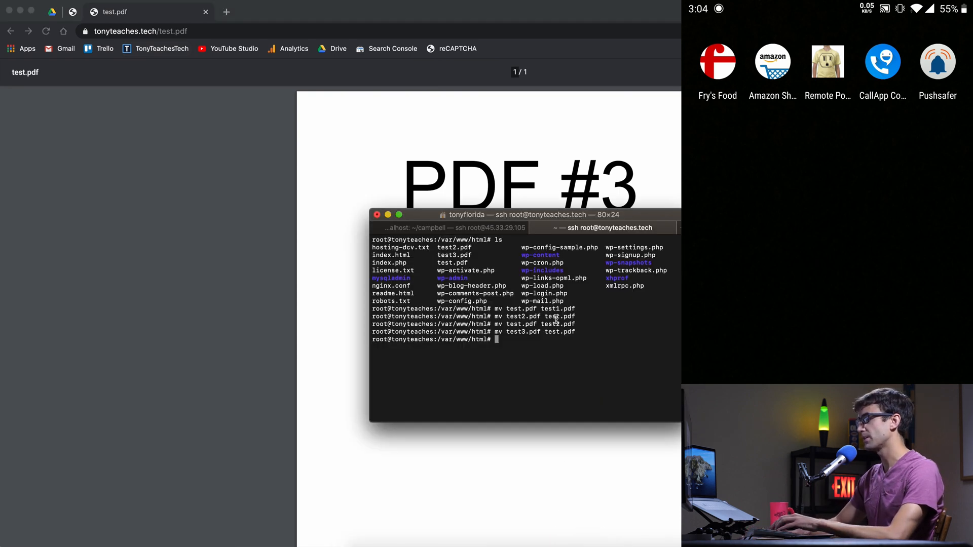
Rerun downloader.py in the localhost session and open the second New PDF found! alert on the phone.
left_click(453, 228)
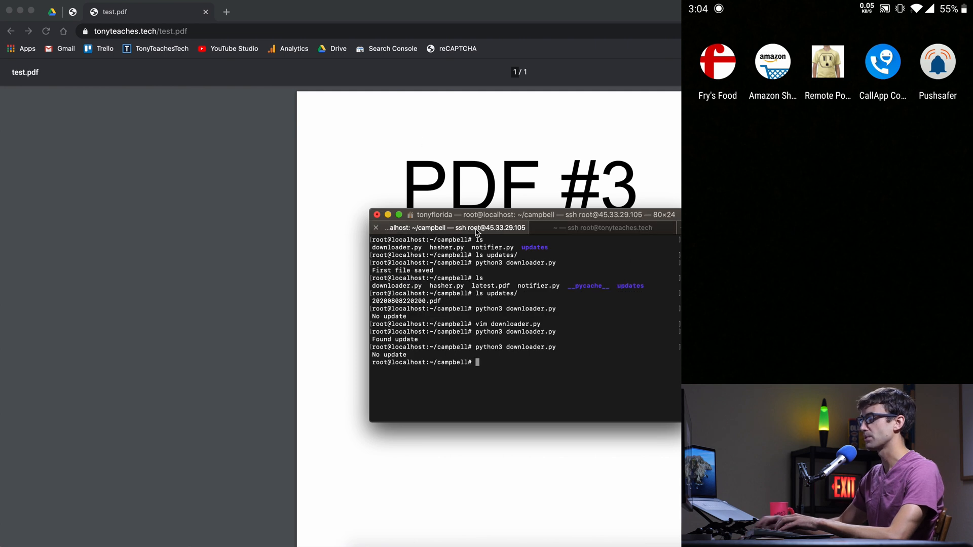
type("vim downloader.py")
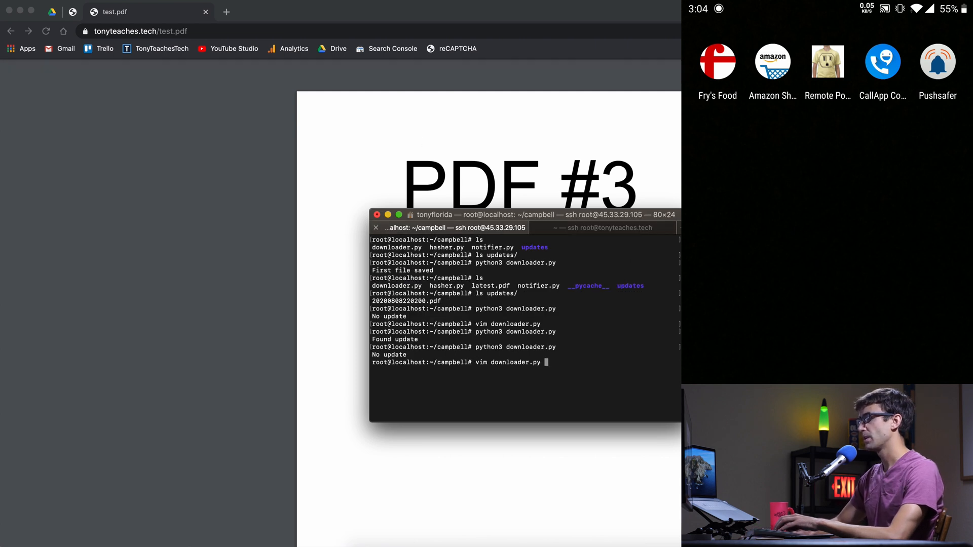
key("Return")
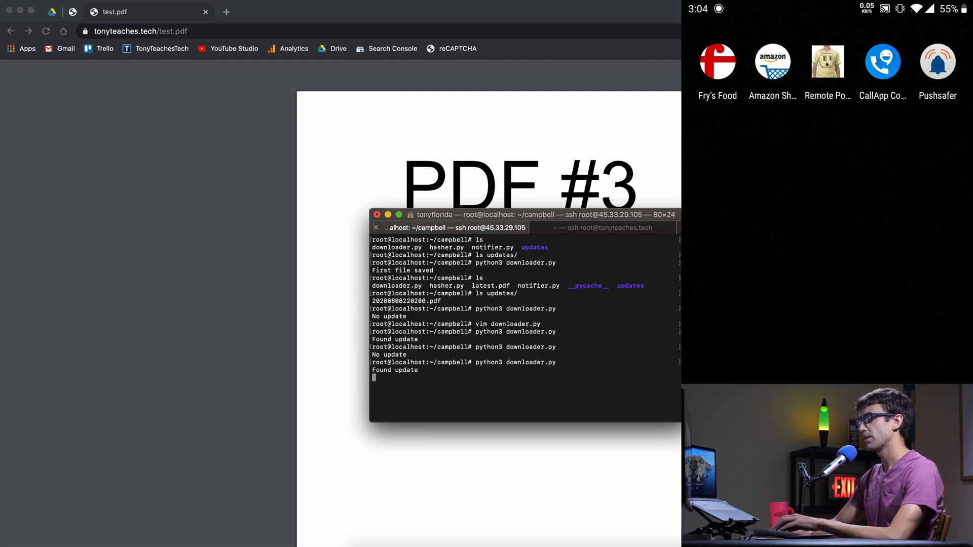
key("Return")
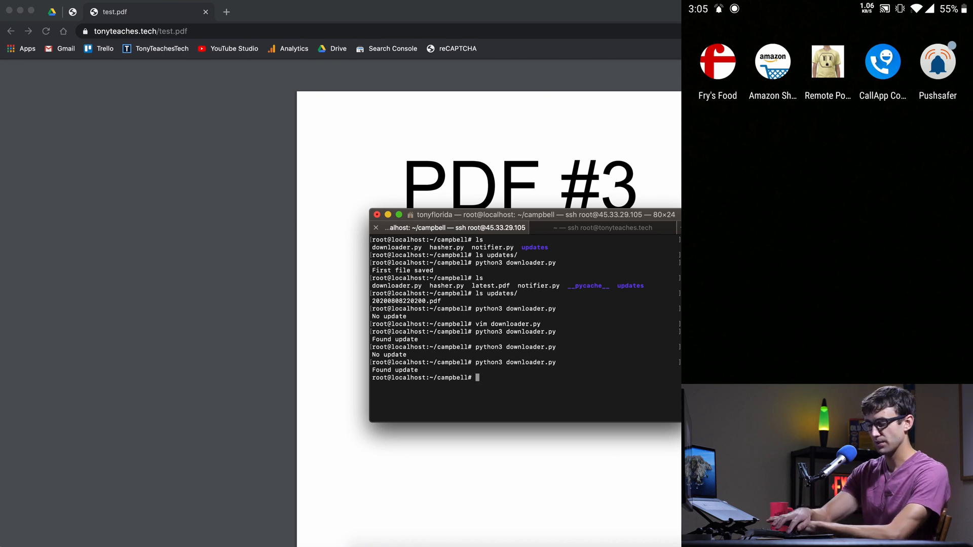
scroll("down", 3)
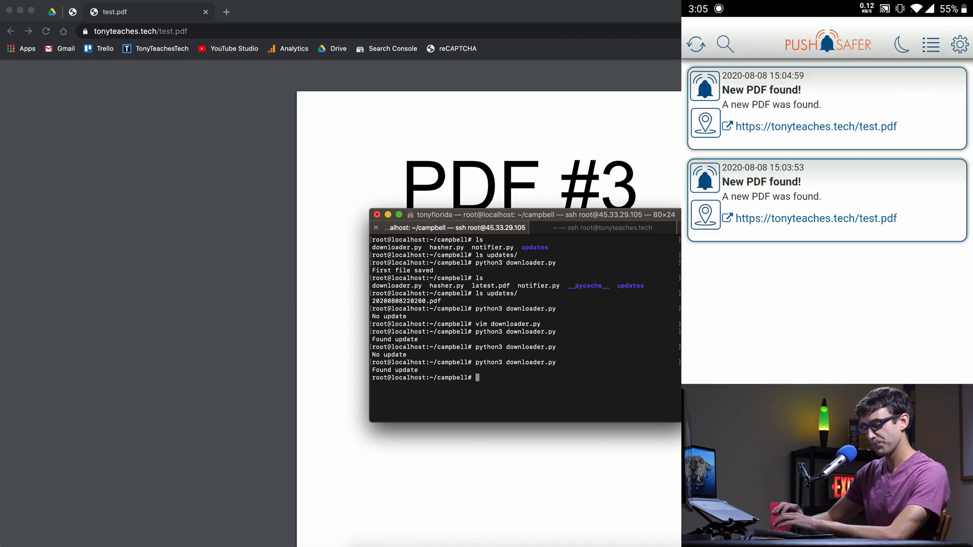
left_click(806, 105)
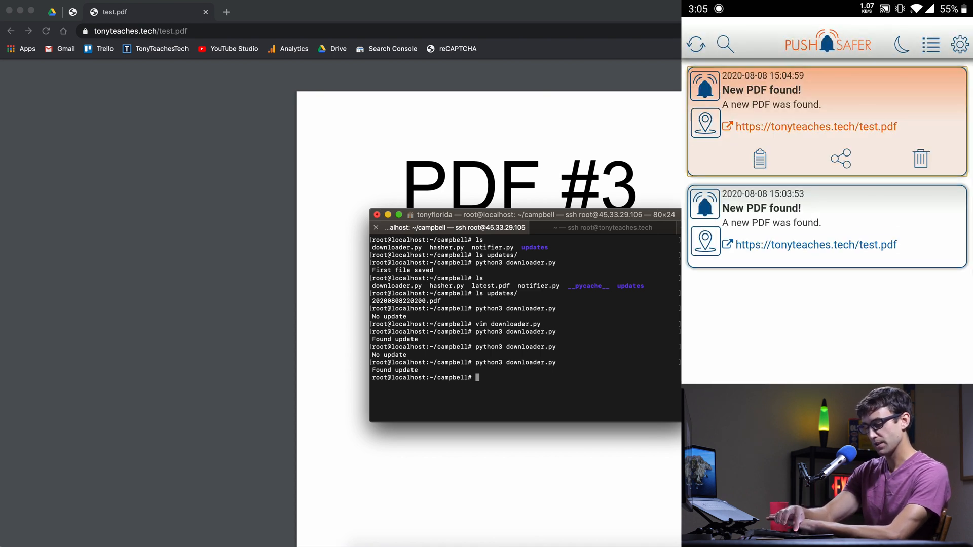
left_click(815, 126)
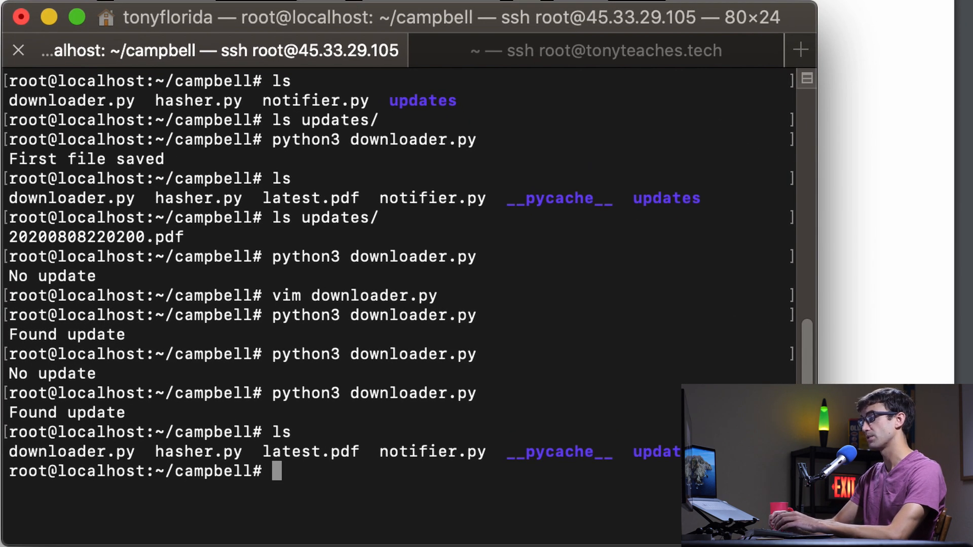
type("ls up")
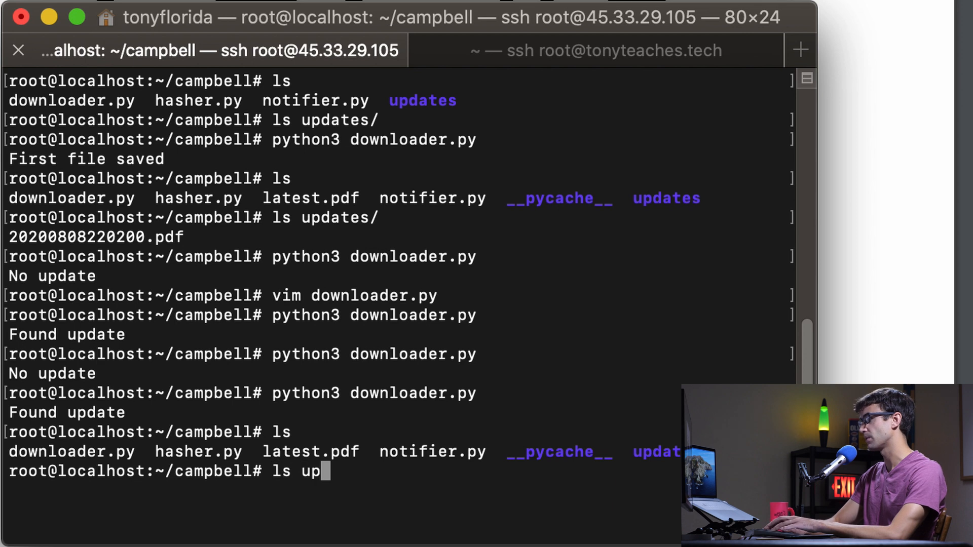
key("Return")
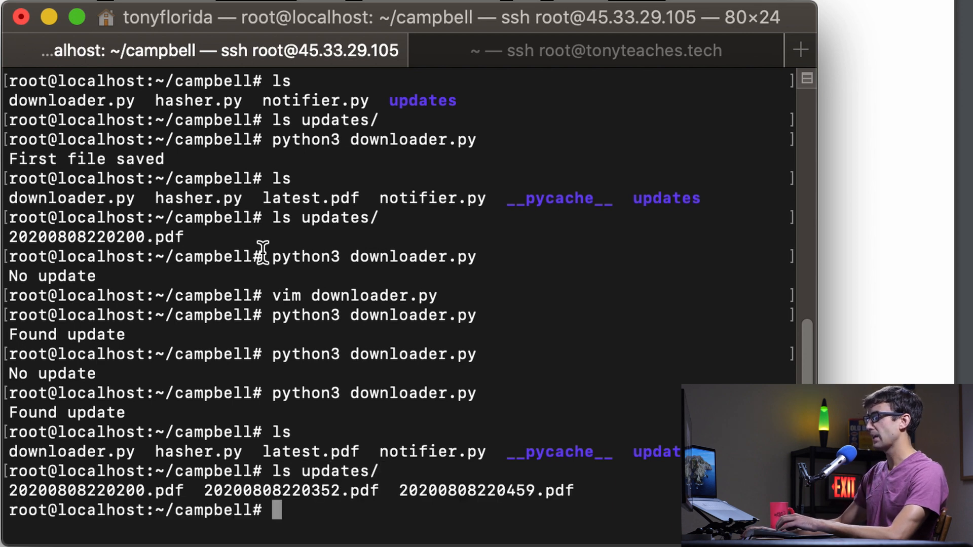
double_click(466, 491)
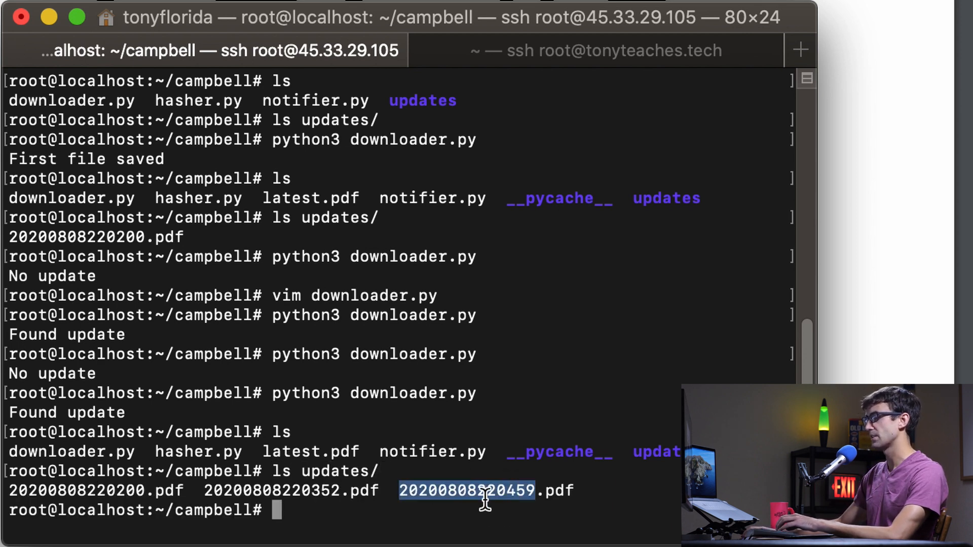
mouse_move(243, 478)
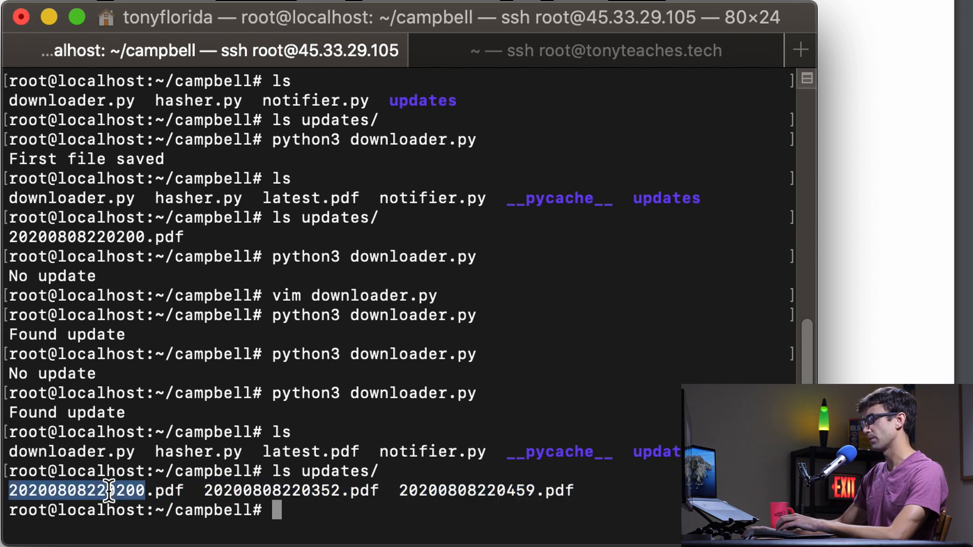
mouse_move(345, 518)
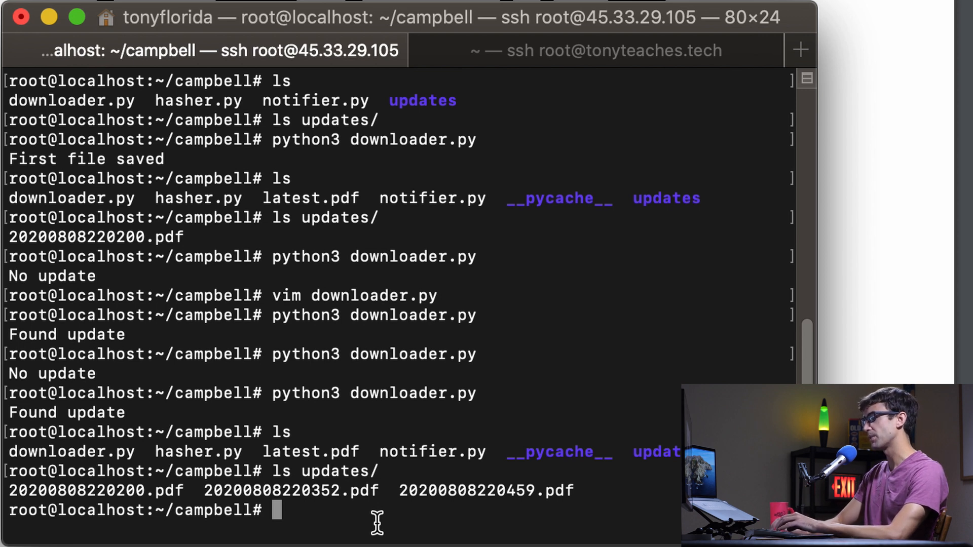
key("Return")
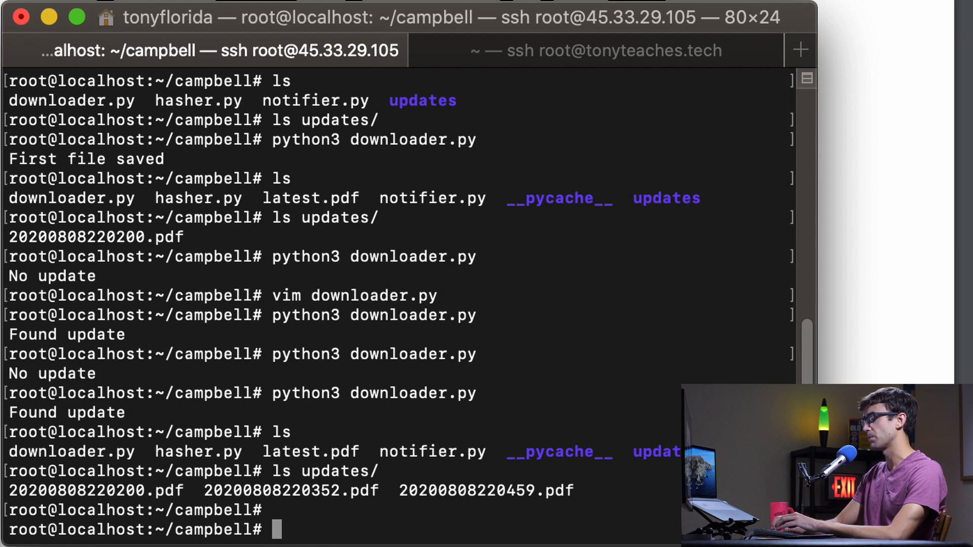
type("vim")
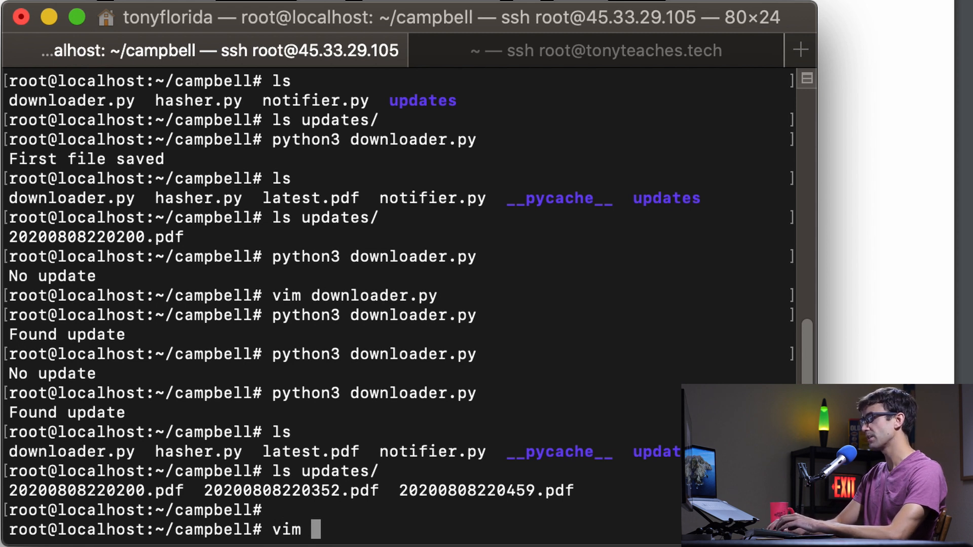
key("Return")
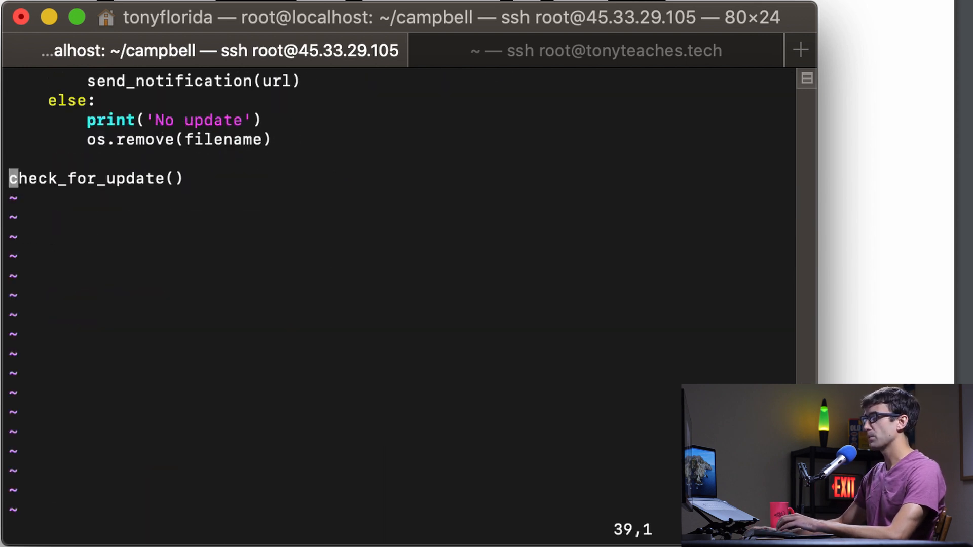
double_click(93, 179)
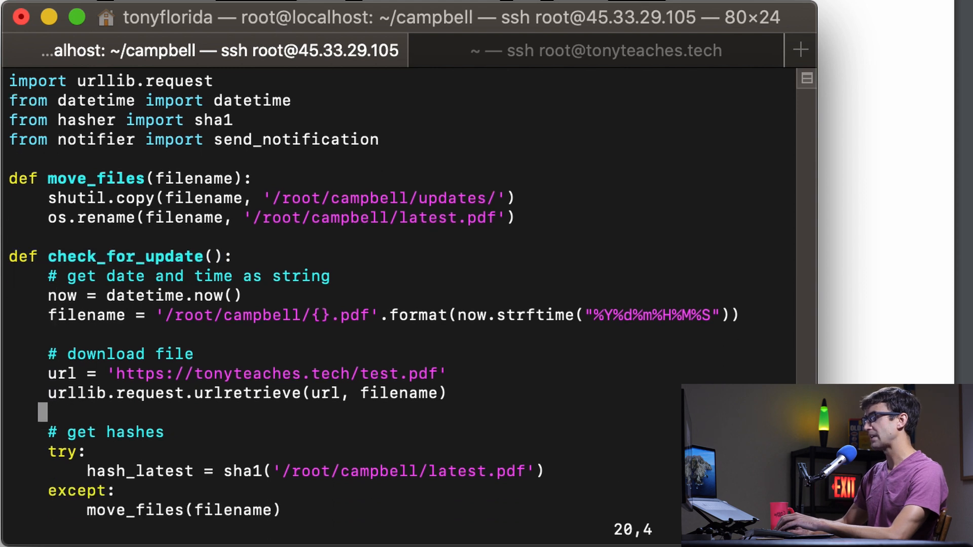
mouse_move(92, 332)
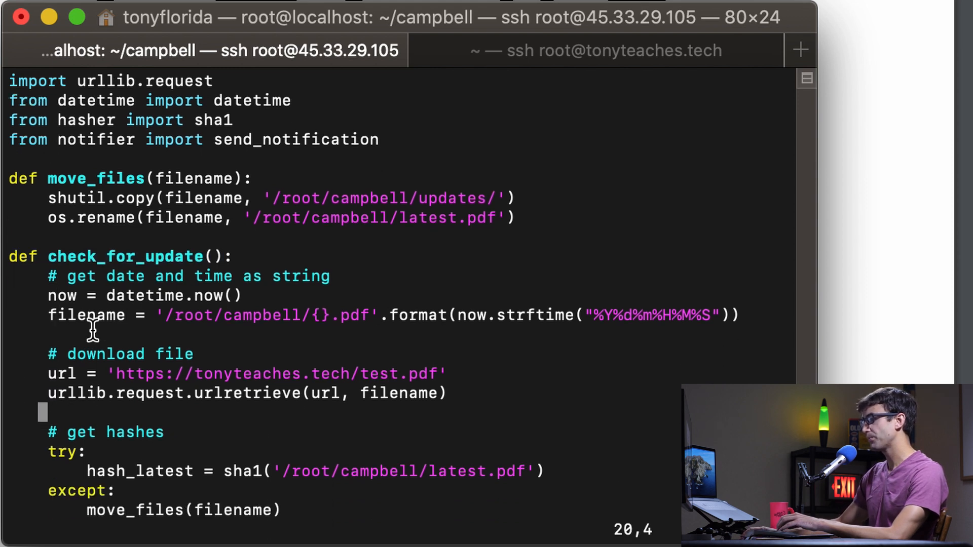
double_click(325, 393)
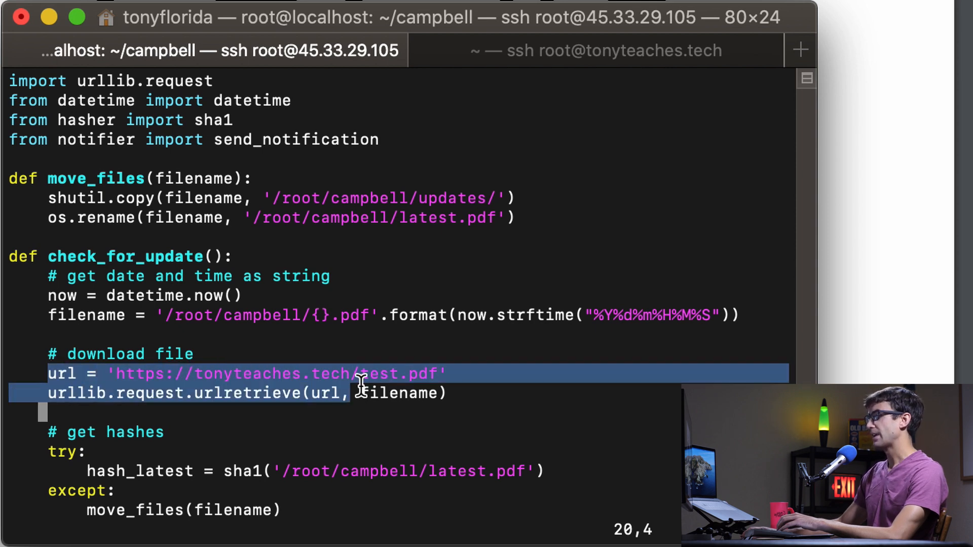
double_click(398, 393)
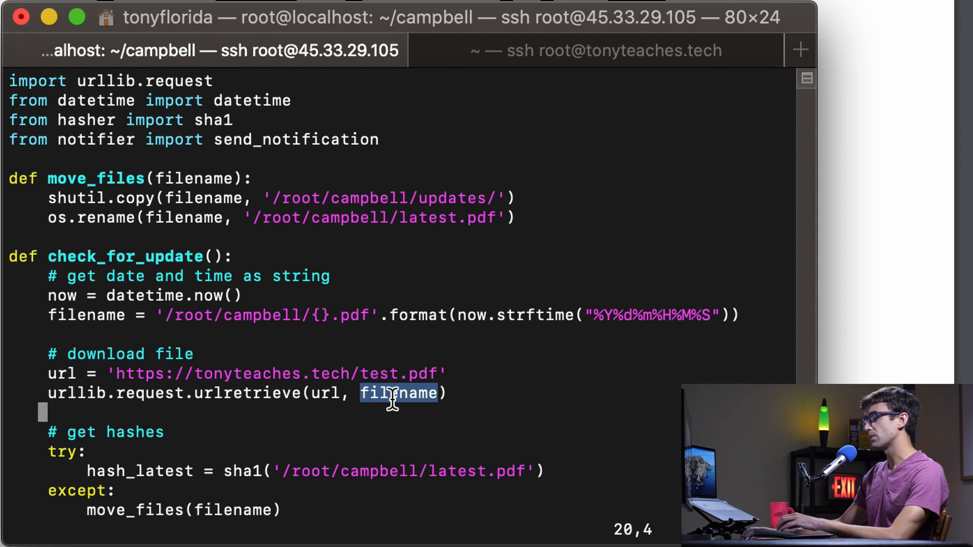
mouse_move(764, 315)
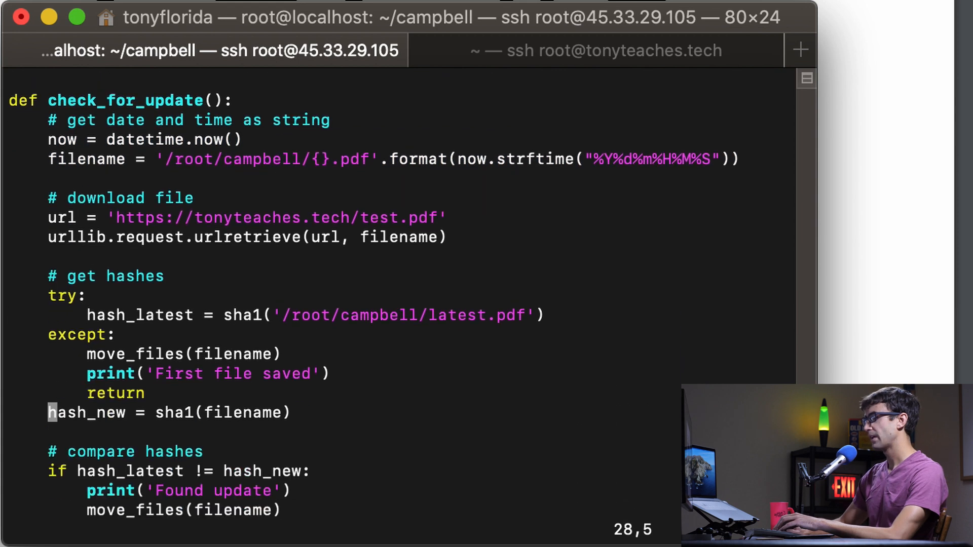
scroll("down", 3)
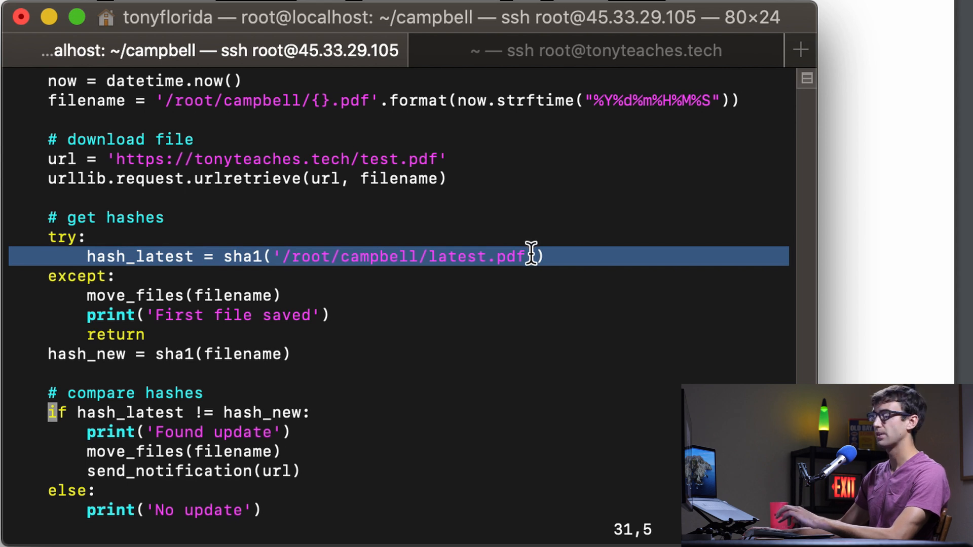
mouse_move(527, 267)
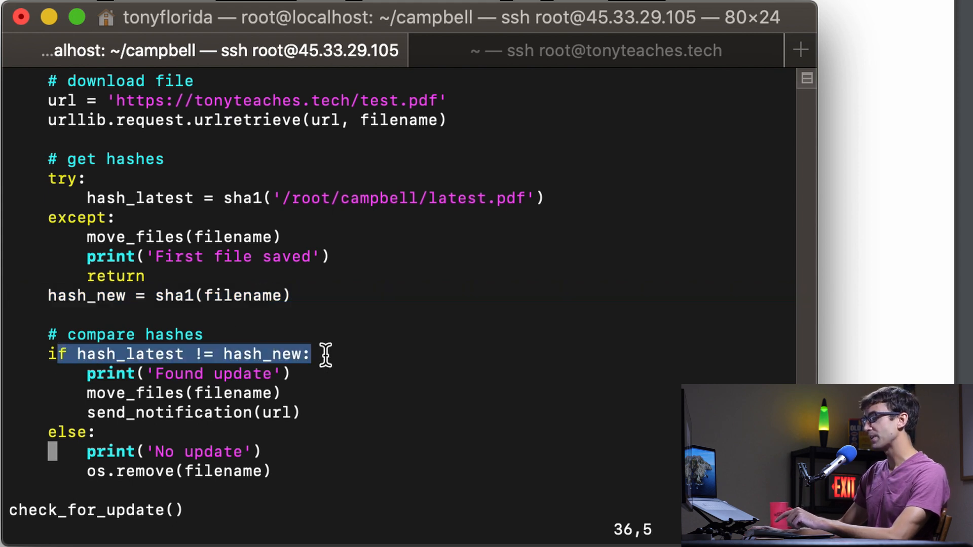
mouse_move(280, 392)
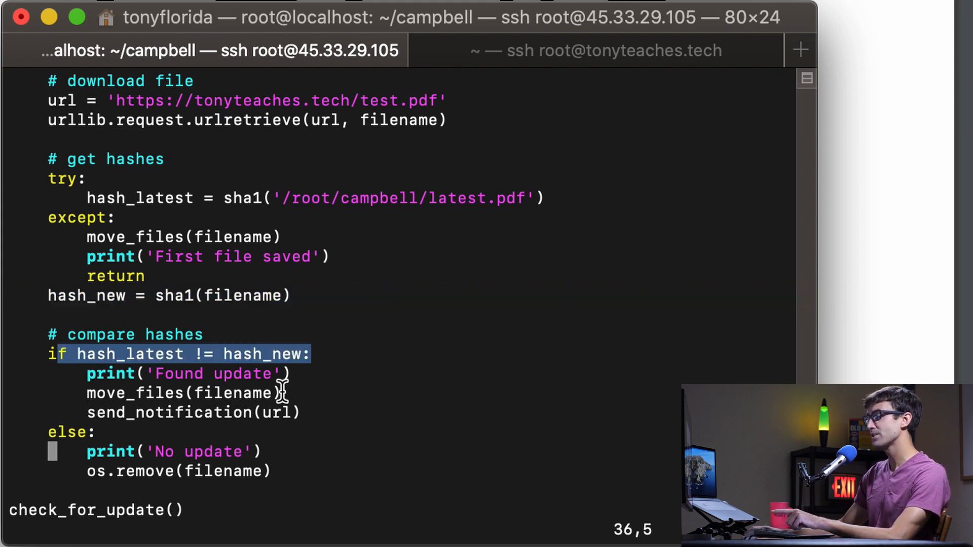
left_click(168, 392)
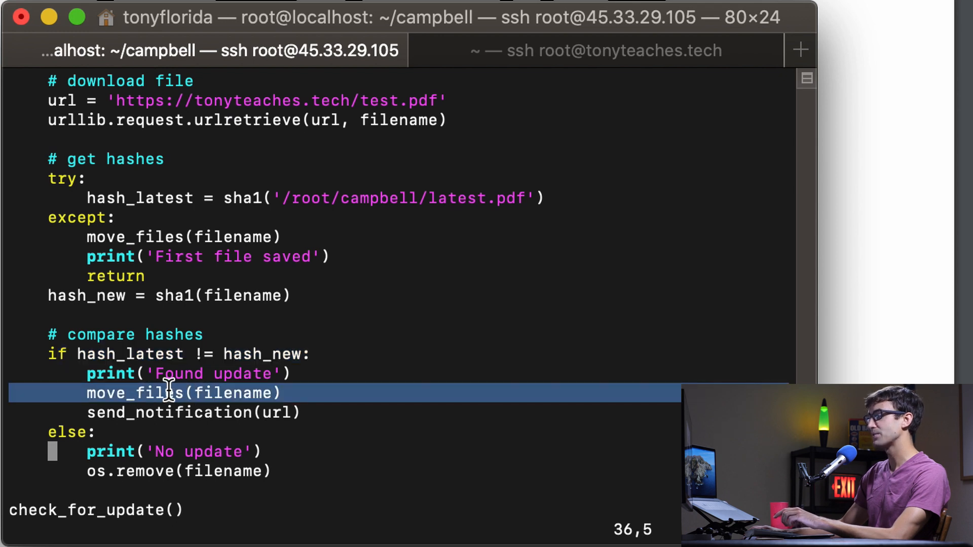
mouse_move(202, 402)
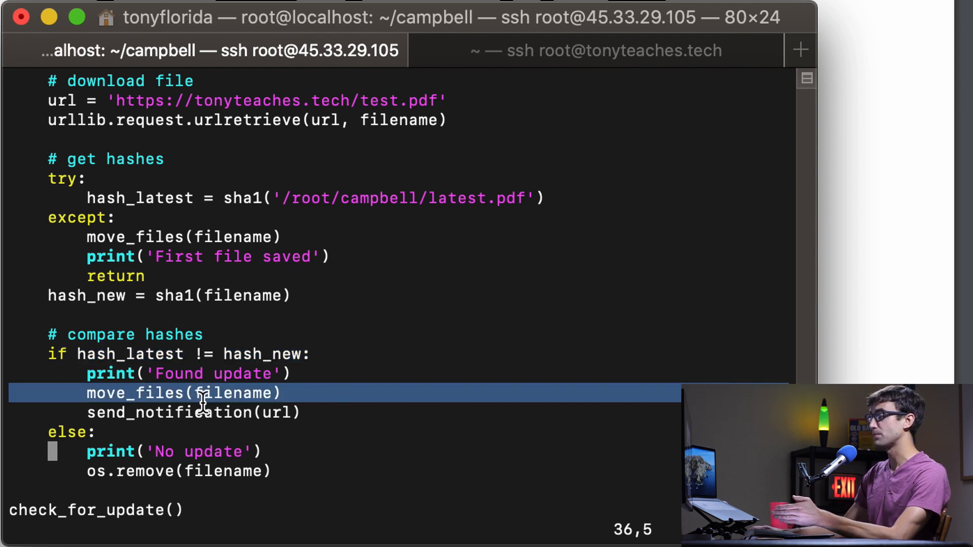
mouse_move(208, 361)
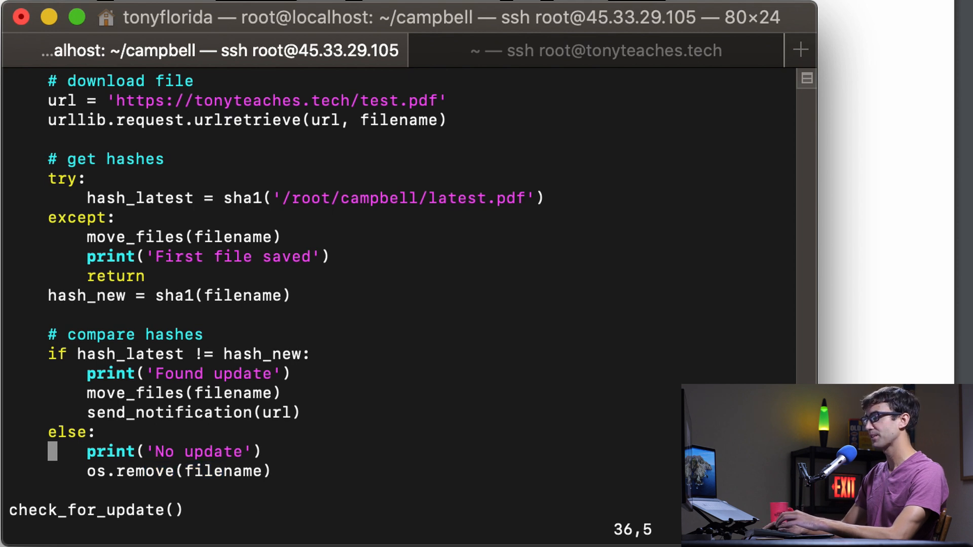
scroll("up", 3)
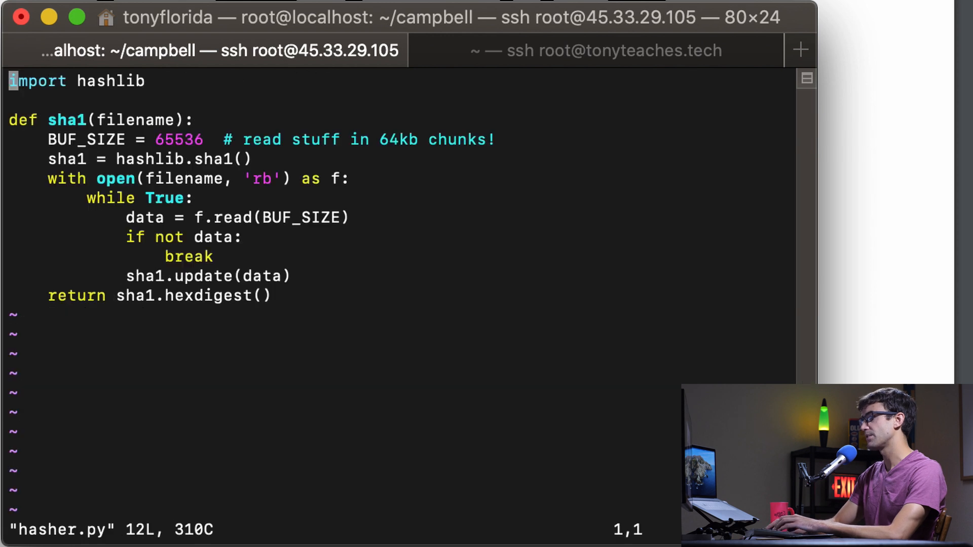
mouse_move(474, 223)
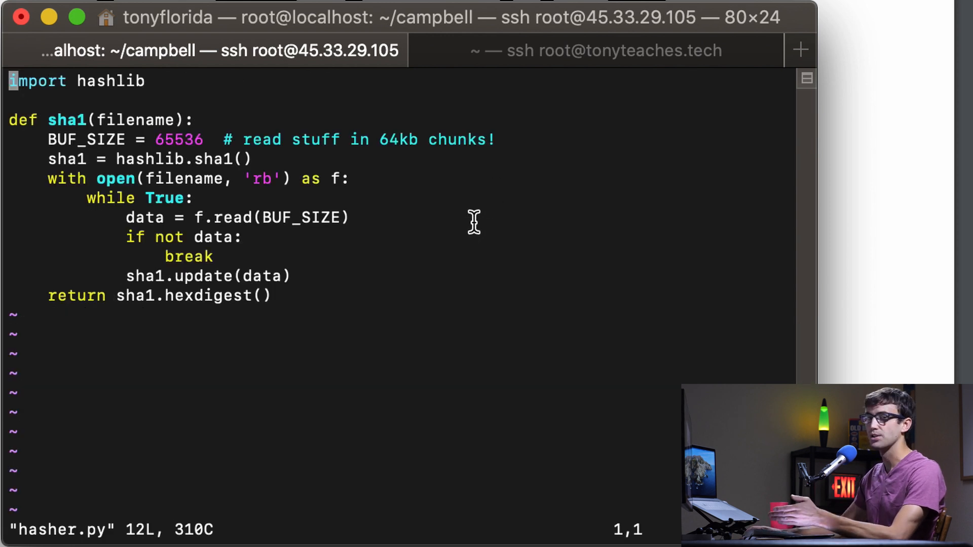
mouse_move(365, 233)
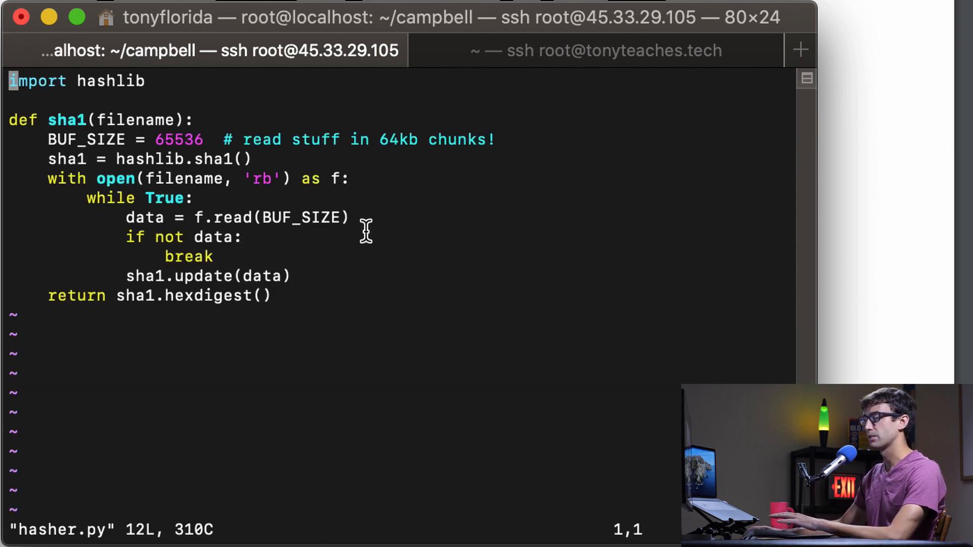
mouse_move(500, 192)
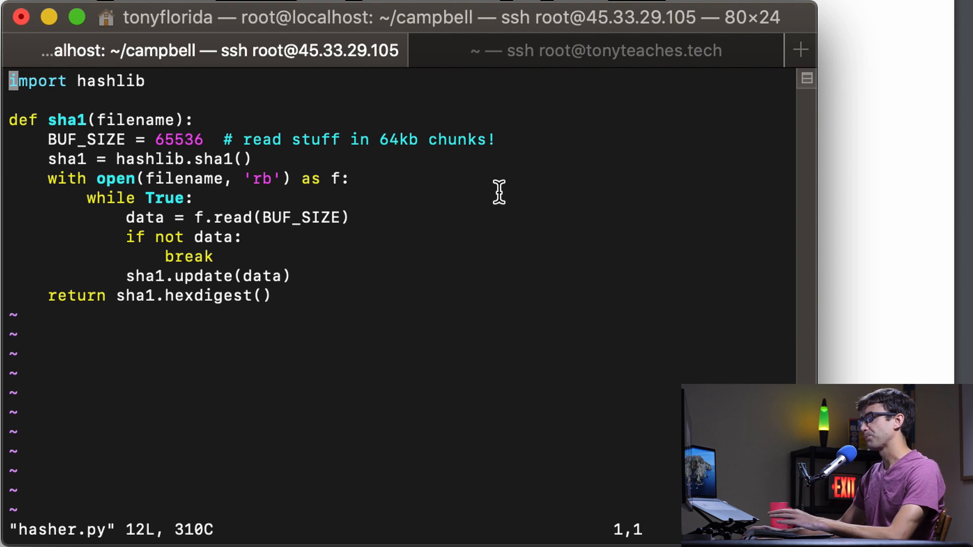
mouse_move(260, 267)
type("vim notifier.py")
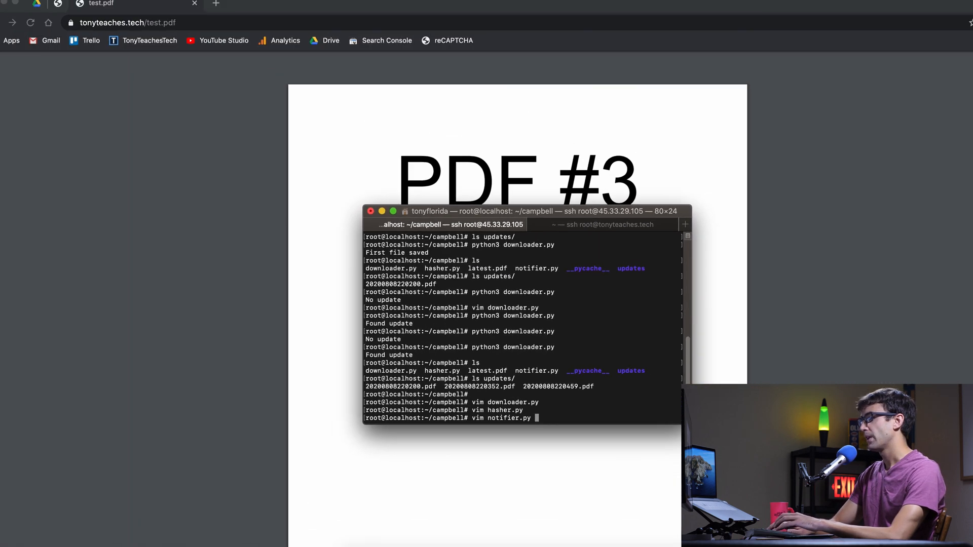
Open notifier.py in vim, then switch to the Chrome tab showing test.pdf.
key("Return")
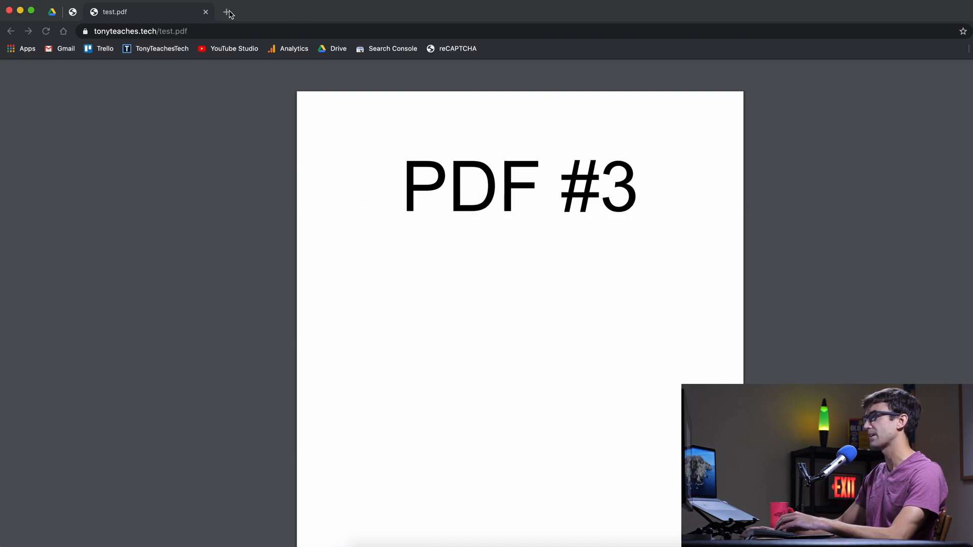
Open pushsafer.com in a new tab and log in to reach the dashboard.
left_click(229, 12)
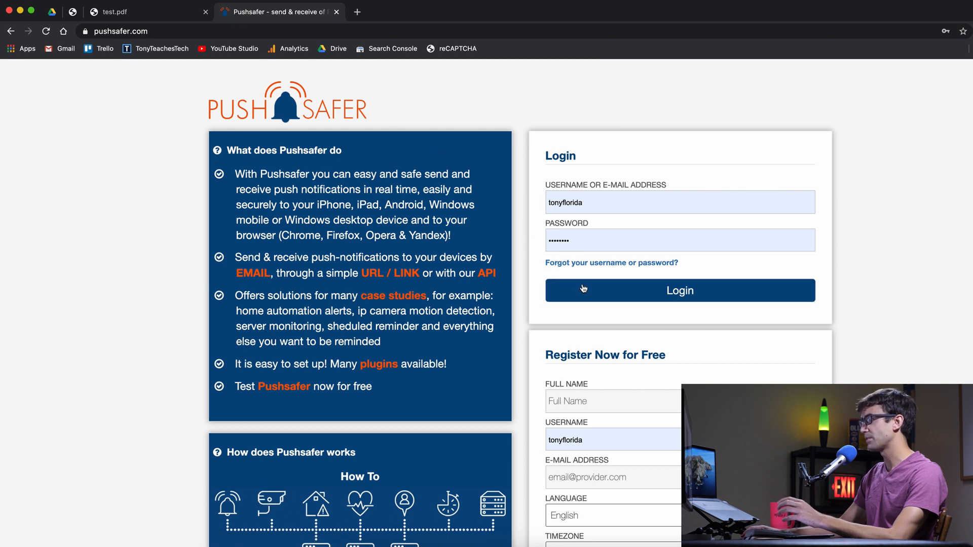
left_click(679, 291)
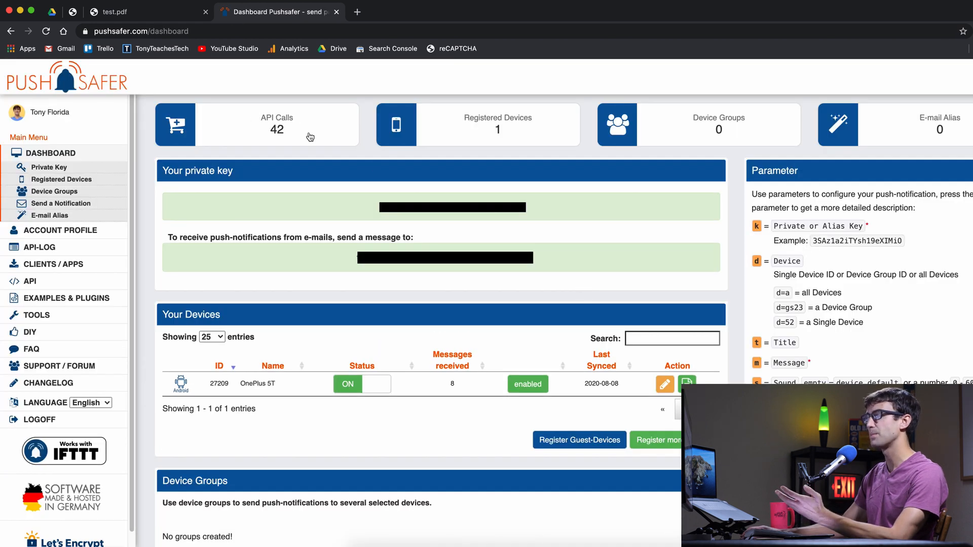
mouse_move(307, 162)
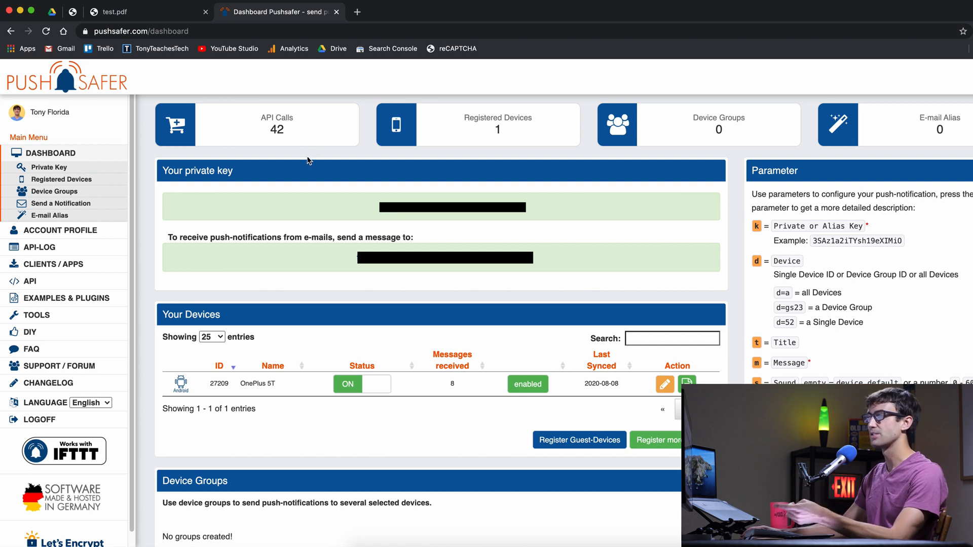
mouse_move(322, 158)
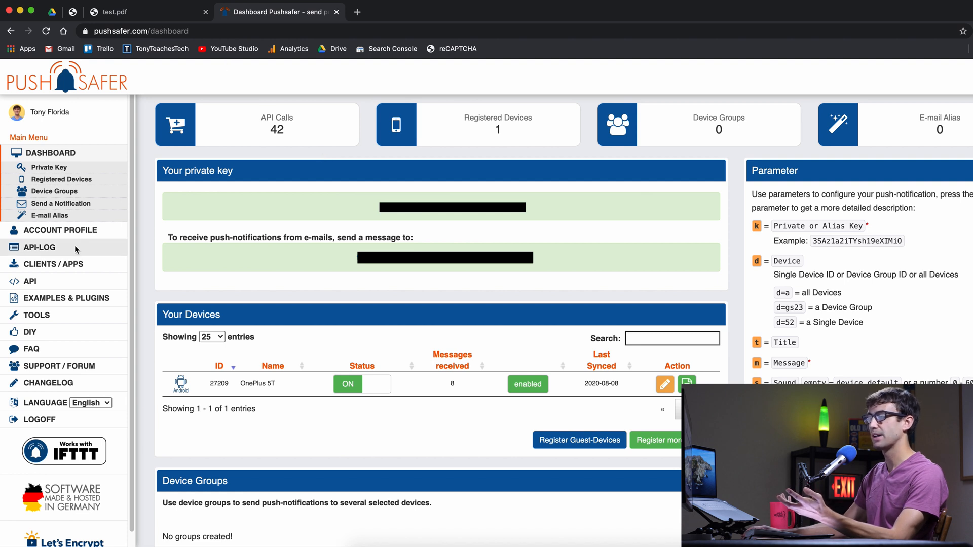
mouse_move(581, 539)
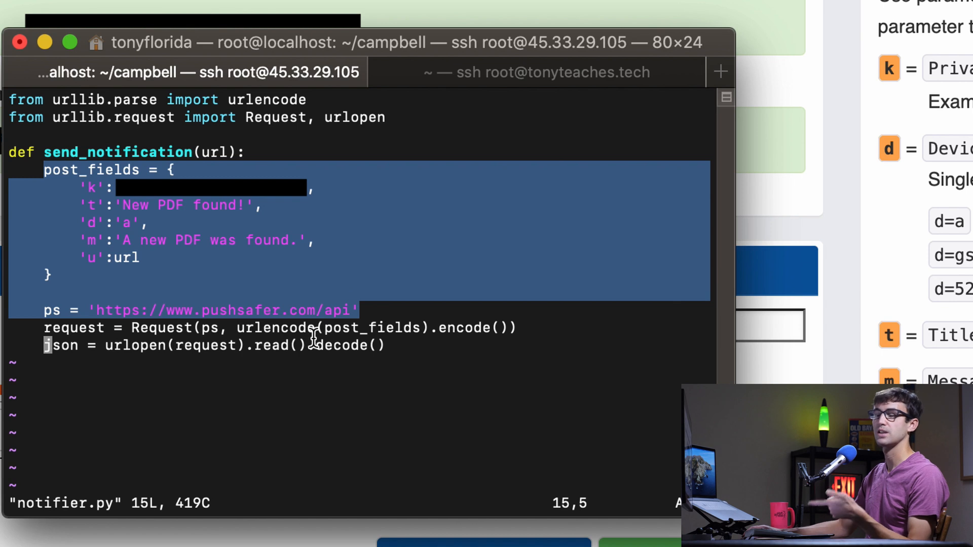
Review the post_fields in notifier.py, then quit vim with :q.
left_click(242, 309)
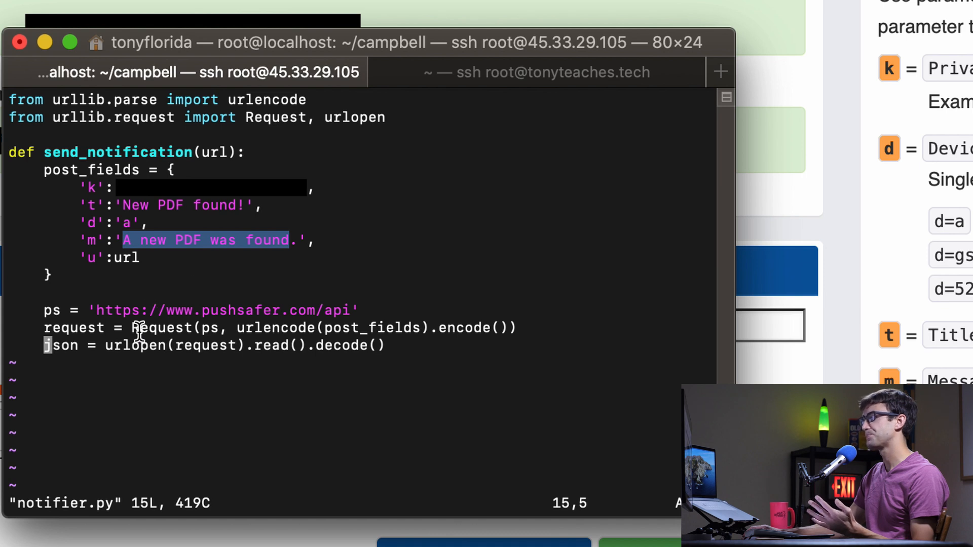
mouse_move(402, 358)
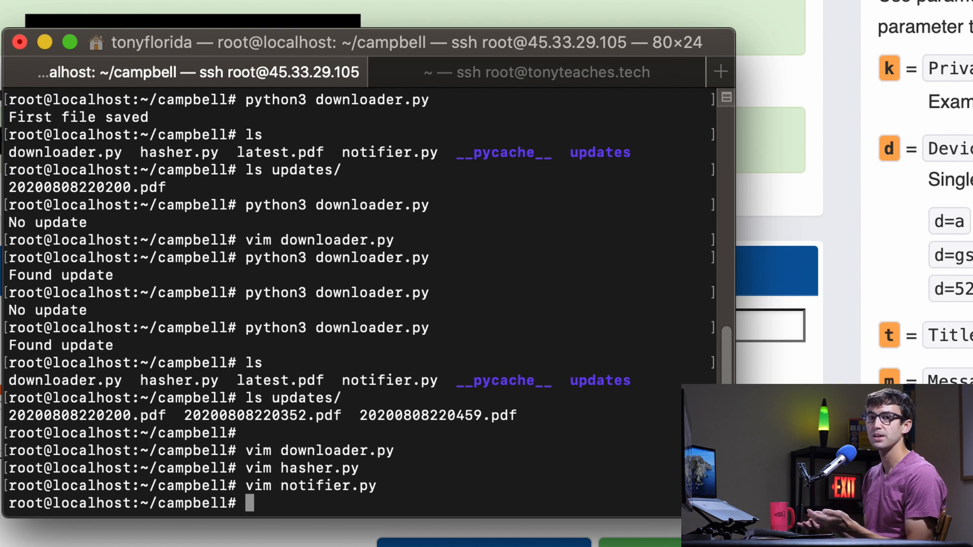
Open the cron table with crontab -e and jump to its end.
type("c")
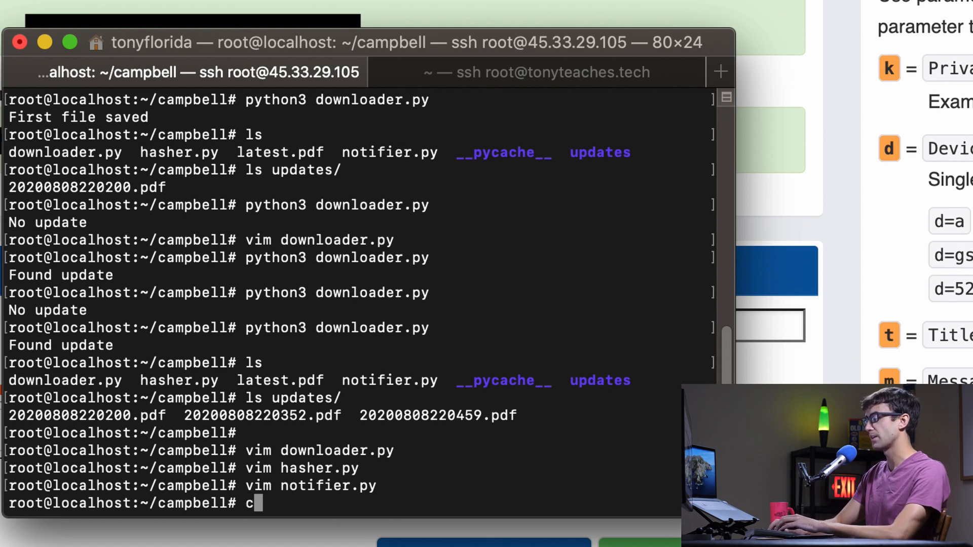
type("ron")
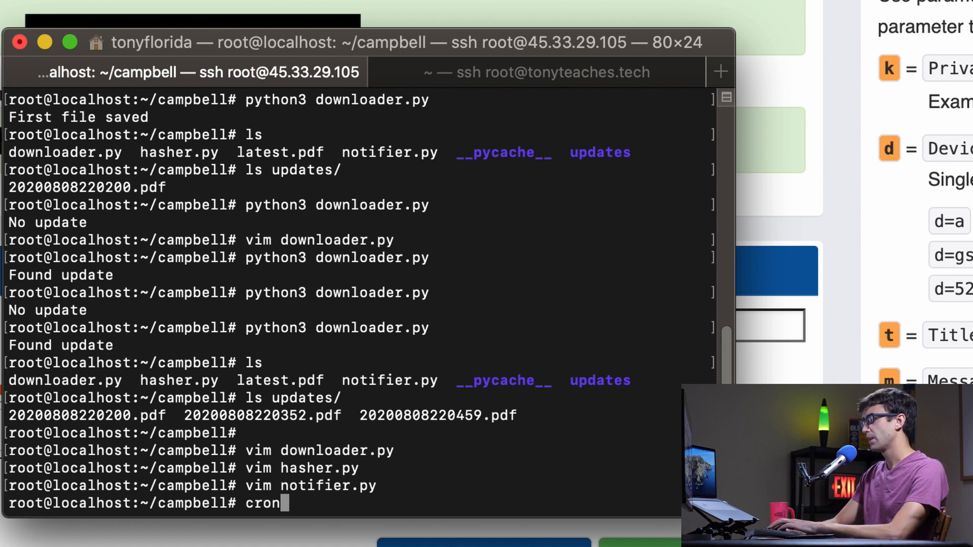
type("tab -e")
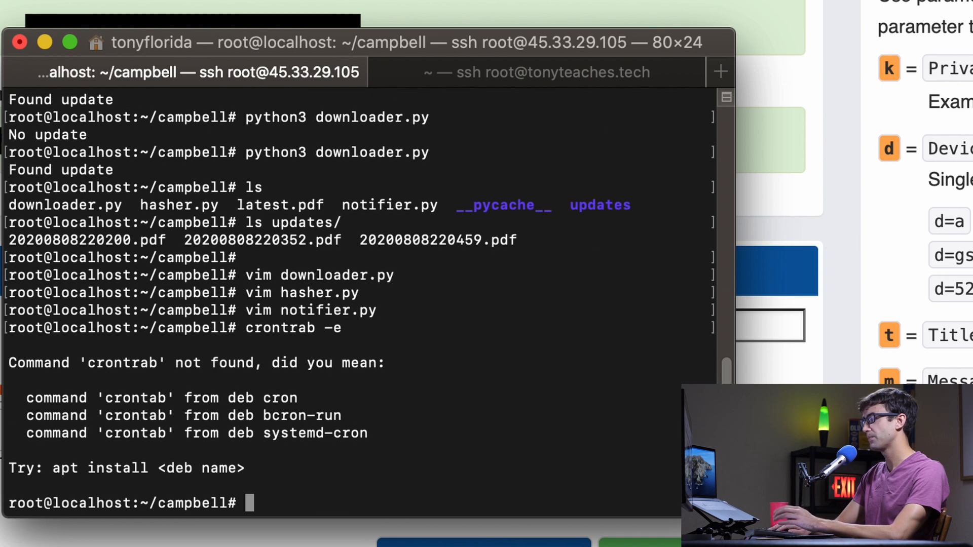
type("cron")
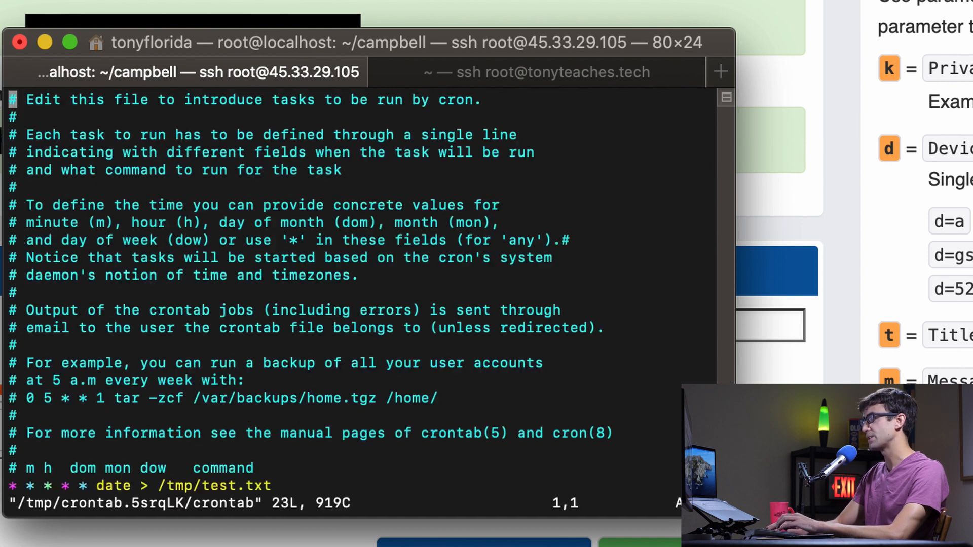
key("G")
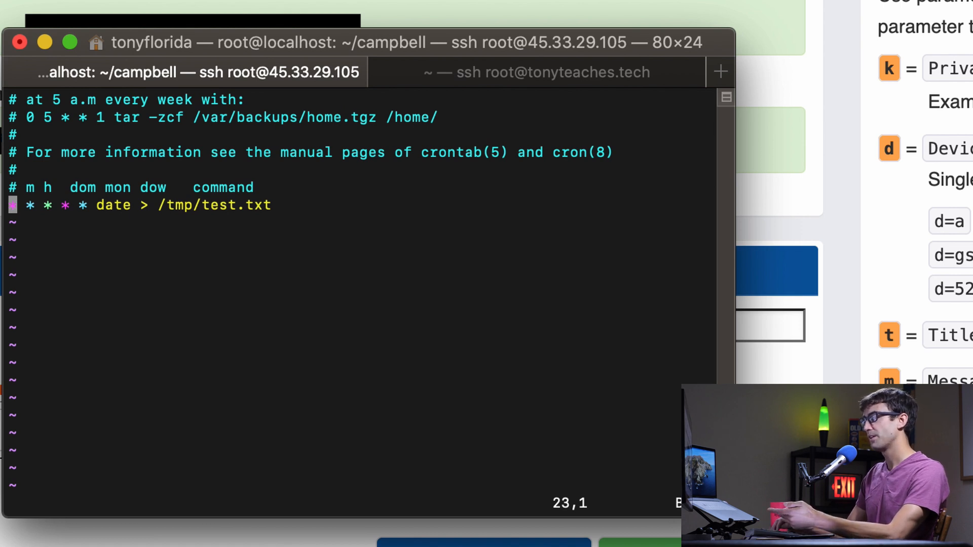
mouse_move(144, 162)
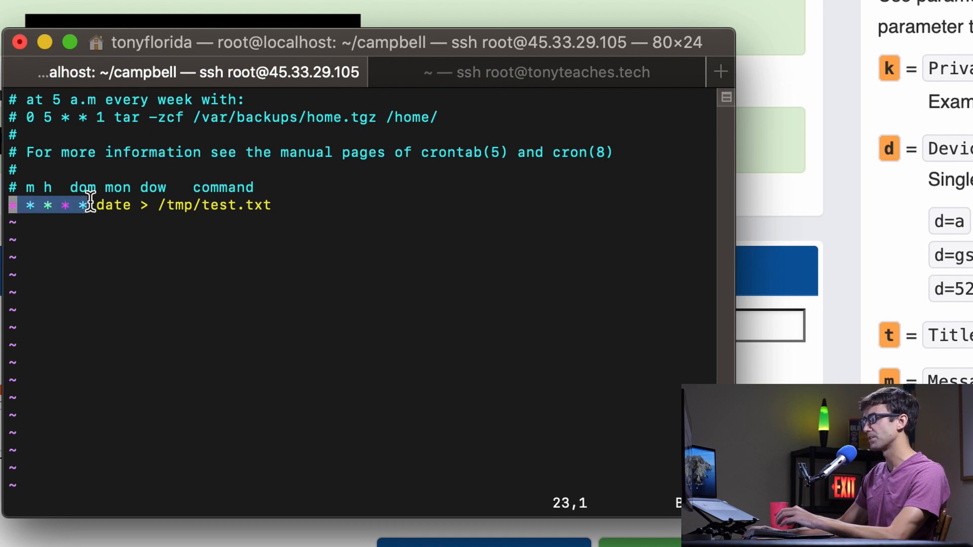
mouse_move(111, 210)
type("cat")
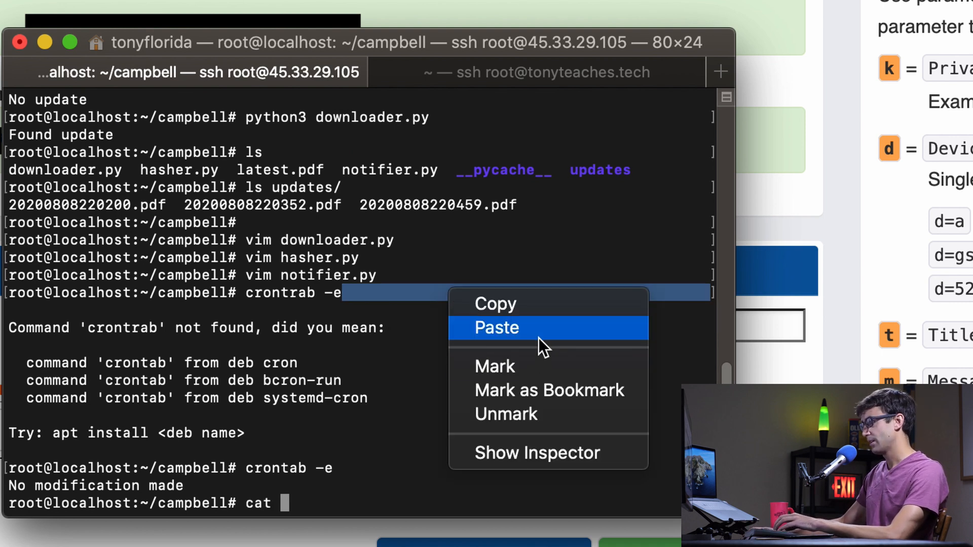
Paste the path to run cat /tmp/test.txt.
left_click(495, 328)
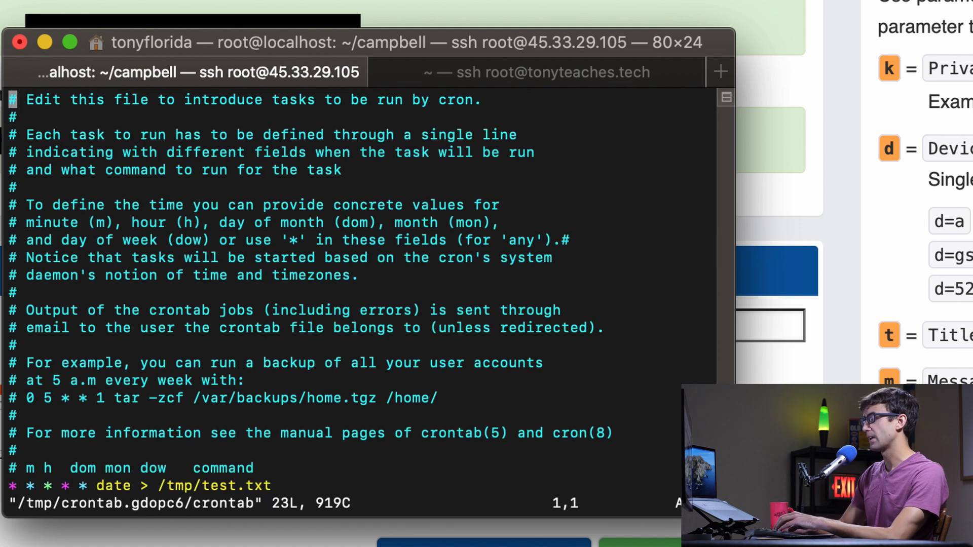
Add a new crontab line with the daily 6:00 schedule '0 6 * * *'.
key("G")
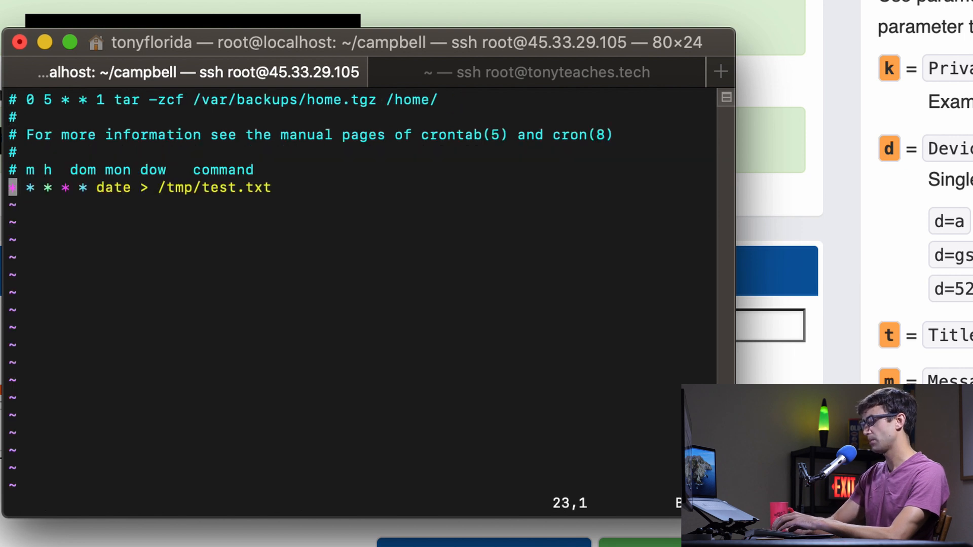
key("o")
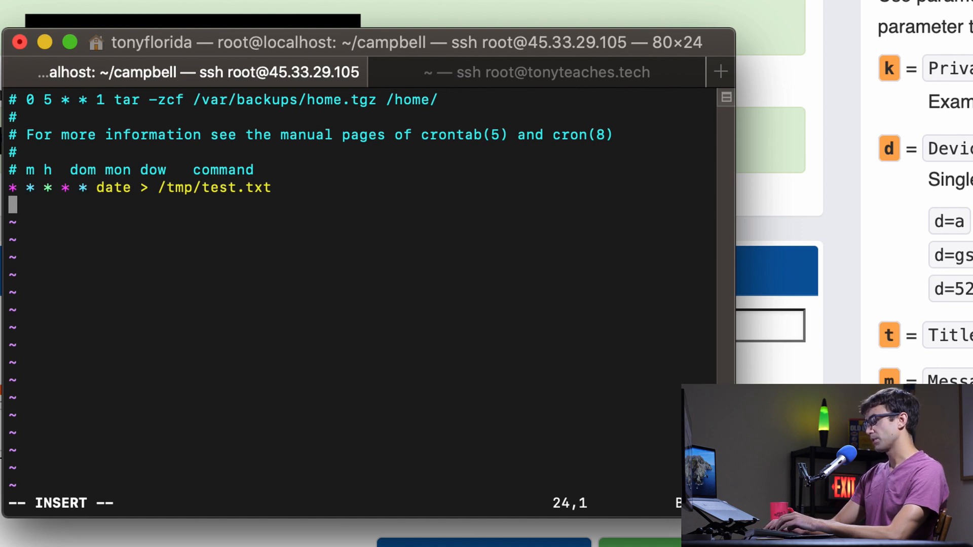
type("0")
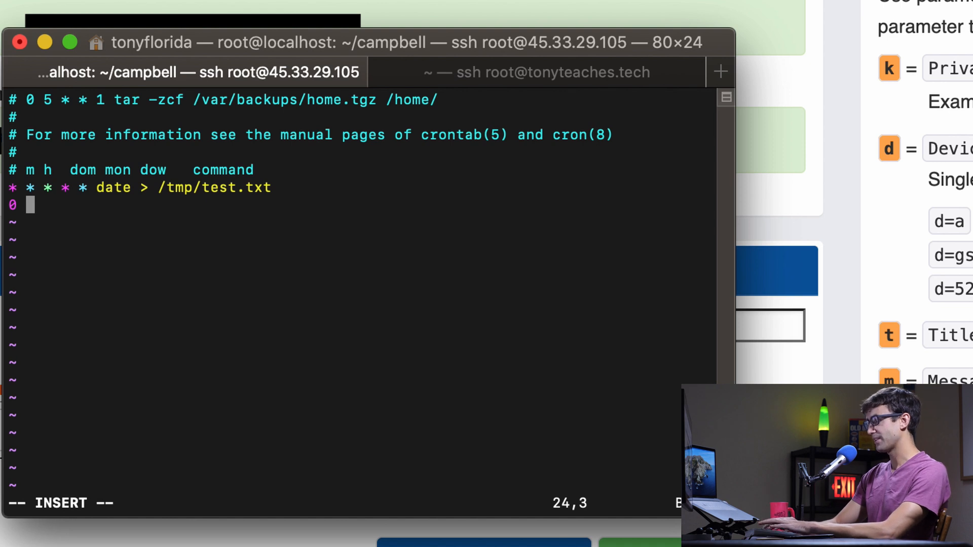
type("16")
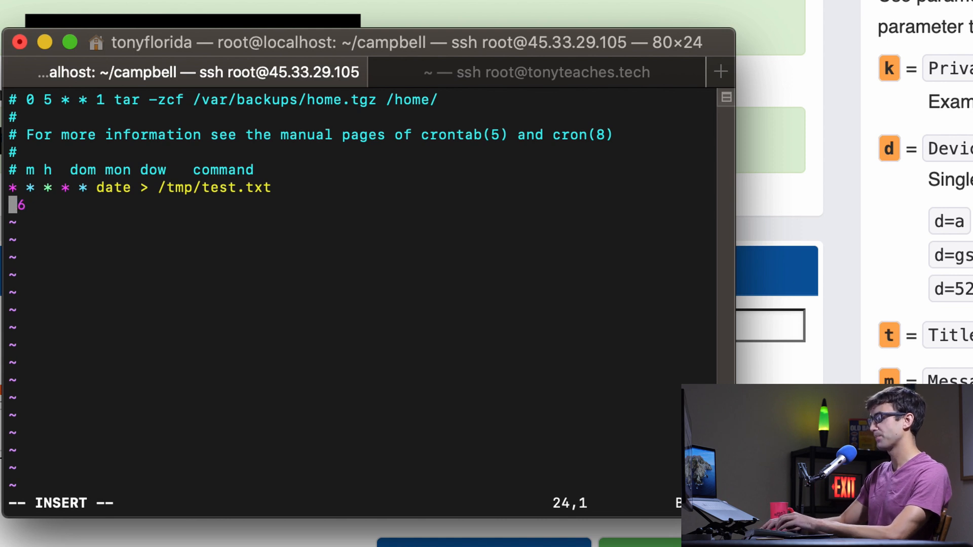
type("0")
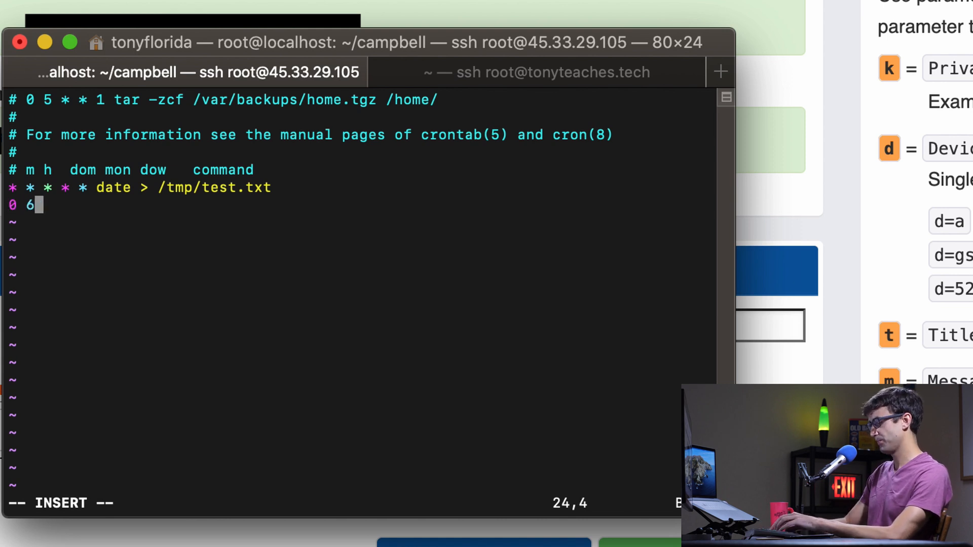
type("*")
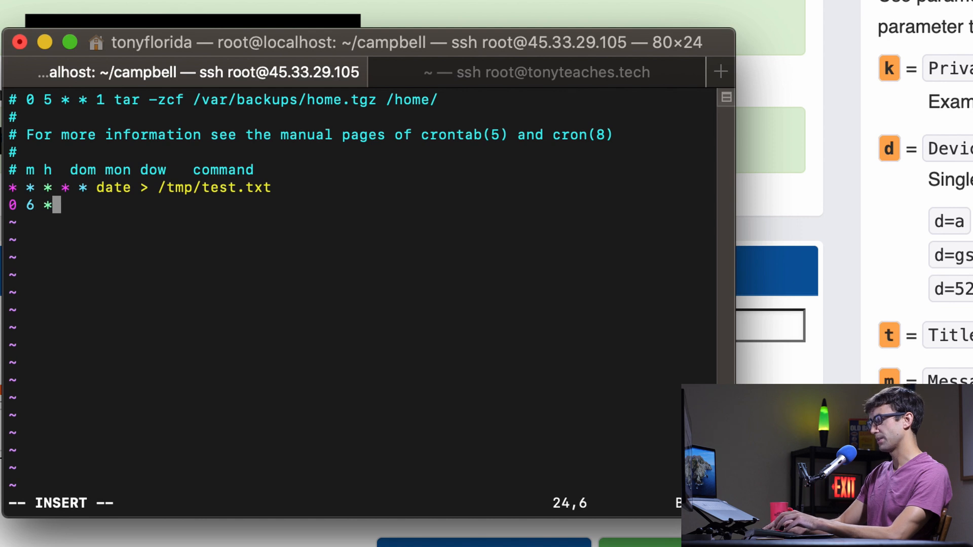
type("*")
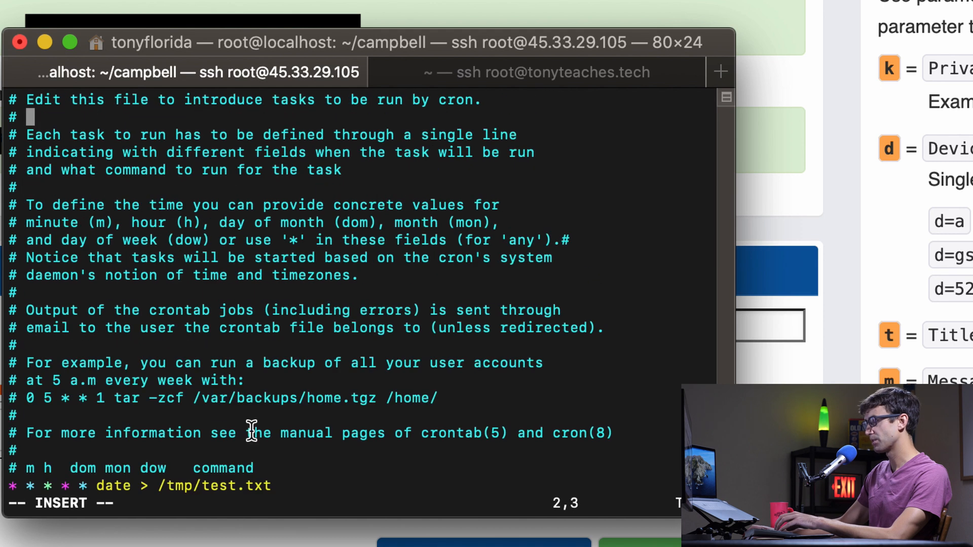
type("0 6 * * *")
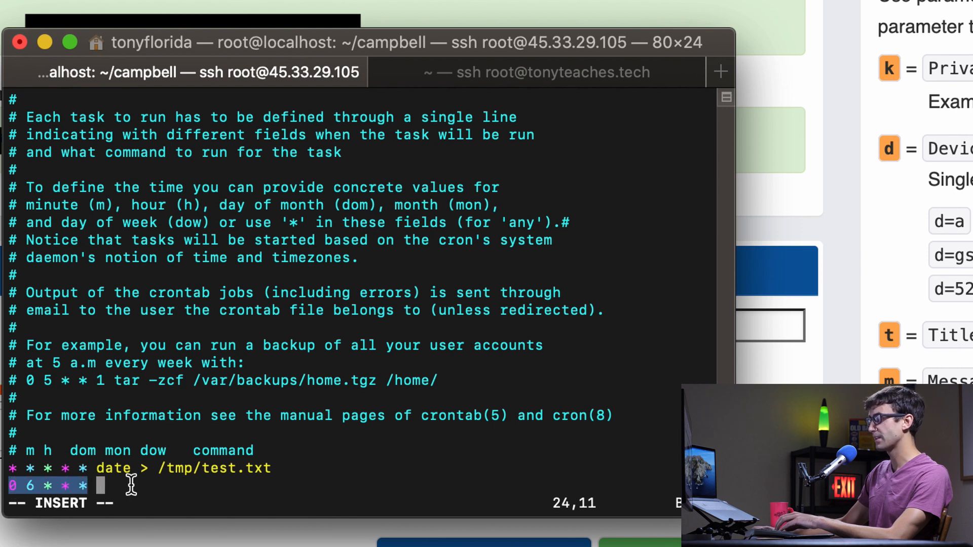
Finish the job with 'python3 /root/campbell/downloader.py' and save the crontab.
type("pyt")
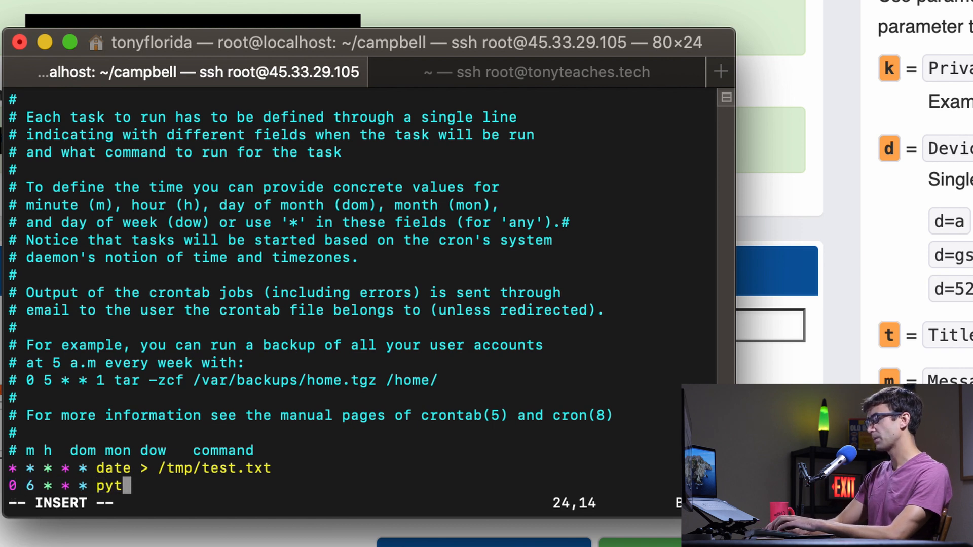
type("hon")
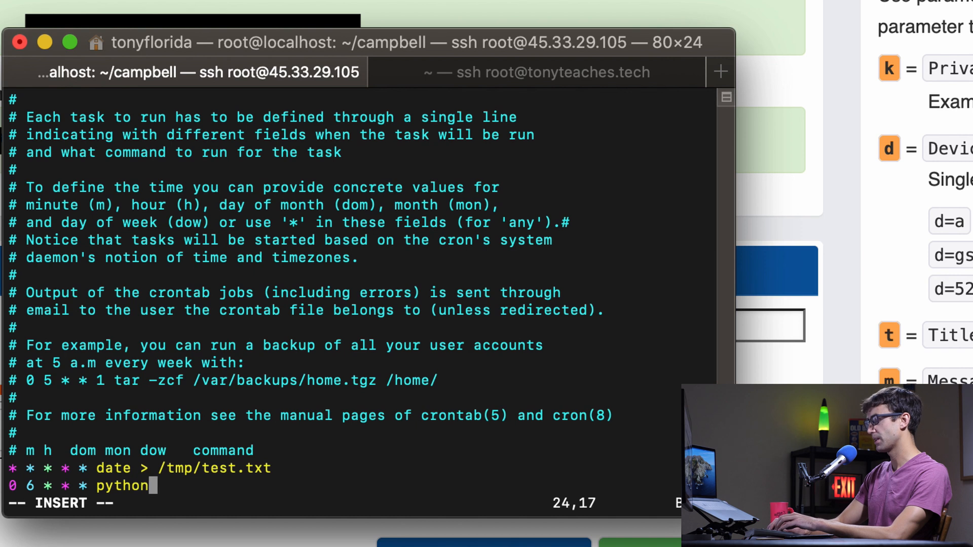
type("3")
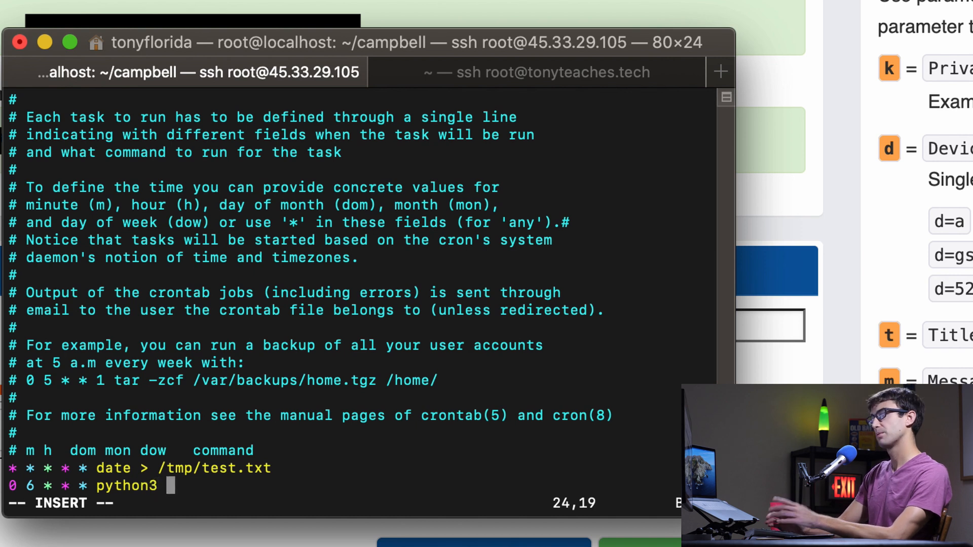
type("/")
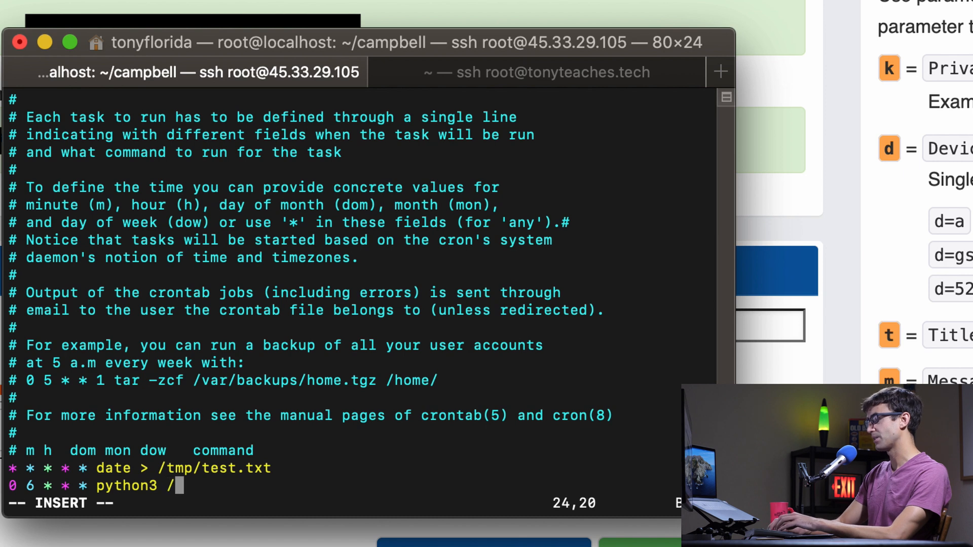
type("r")
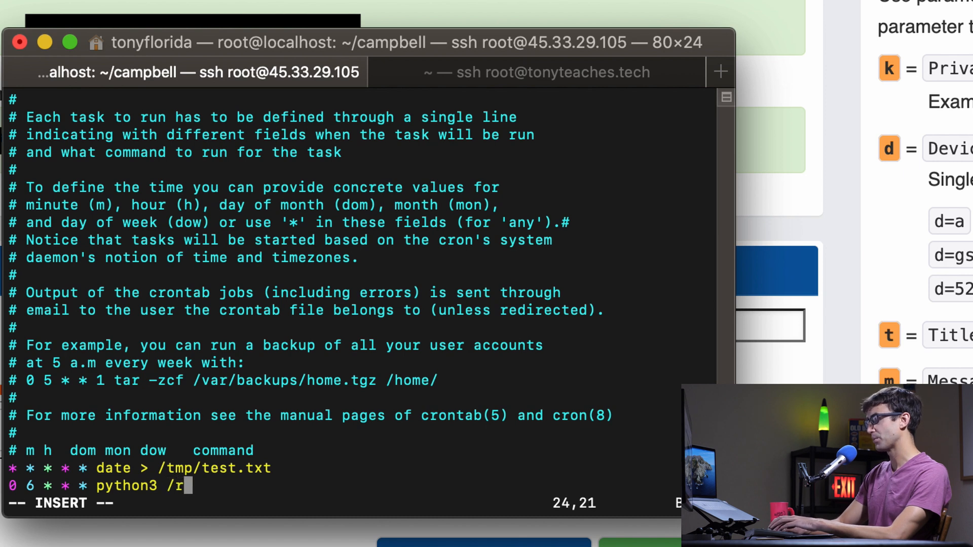
type("o")
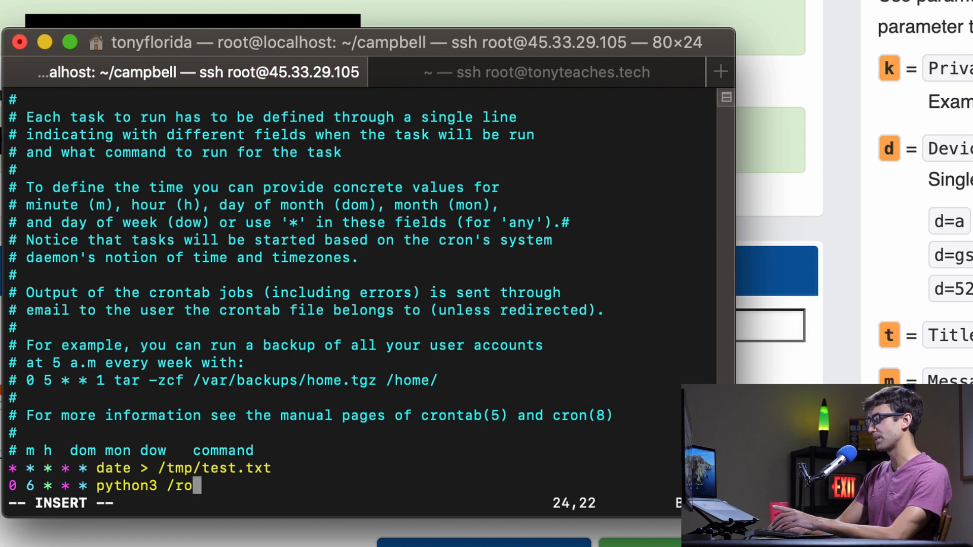
type("ot/ca")
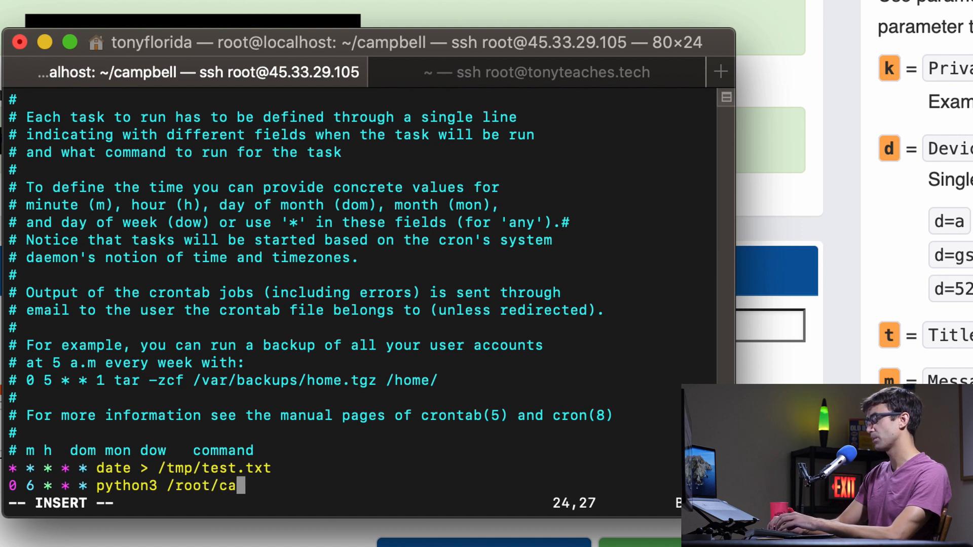
type("mpbell/")
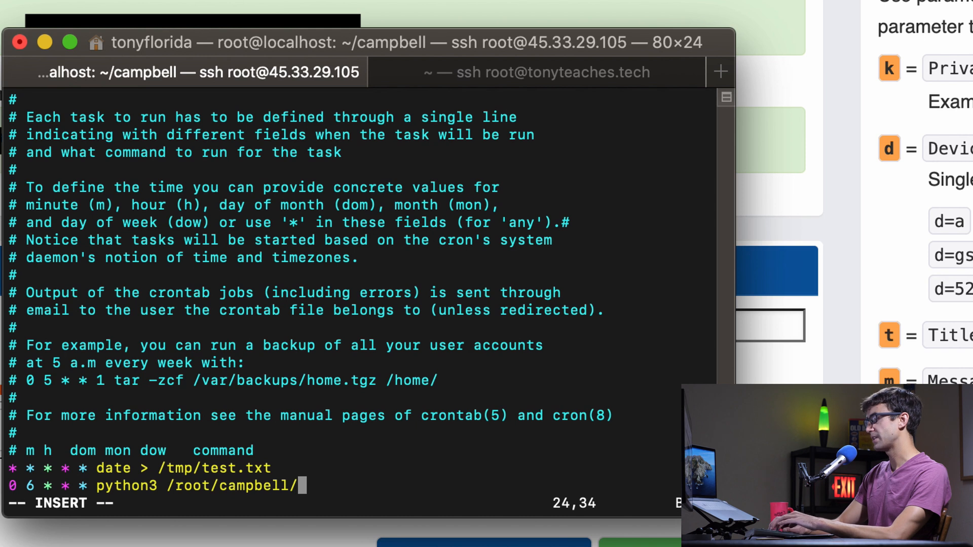
type("downloader.")
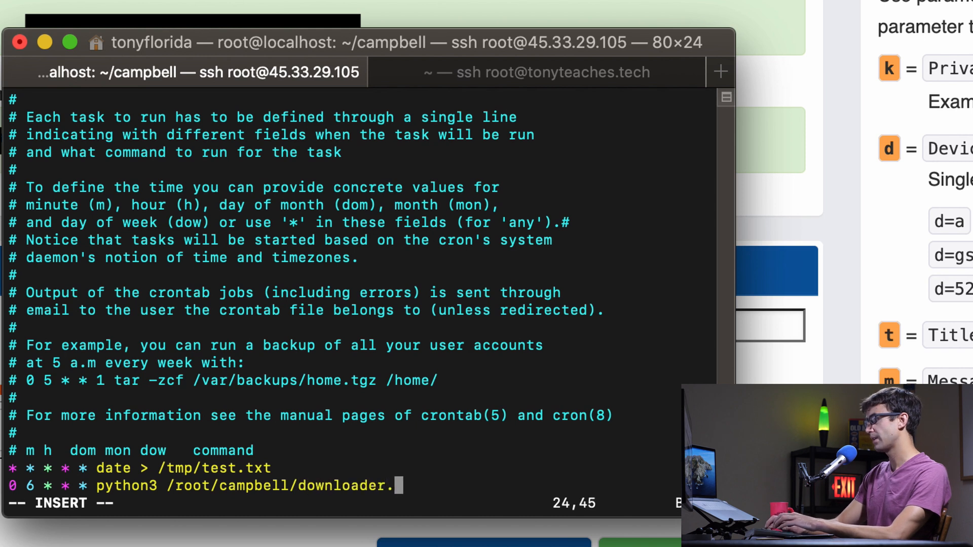
type("py")
left_click(341, 503)
type(":wq")
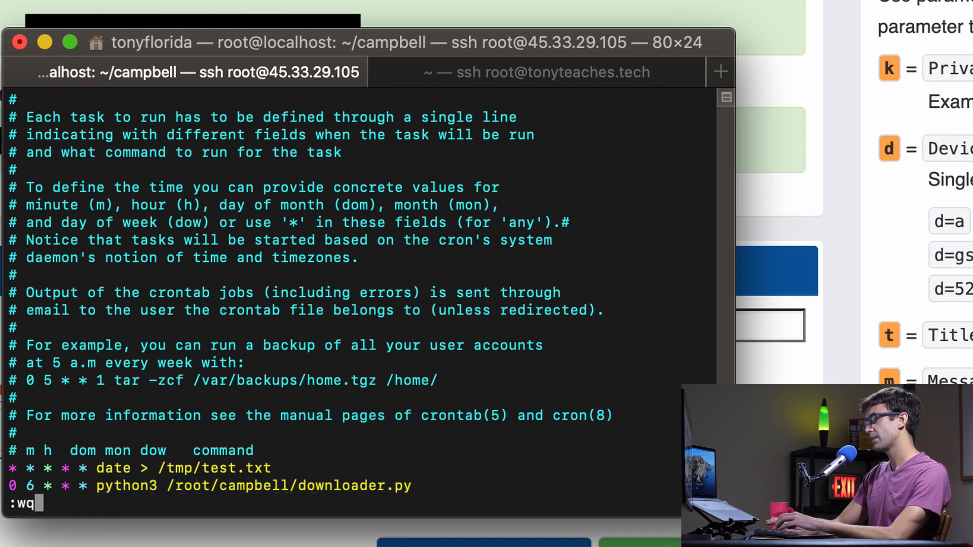
key("Return")
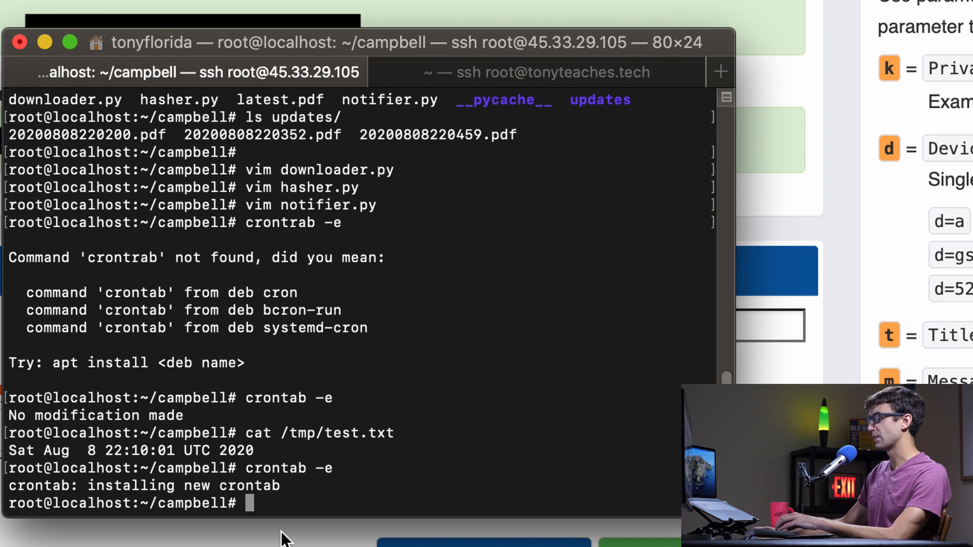
mouse_move(370, 501)
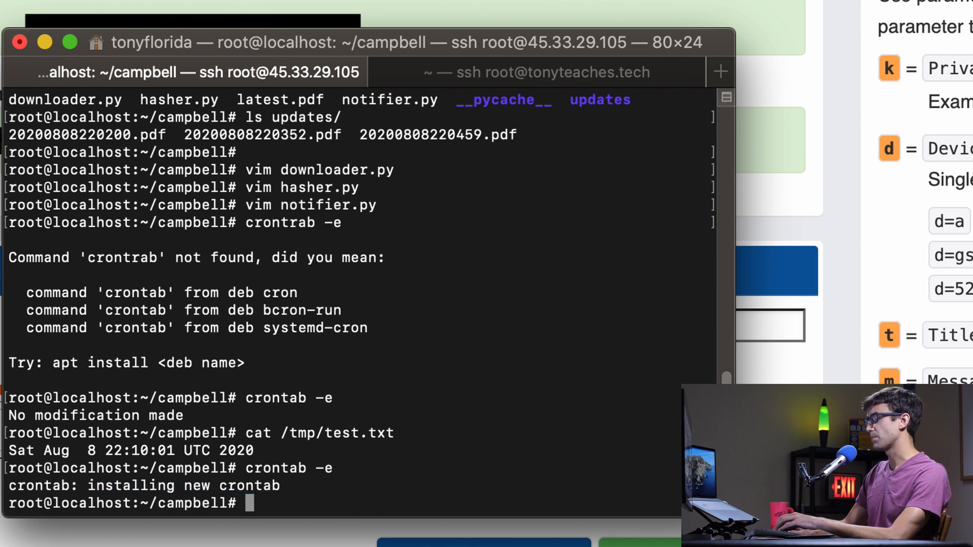
Run cat /tmp/test.txt to see the new 22:11:01 timestamp.
type("cat /tmp/test.txt")
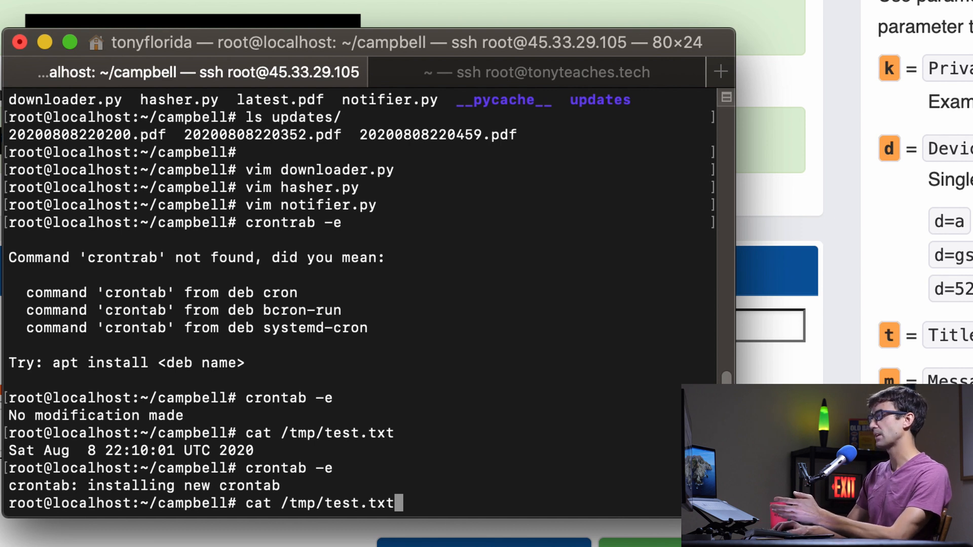
key("Return")
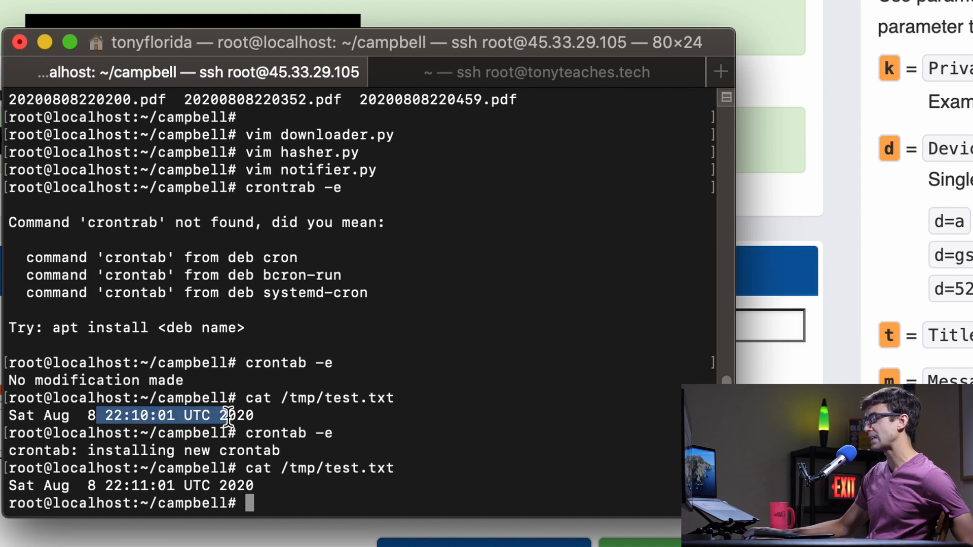
mouse_move(137, 447)
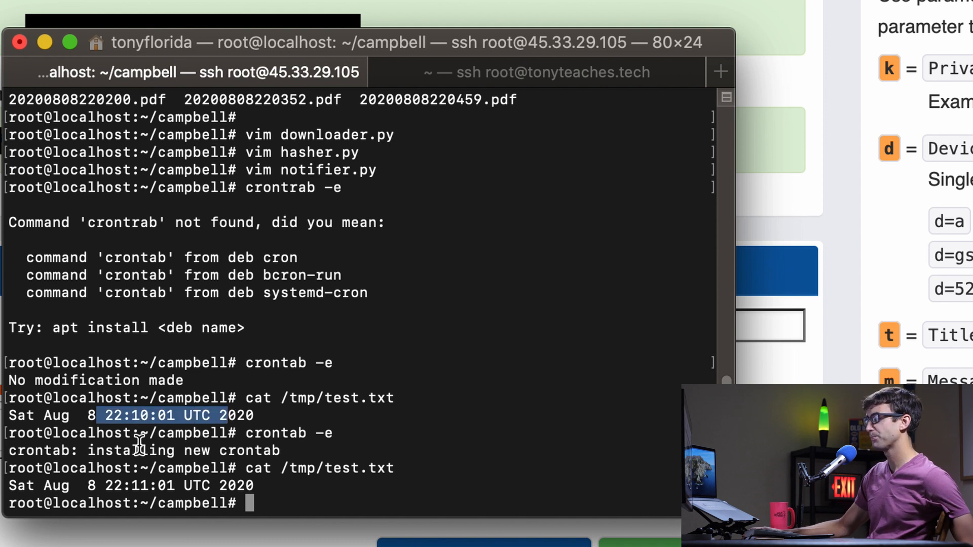